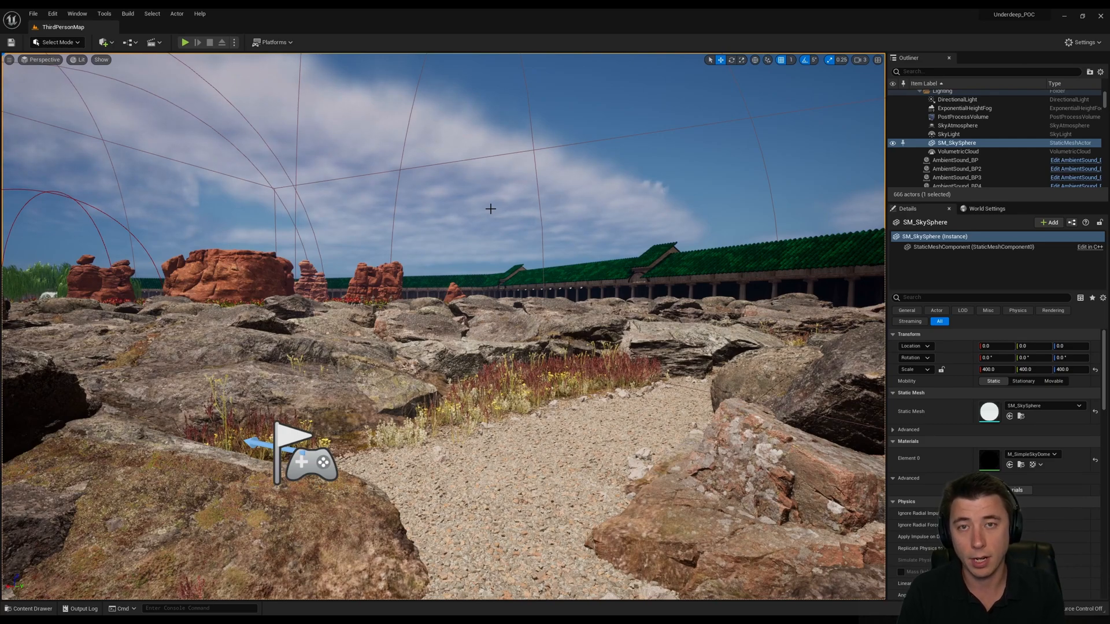
mouse_move(517, 220)
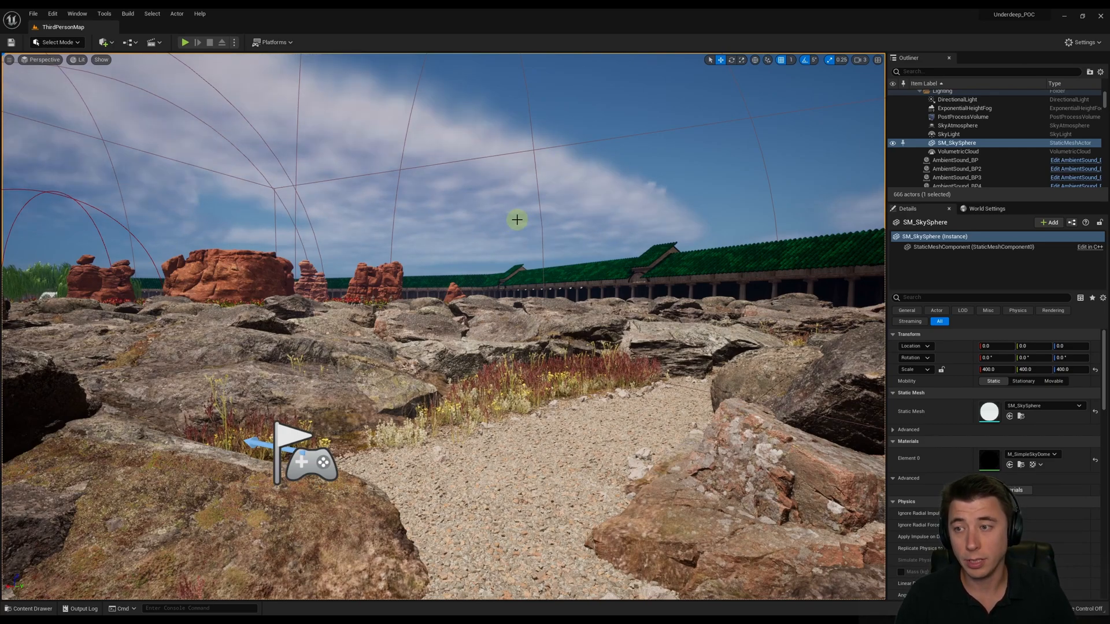
mouse_move(305, 159)
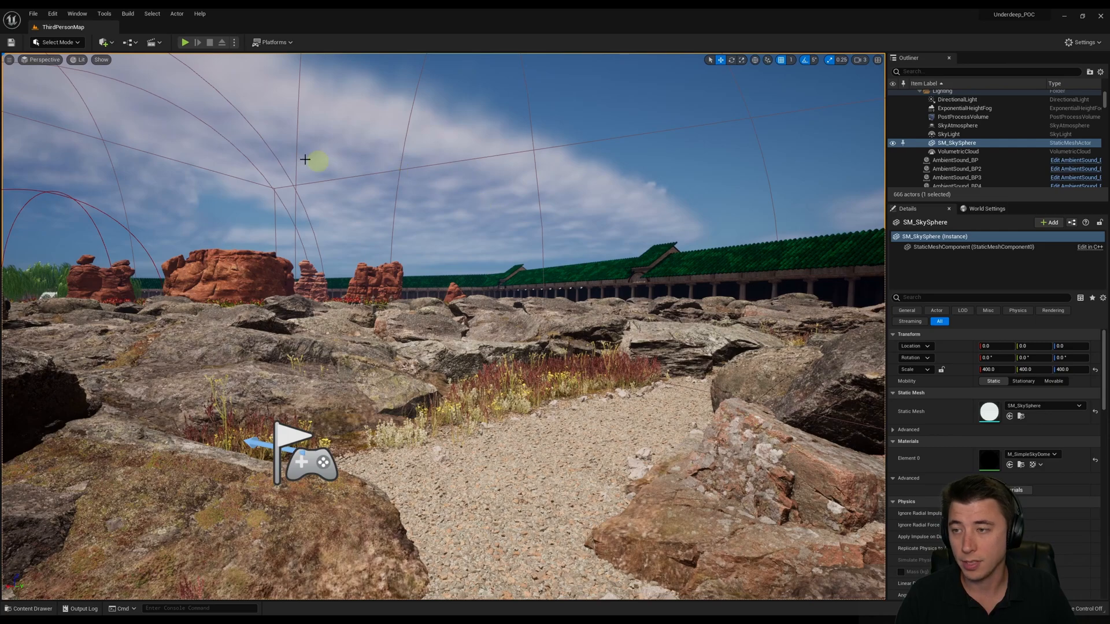
Open the New Level dialog from the File menu.
left_click(32, 14)
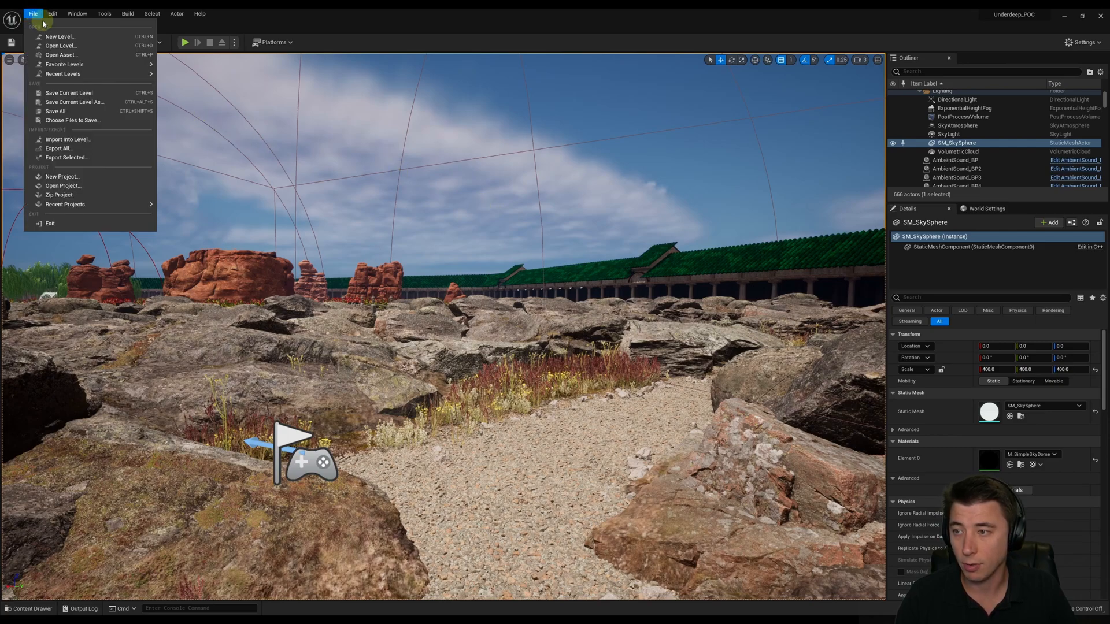
left_click(60, 36)
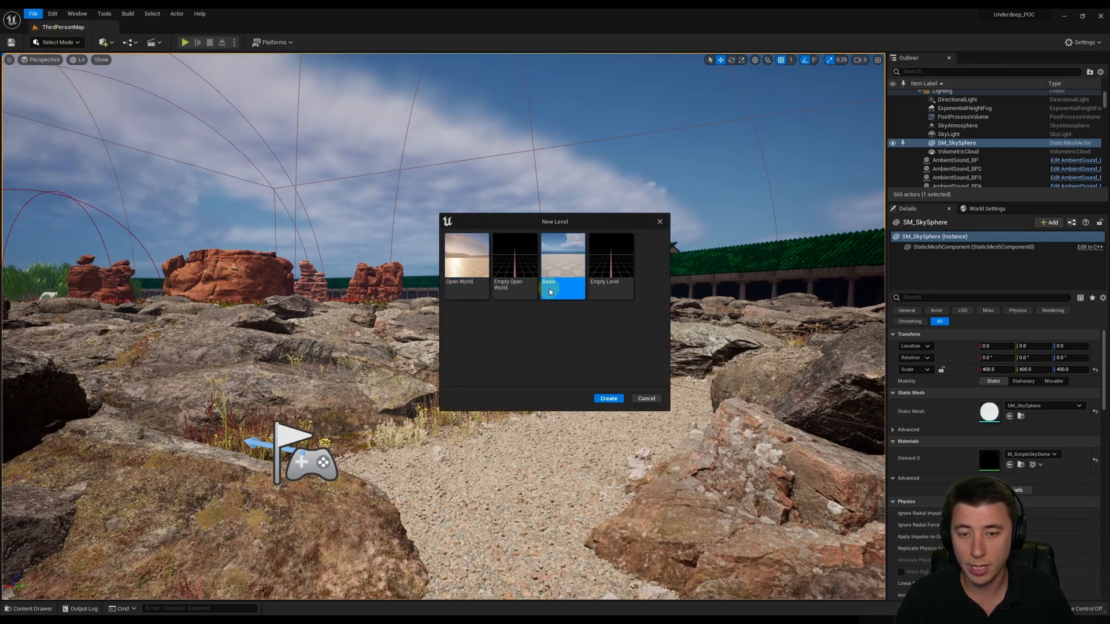
Create a Basic level and build scaled black wall and floor cubes with M_BlackBackground.
left_click(608, 398)
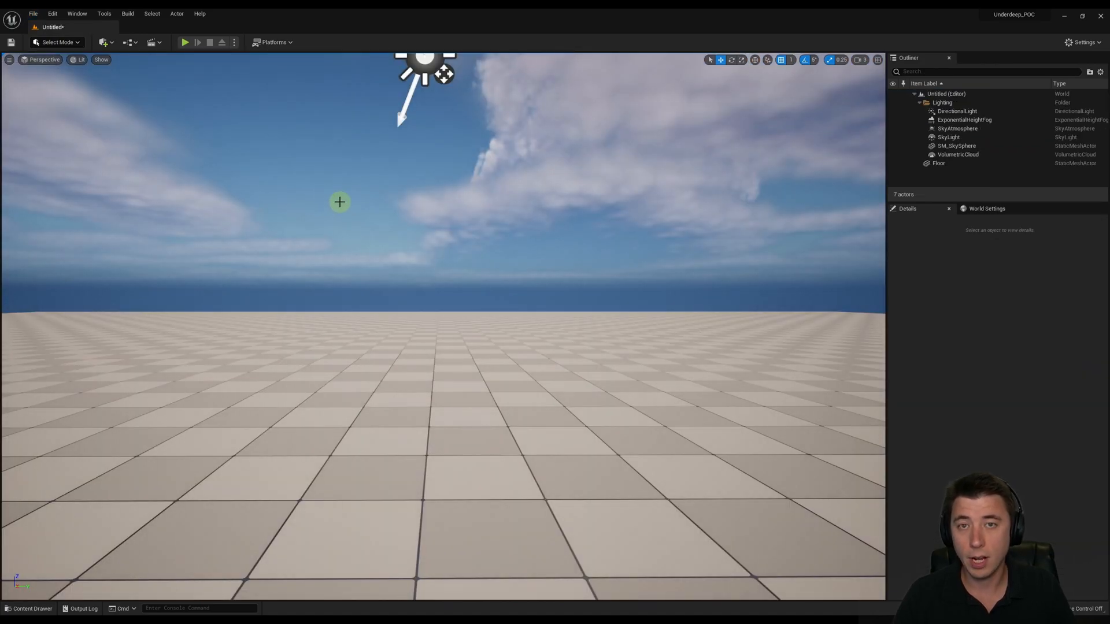
left_click(103, 41)
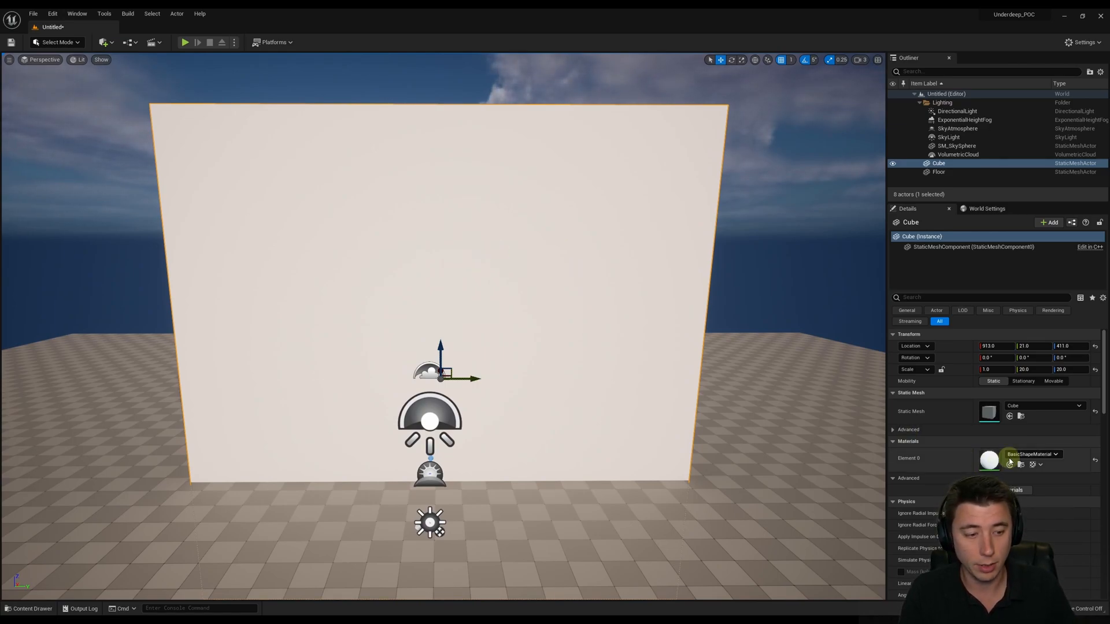
left_click(1055, 454)
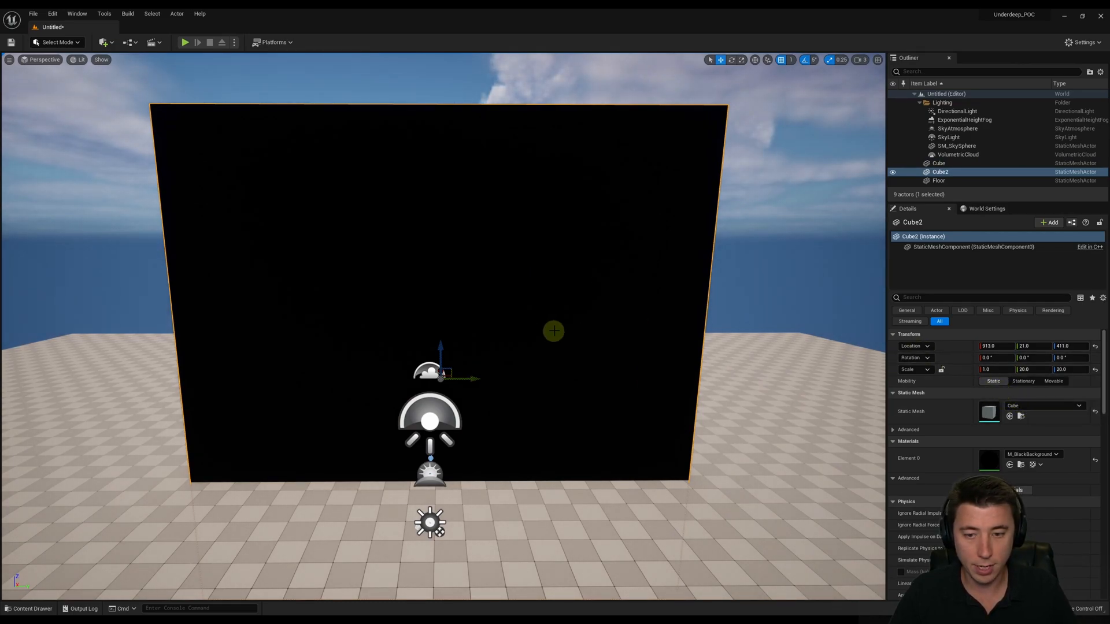
triple_click(1023, 369)
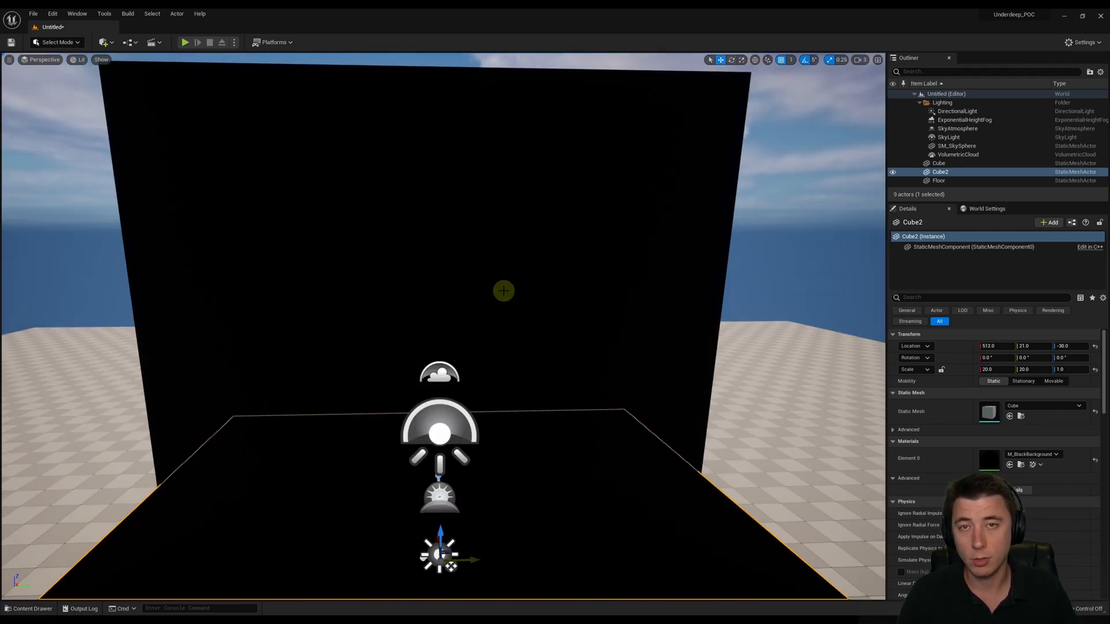
Open the Content Drawer to reach the Niagara TorchLight fire effects.
left_click(30, 609)
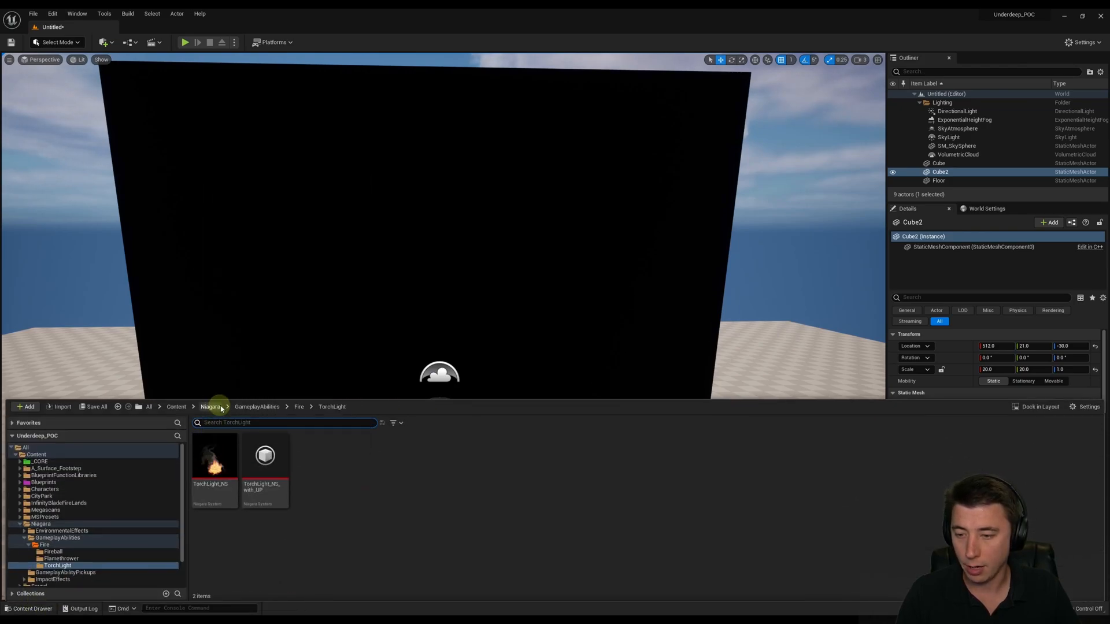
mouse_move(214, 456)
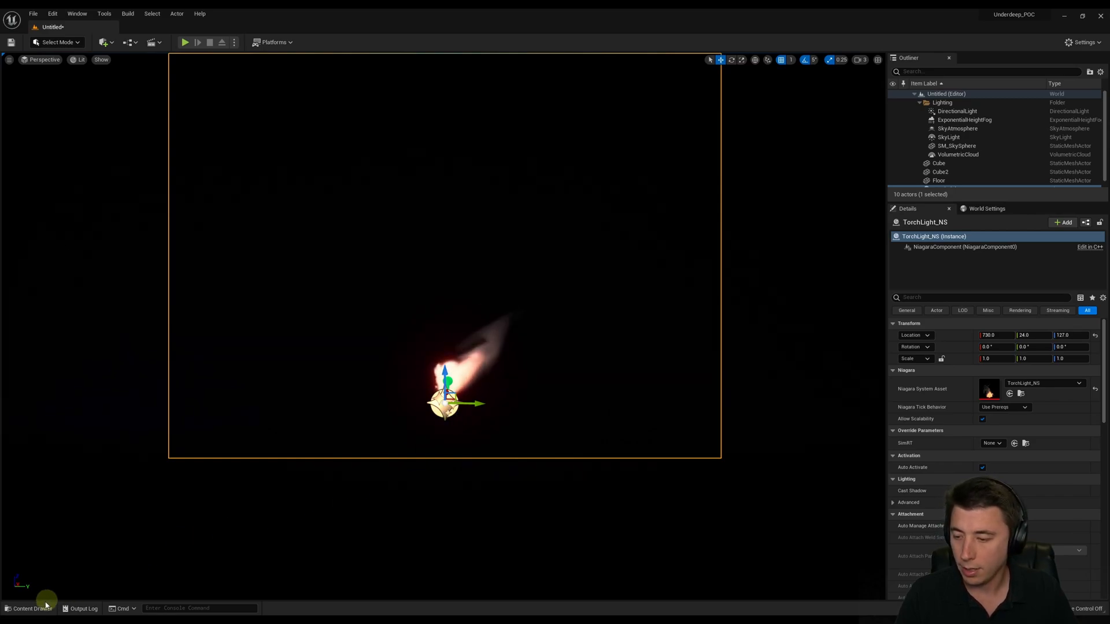
mouse_move(28, 608)
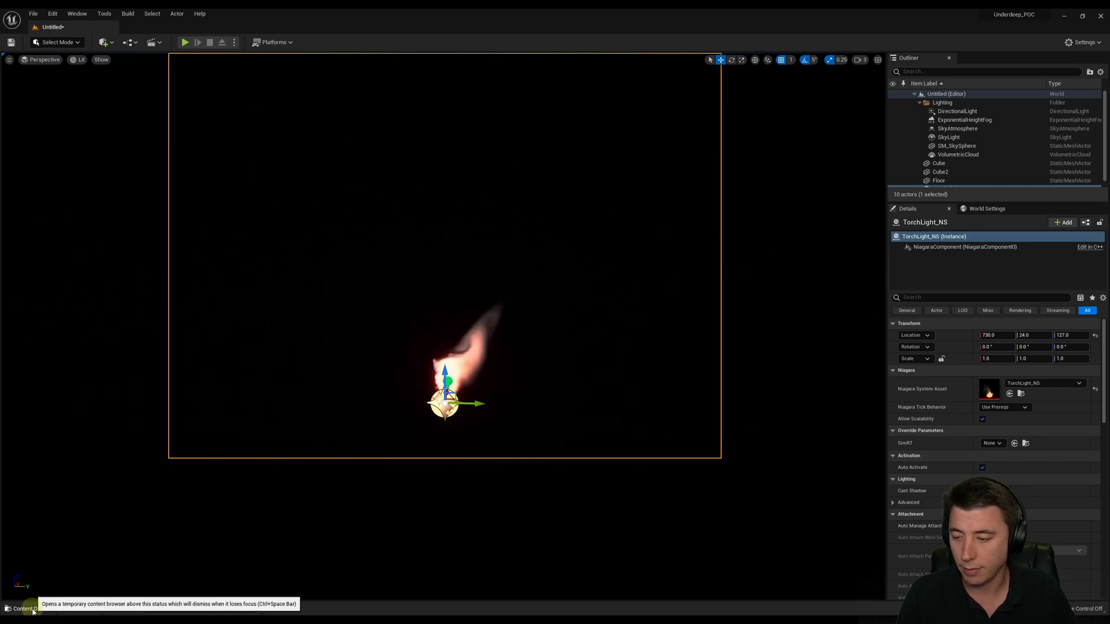
Open TorchLight_NS in Niagara and inspect emitter summary, cone velocity and sphere spawn settings.
left_click(26, 608)
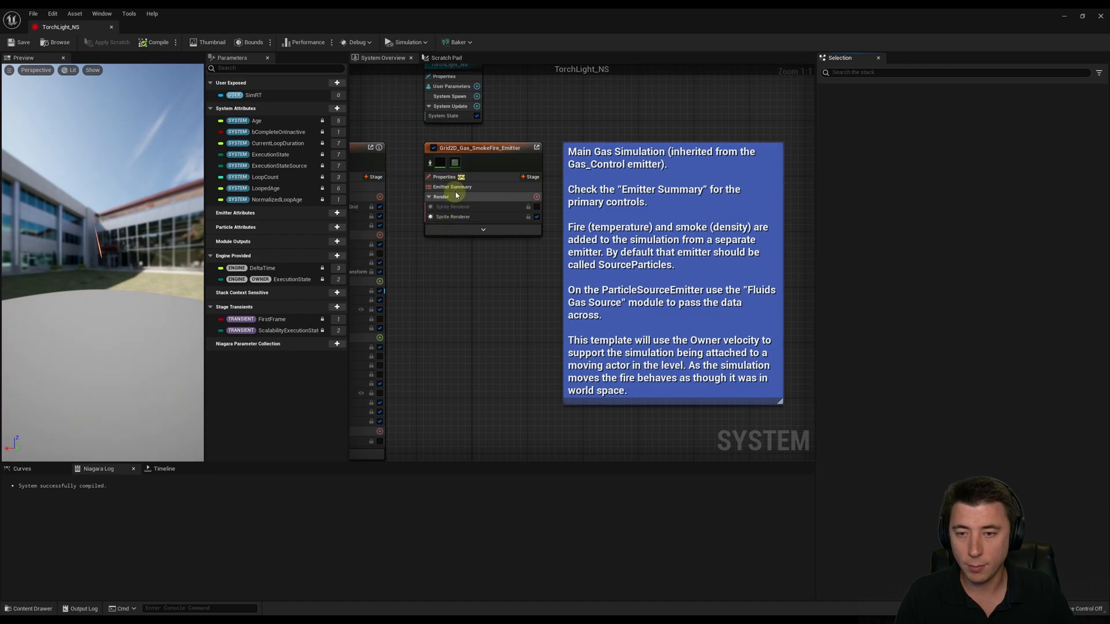
left_click(452, 186)
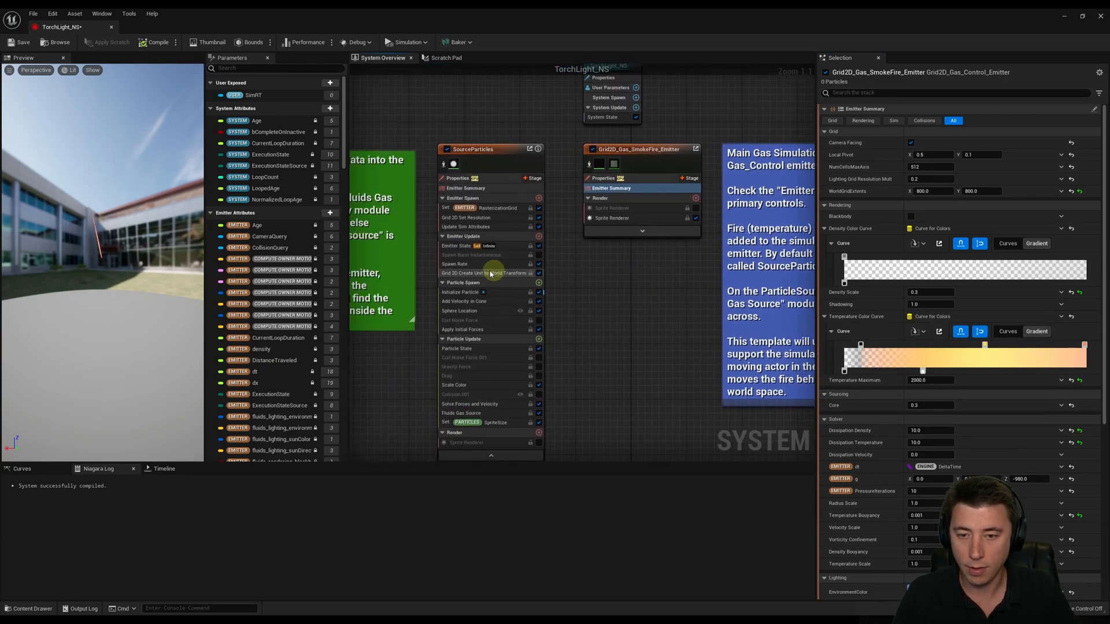
left_click(466, 301)
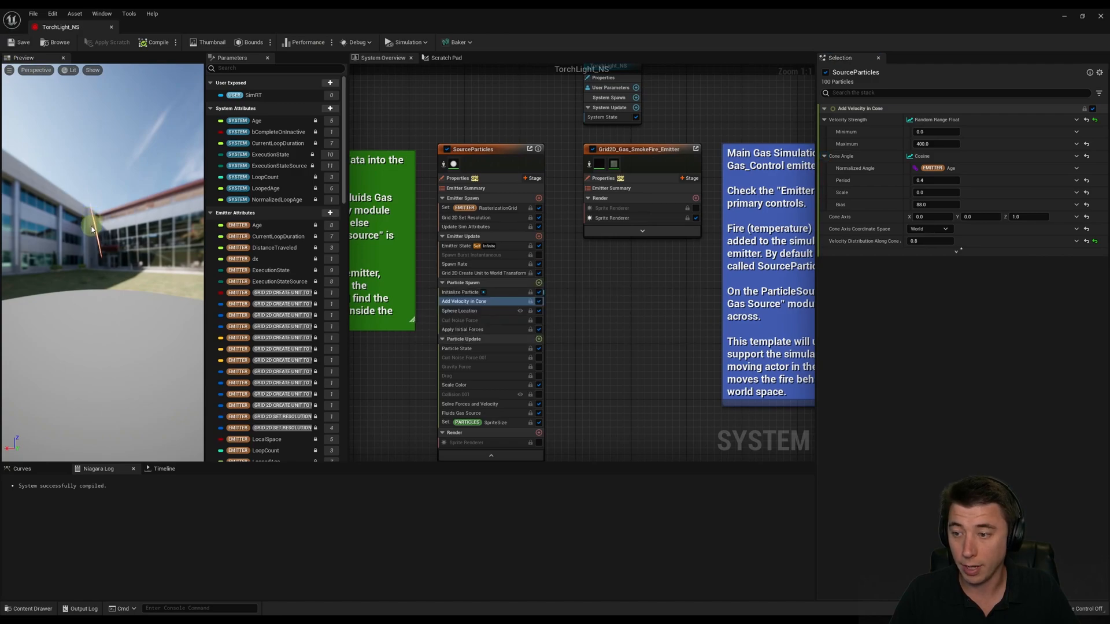
left_click(610, 187)
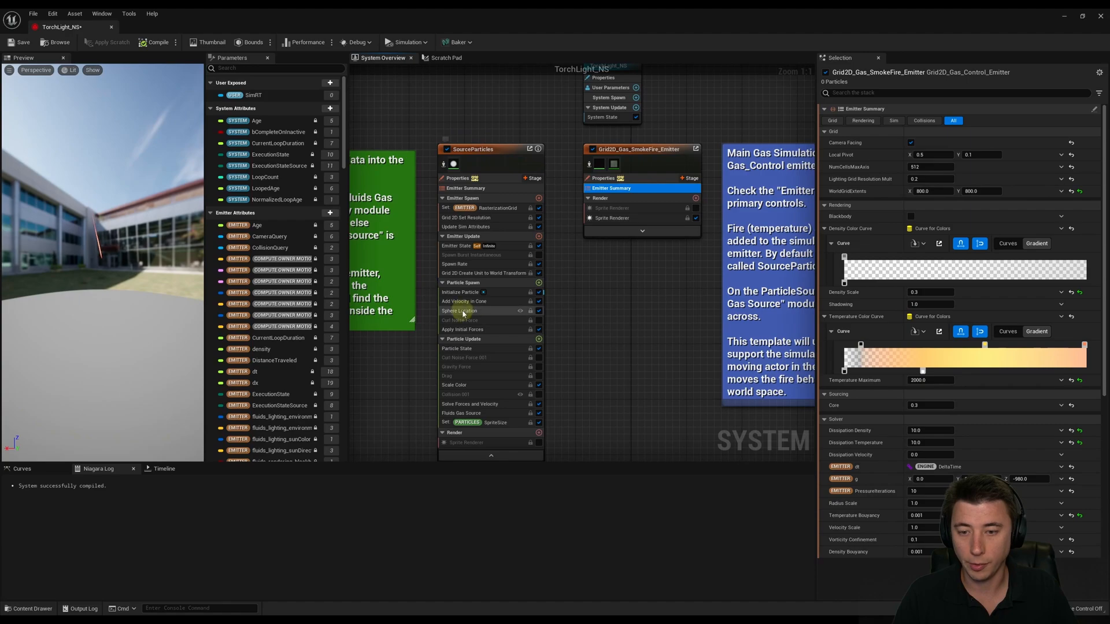
left_click(464, 301)
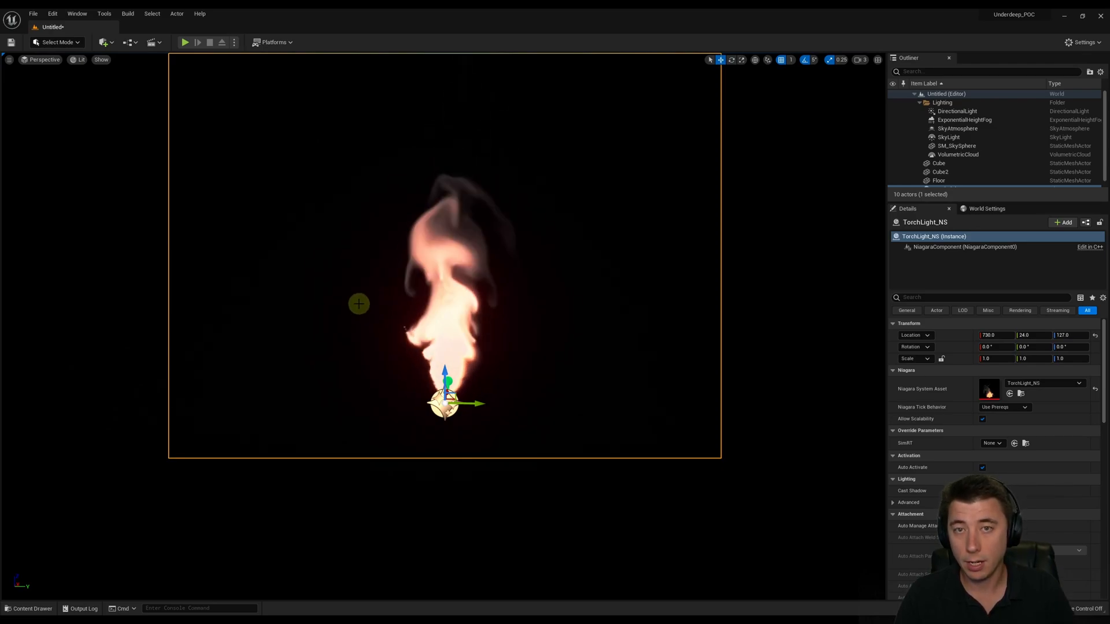
left_click(107, 41)
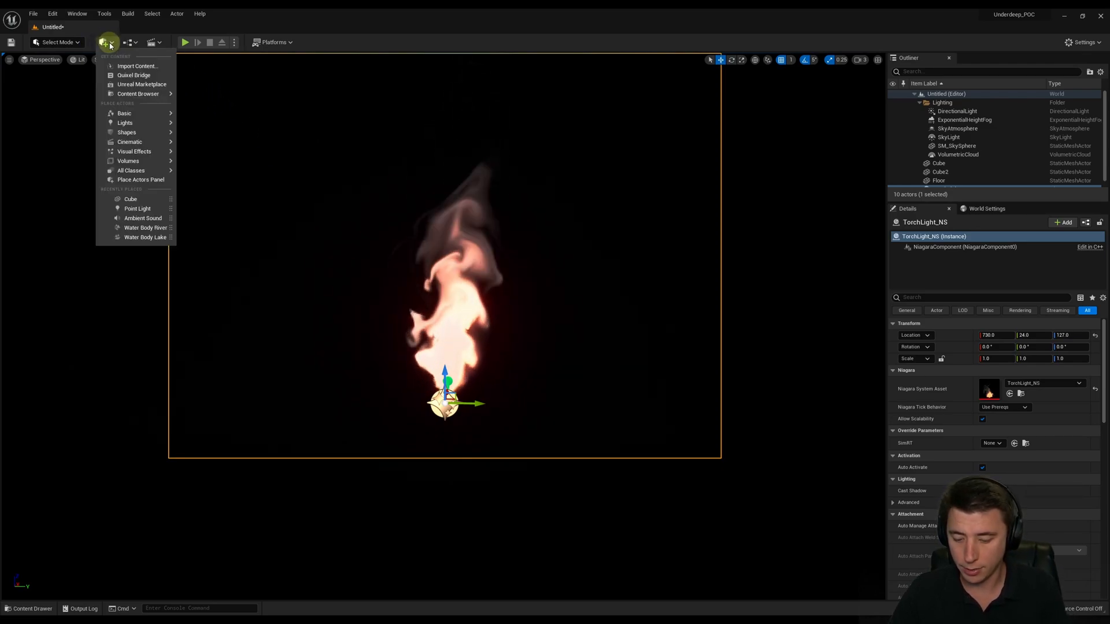
left_click(136, 208)
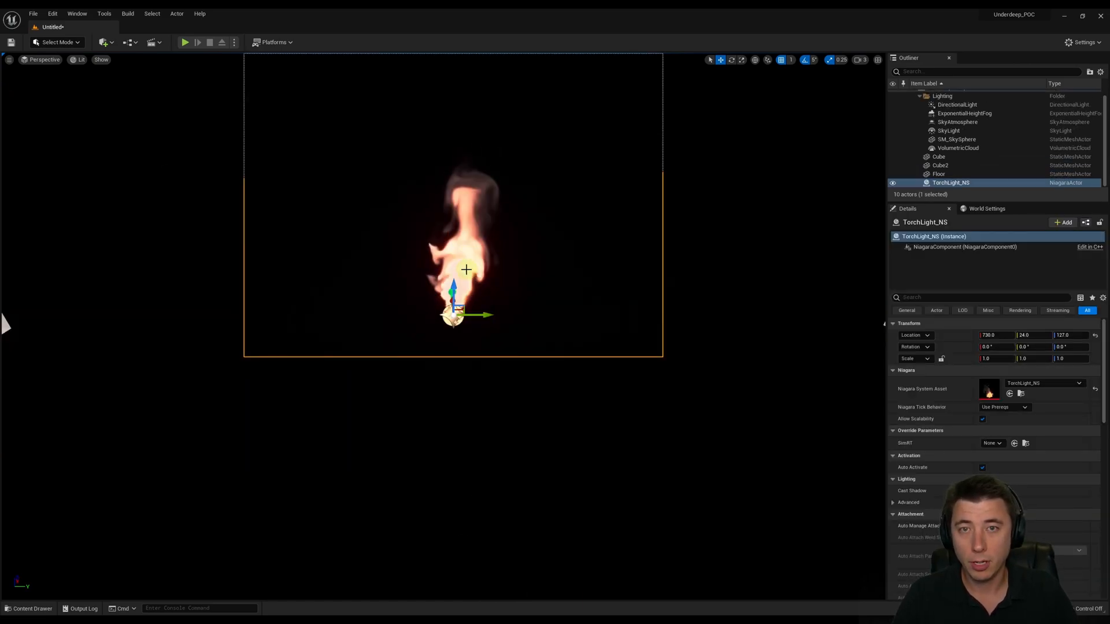
Search Project Settings for 'motion blur', confirm it is off, and close the window.
left_click(1081, 42)
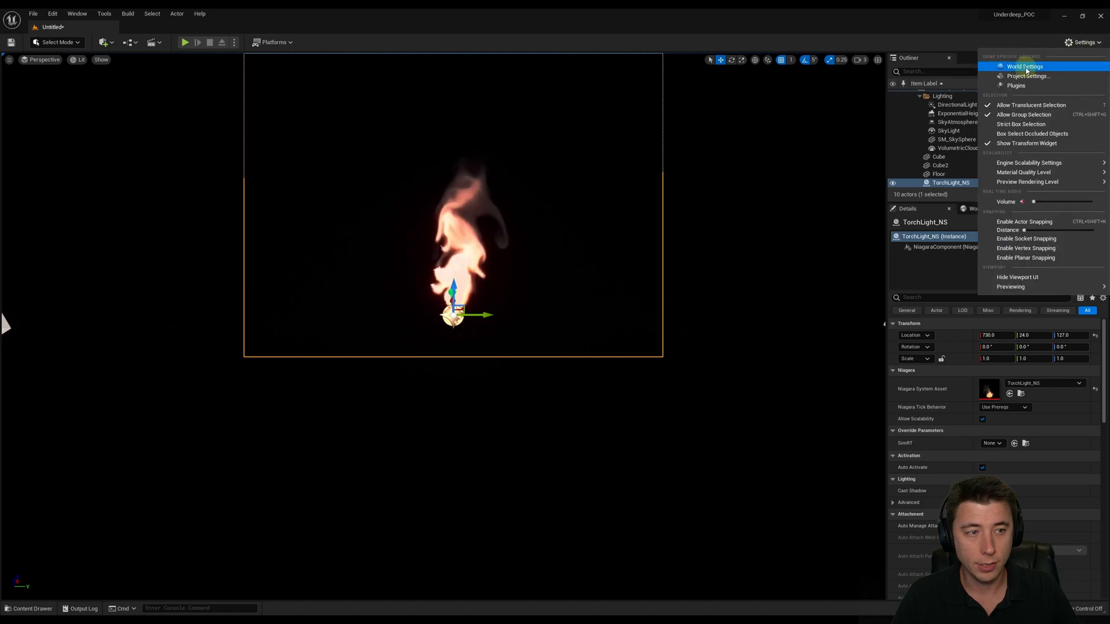
left_click(1027, 76)
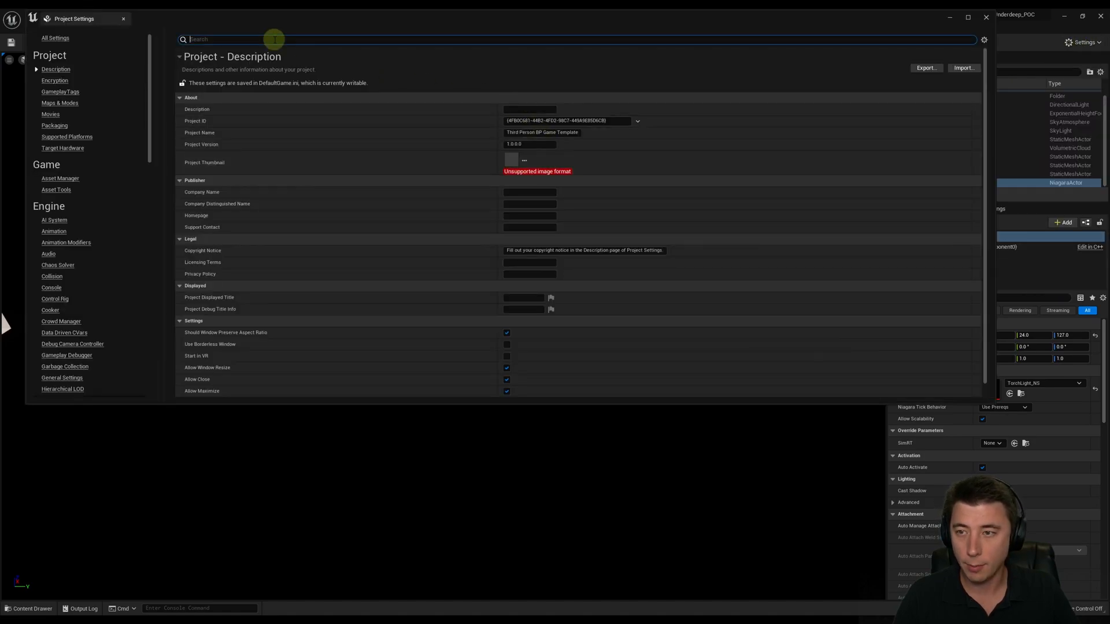
type("motion blur")
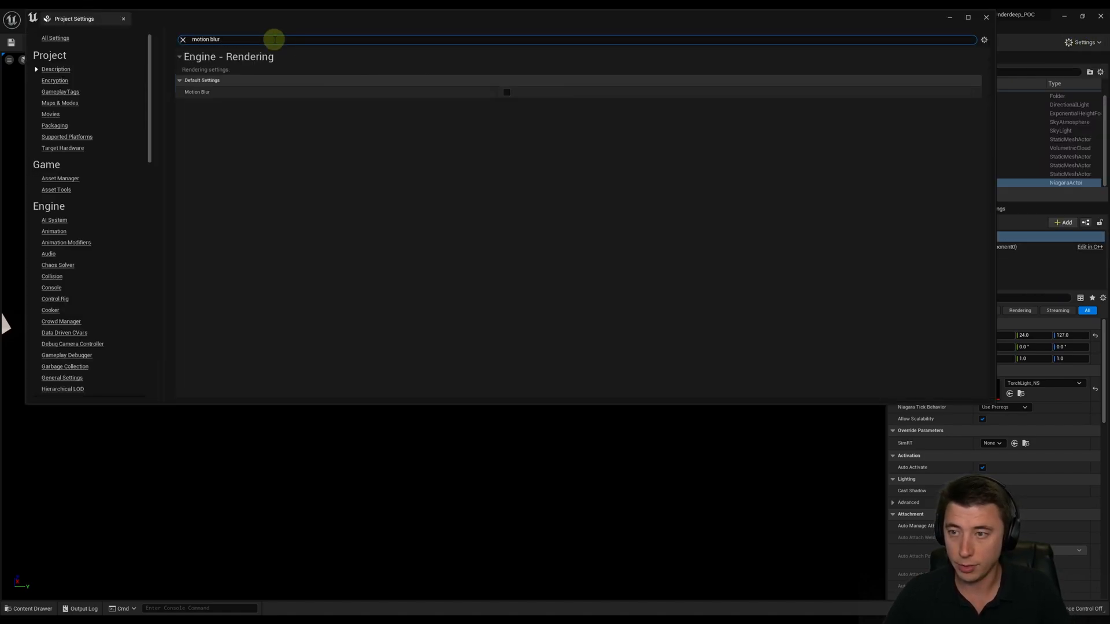
mouse_move(752, 42)
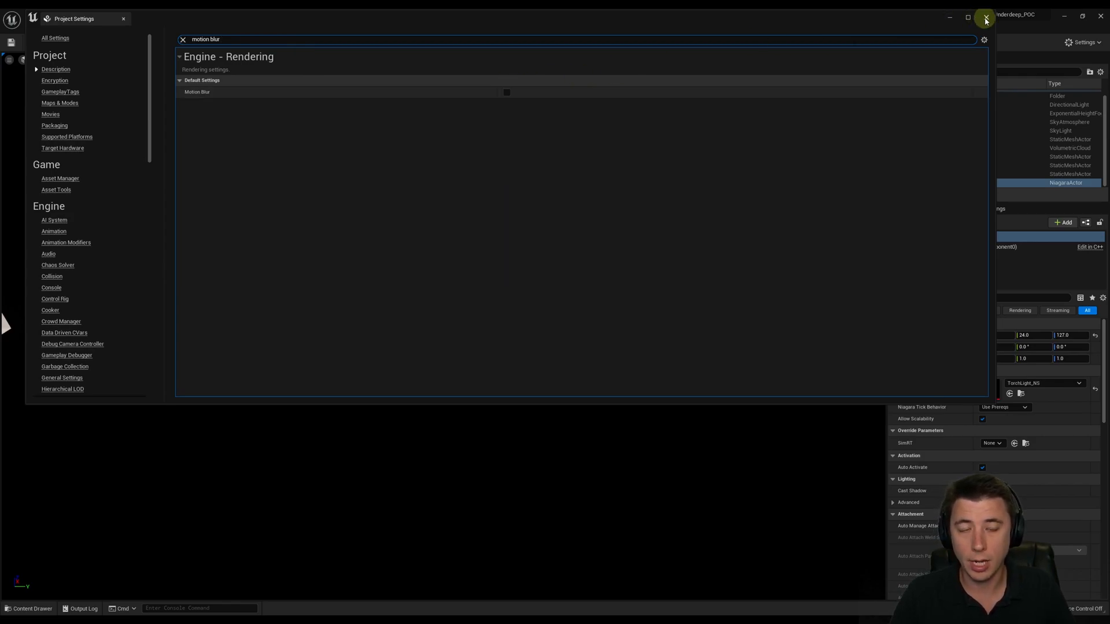
left_click(985, 18)
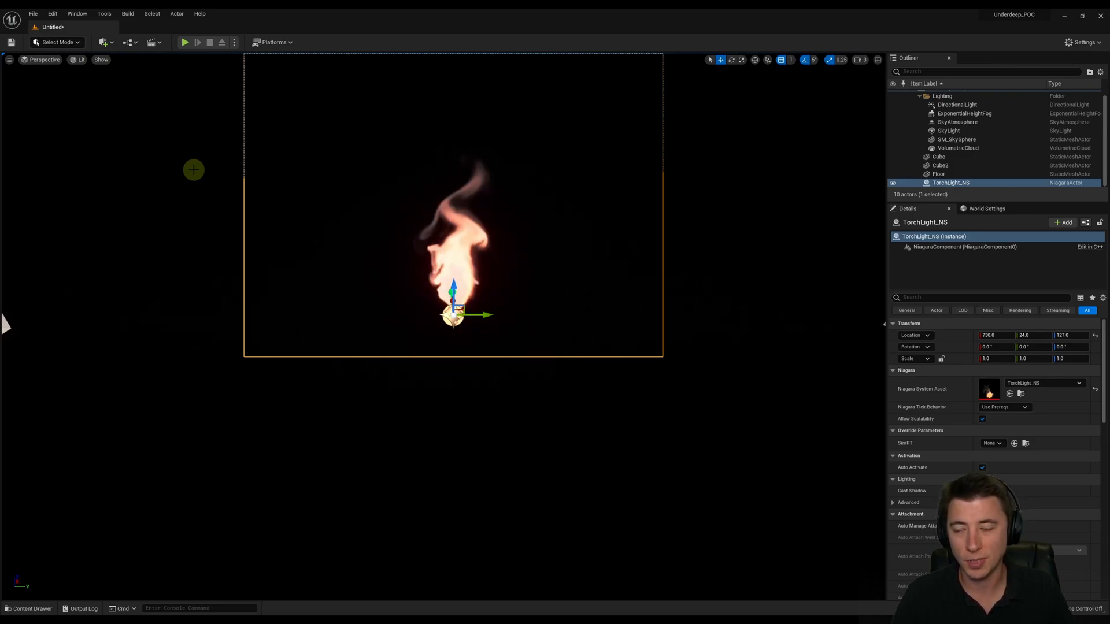
mouse_move(184, 42)
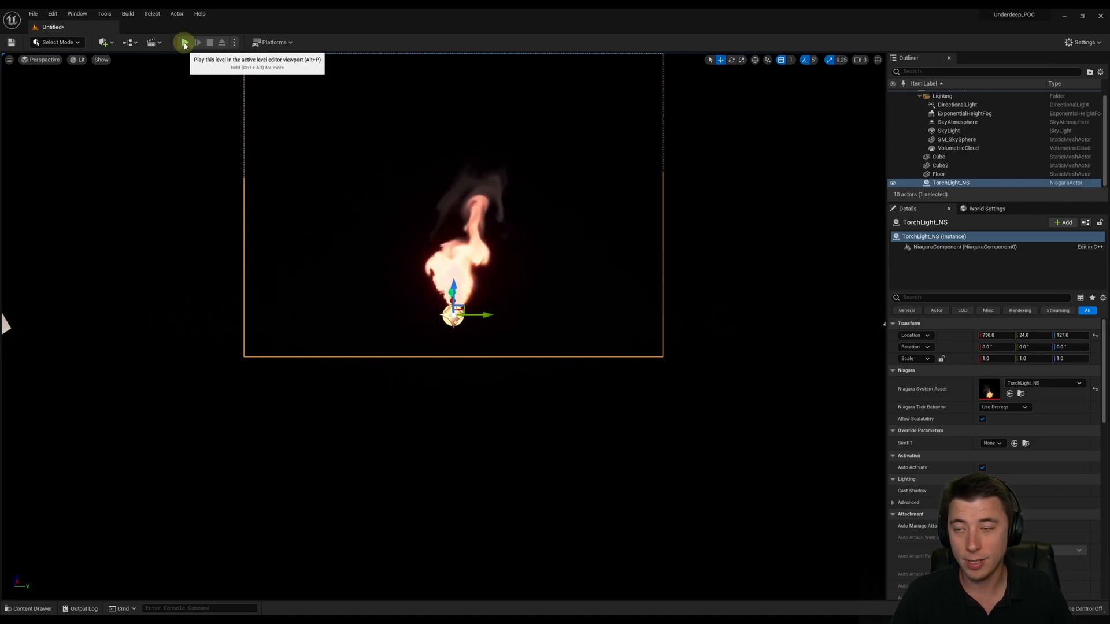
Play the level and watch the large torch flame burn.
left_click(183, 42)
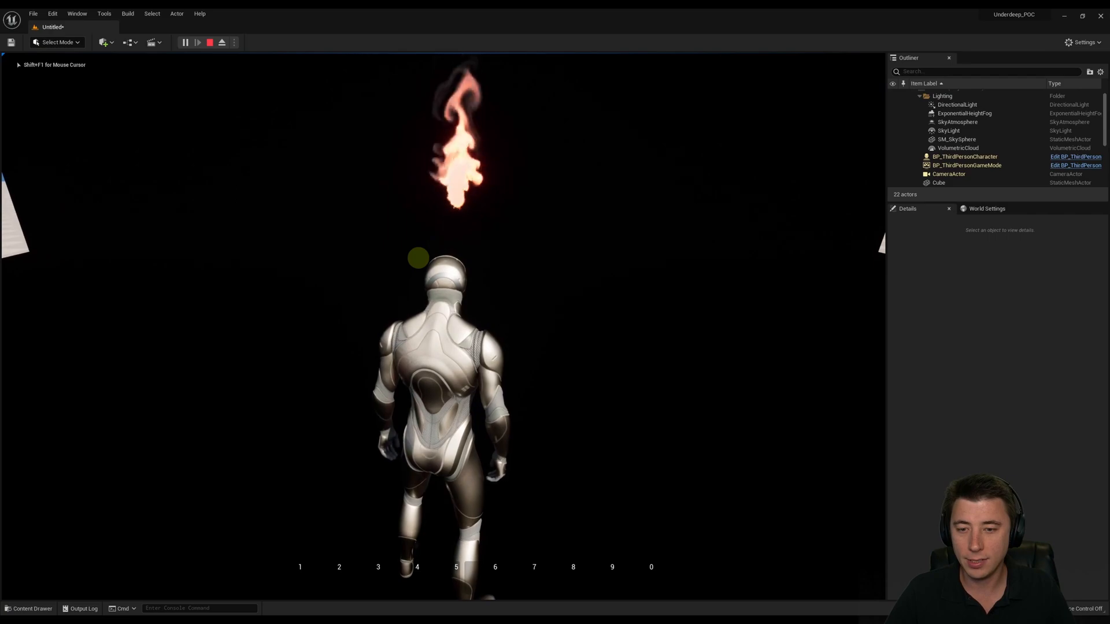
scroll("down", 3)
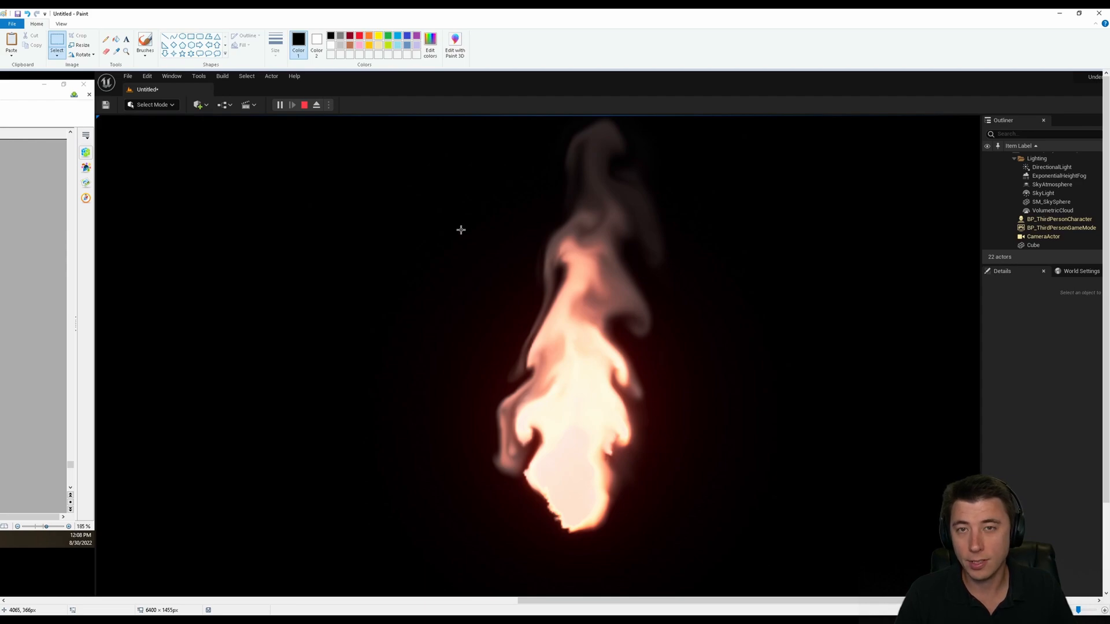
mouse_move(459, 182)
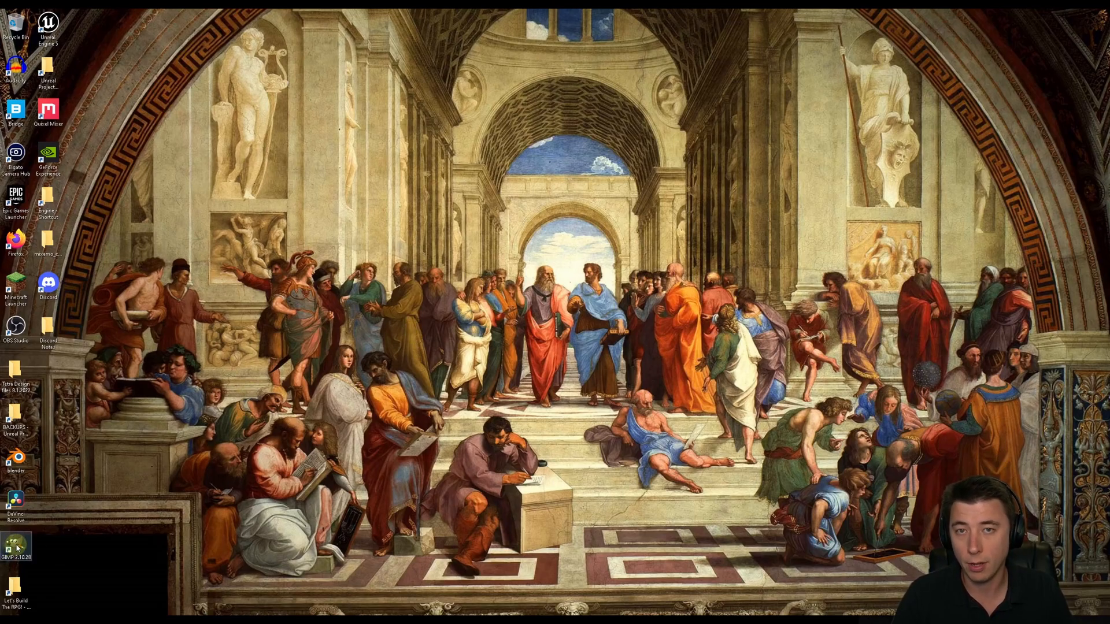
Switch to GIMP and create a new 512 × 512 px image.
double_click(14, 545)
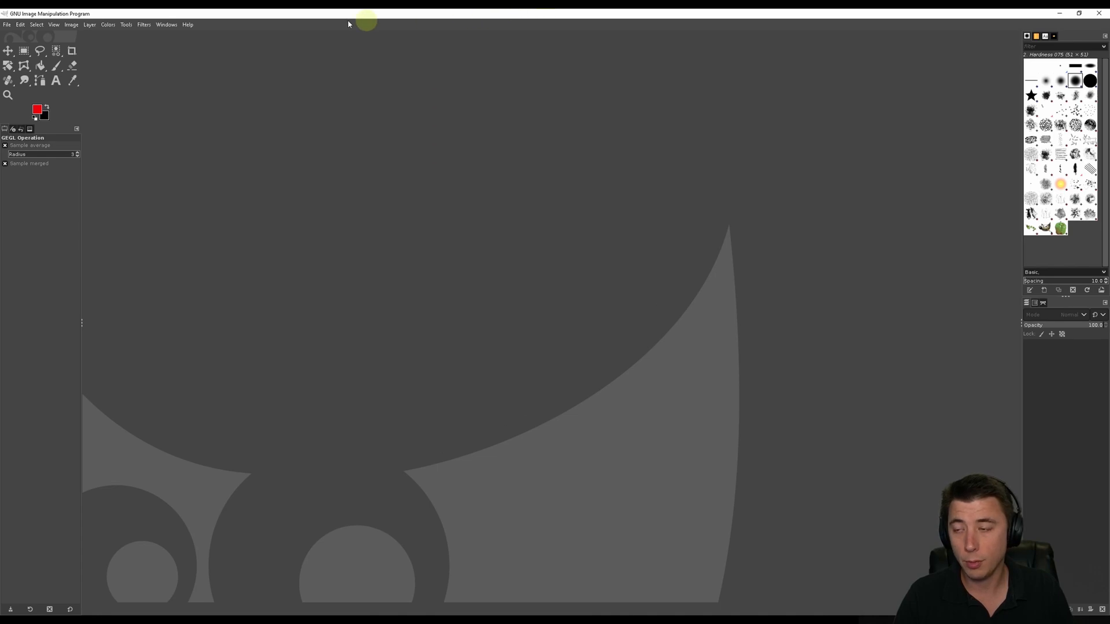
left_click(7, 24)
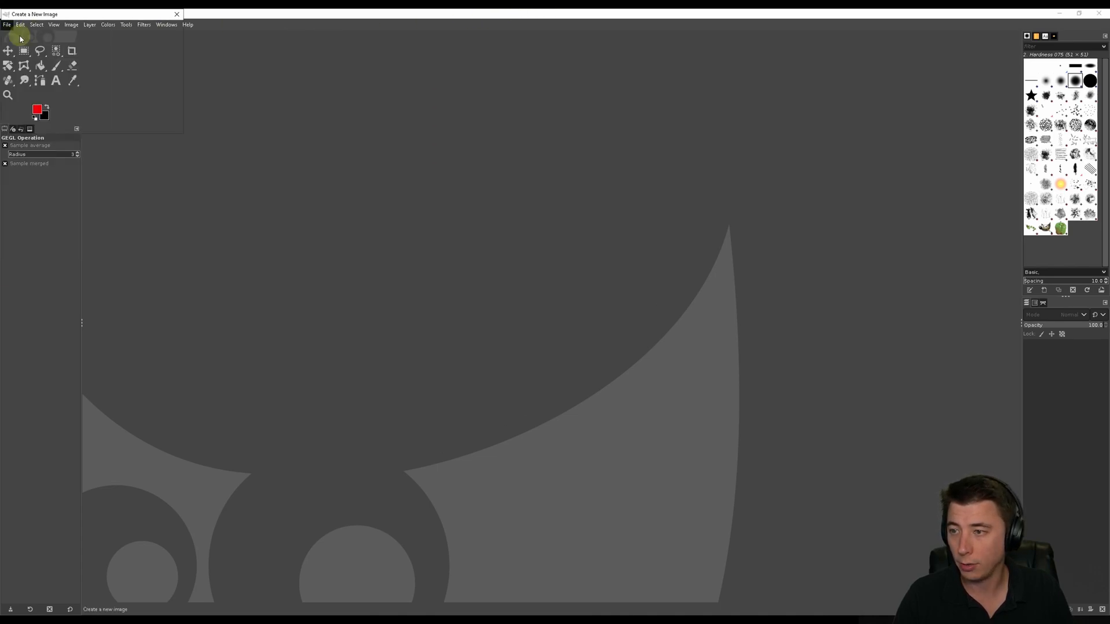
left_click(7, 25)
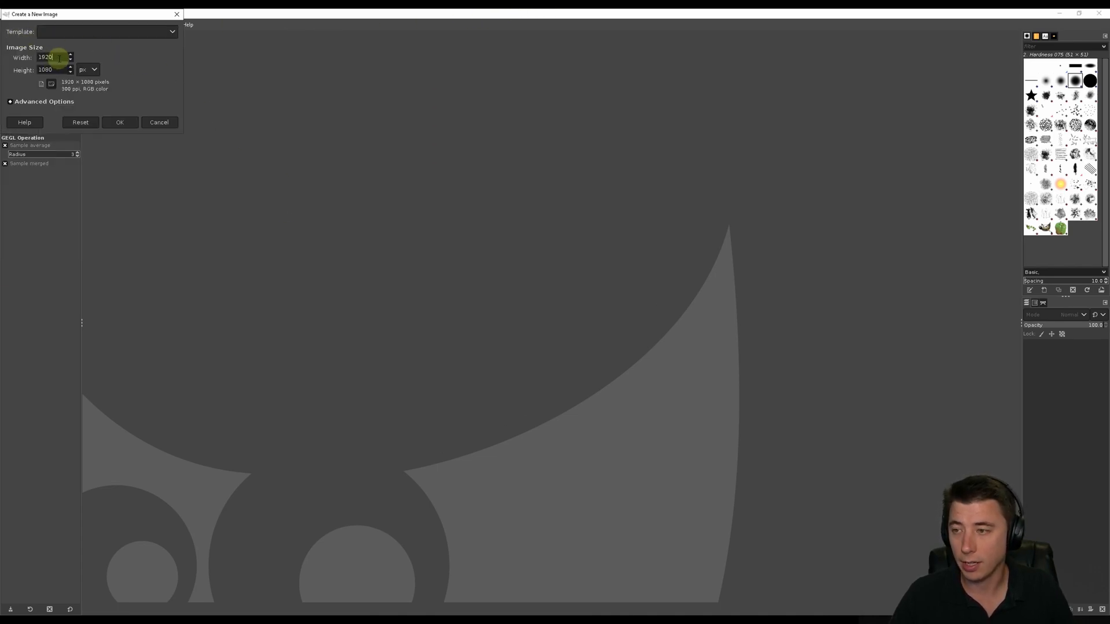
left_click(80, 122)
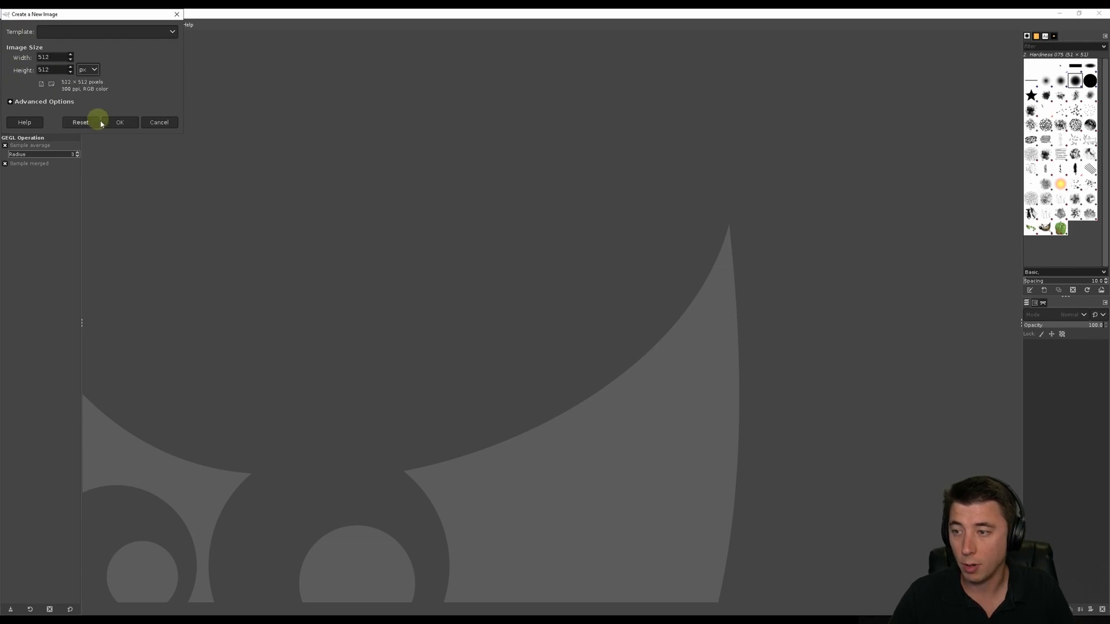
left_click(119, 122)
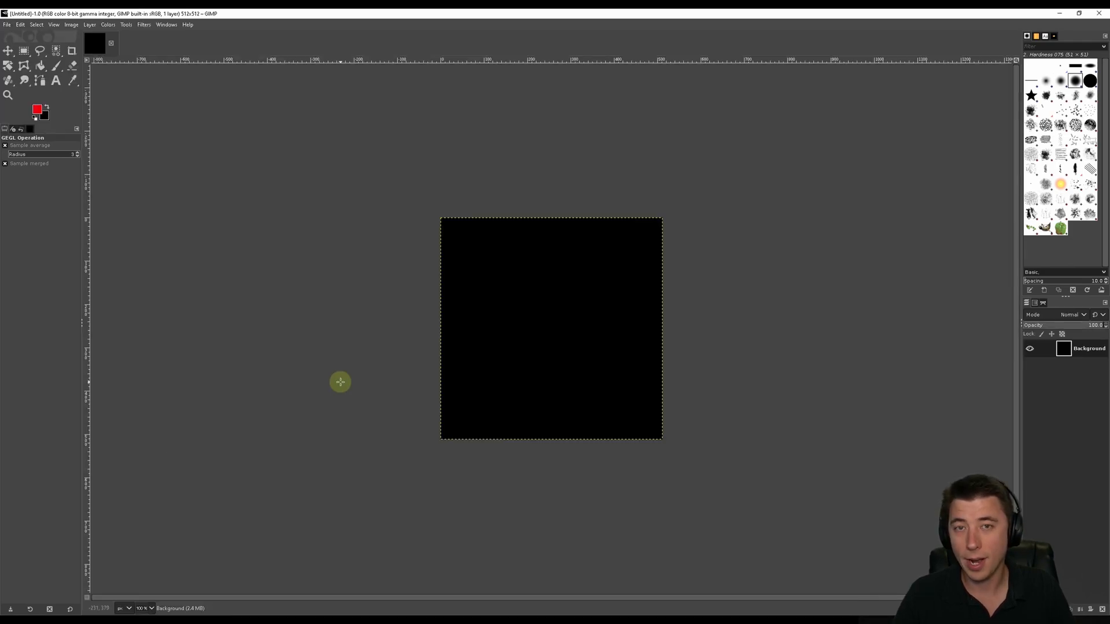
mouse_move(313, 564)
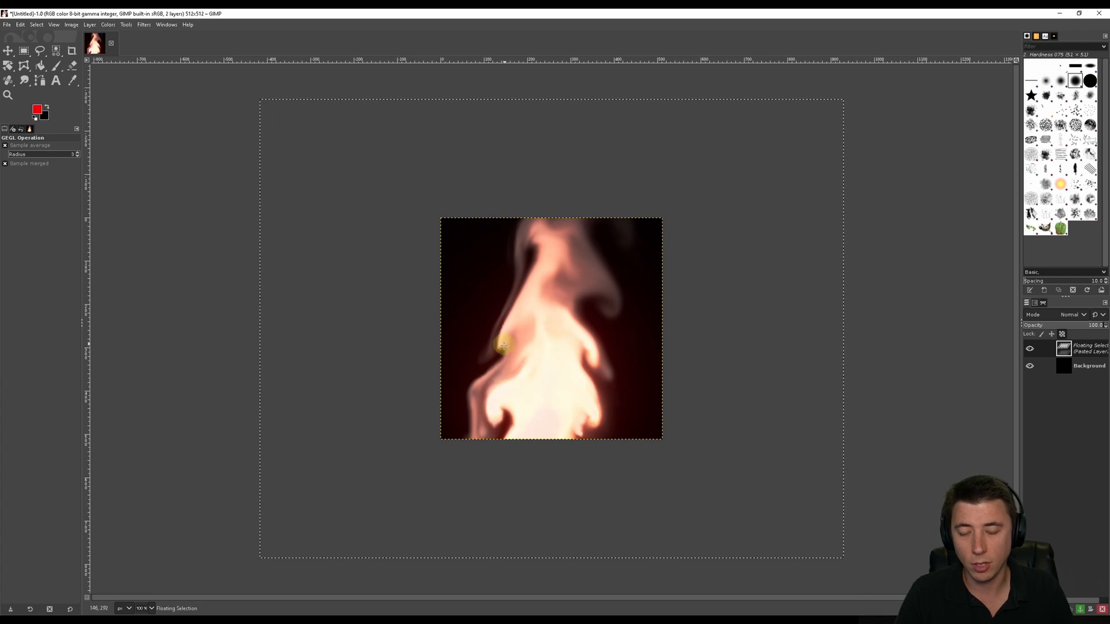
mouse_move(515, 296)
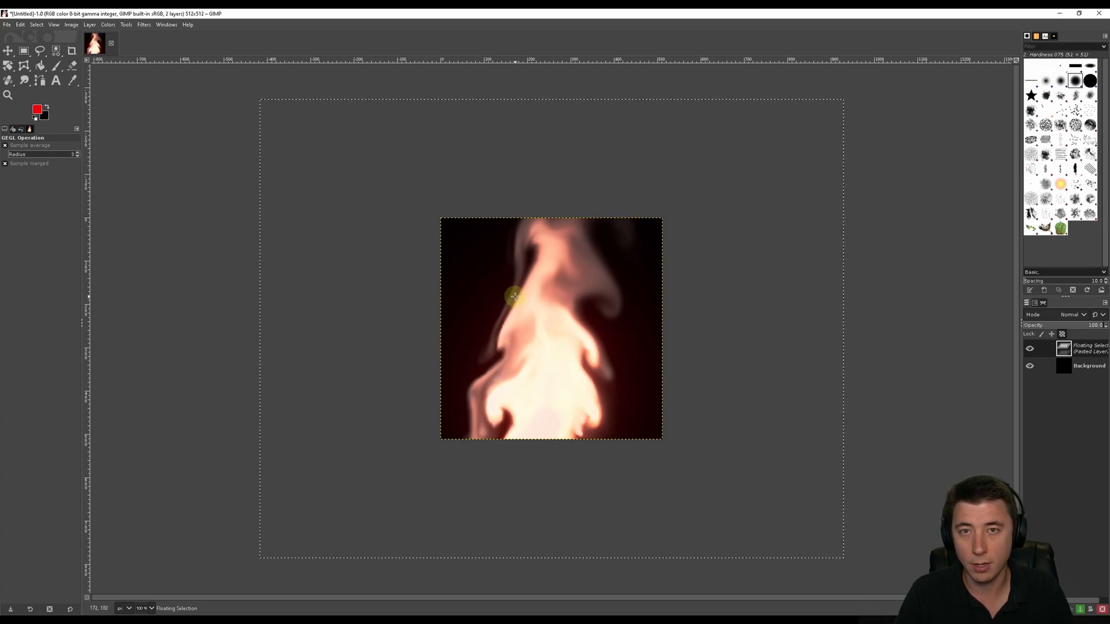
mouse_move(643, 394)
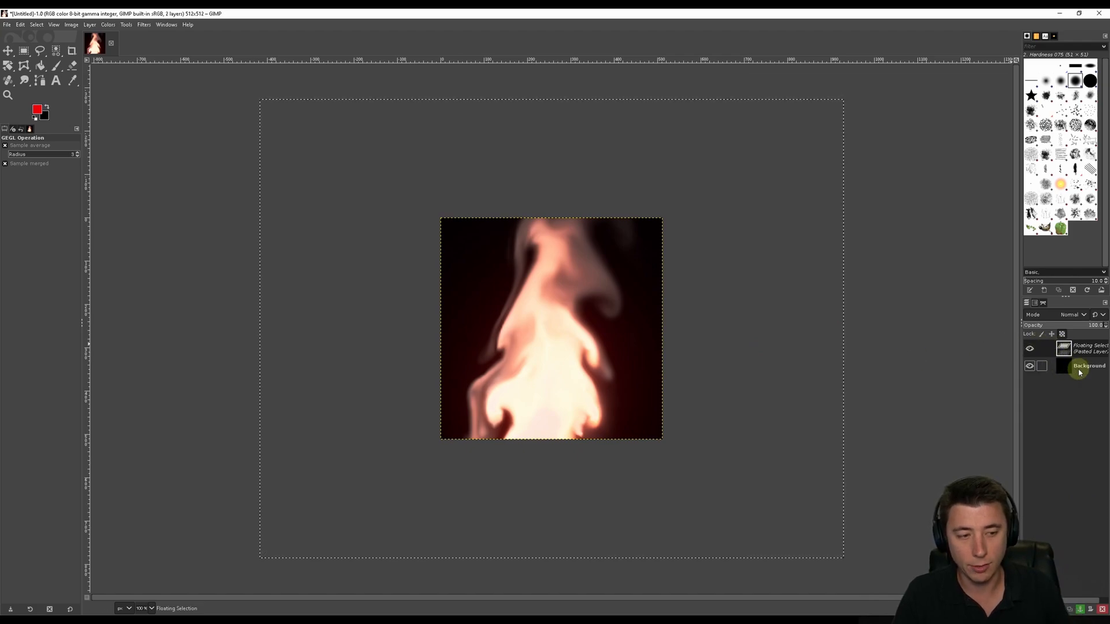
left_click(1076, 348)
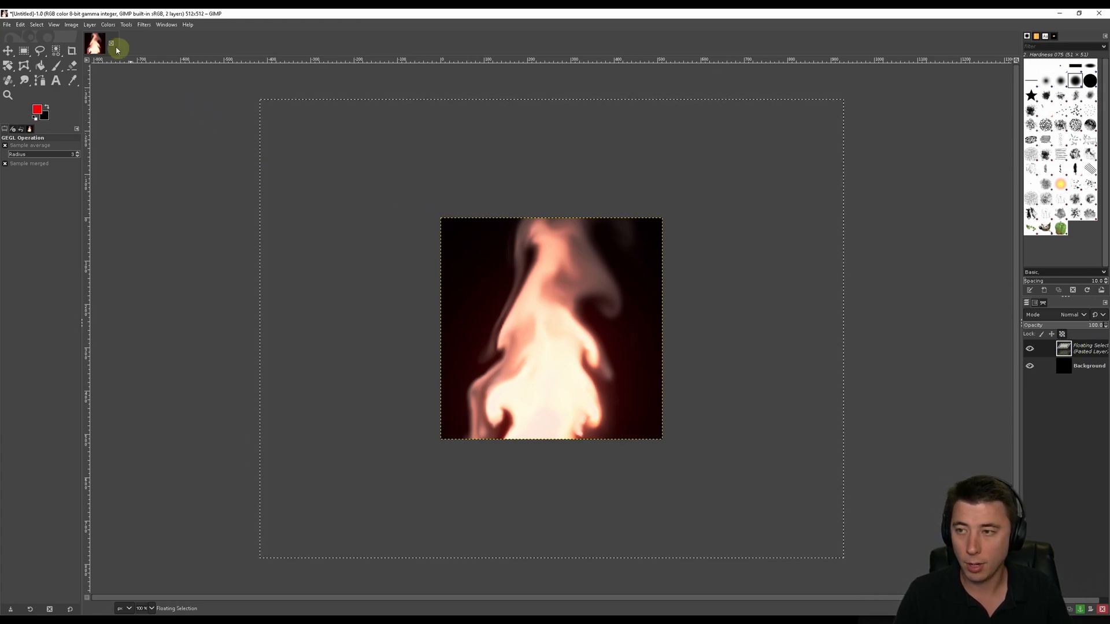
left_click(89, 24)
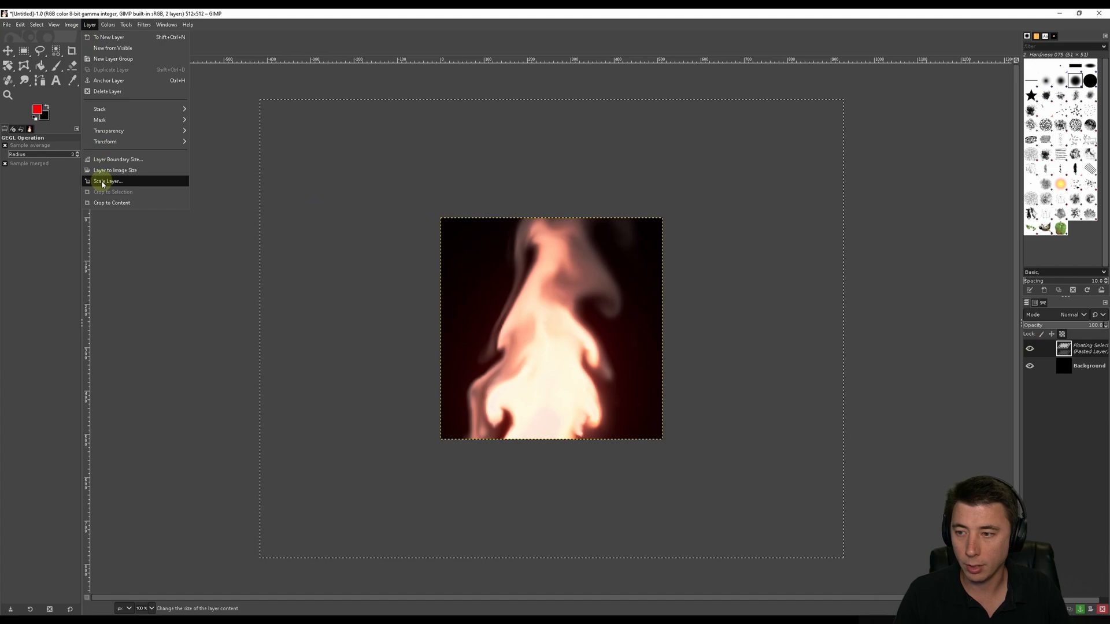
left_click(107, 181)
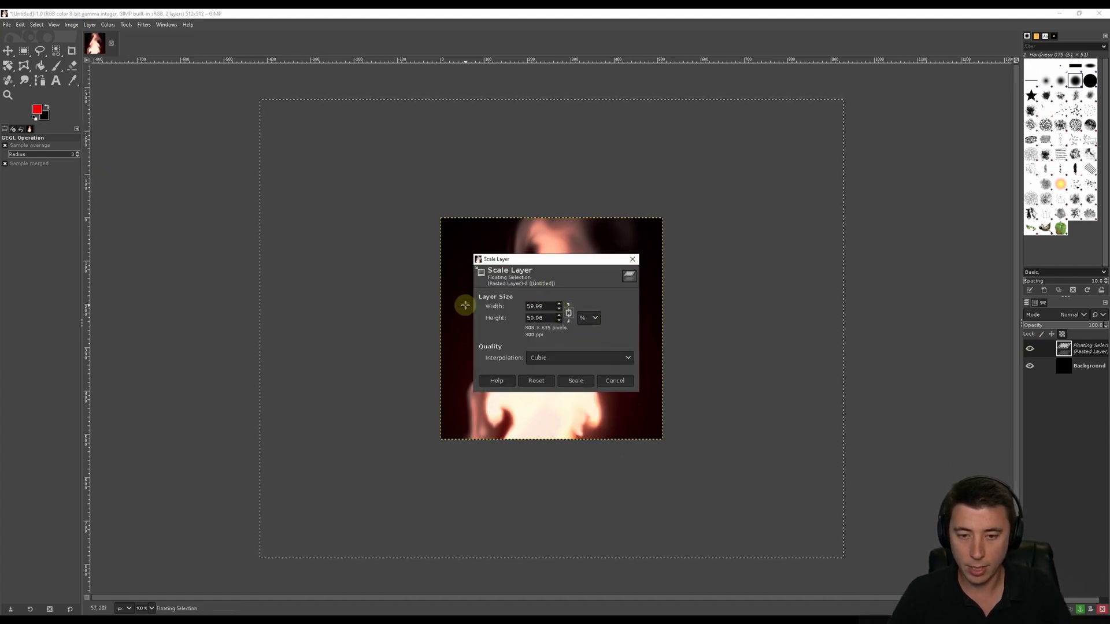
left_click(574, 381)
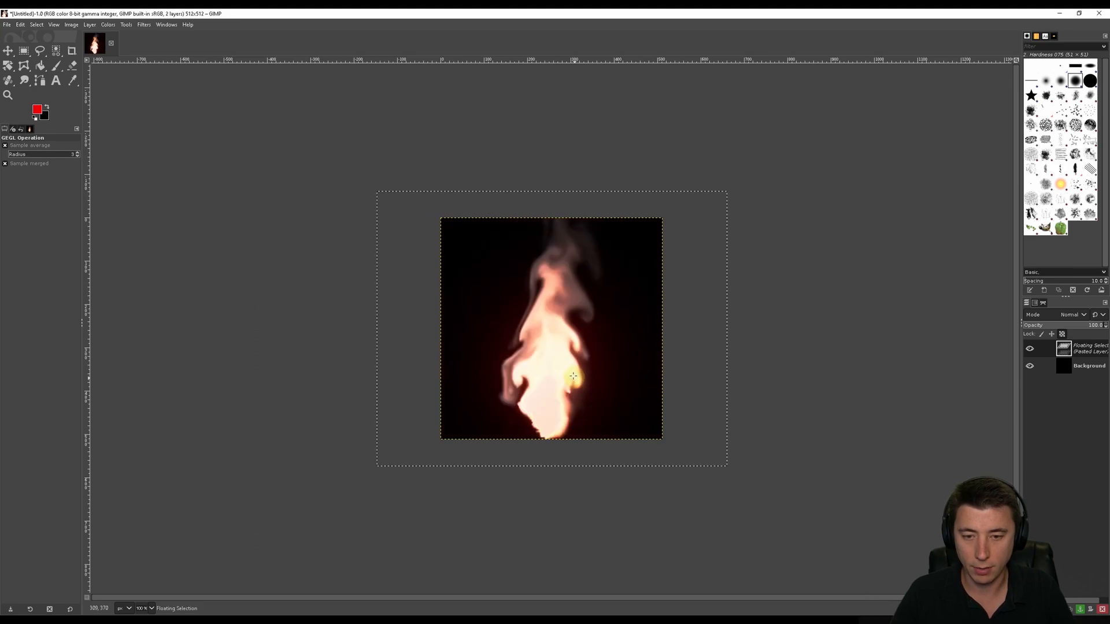
mouse_move(340, 210)
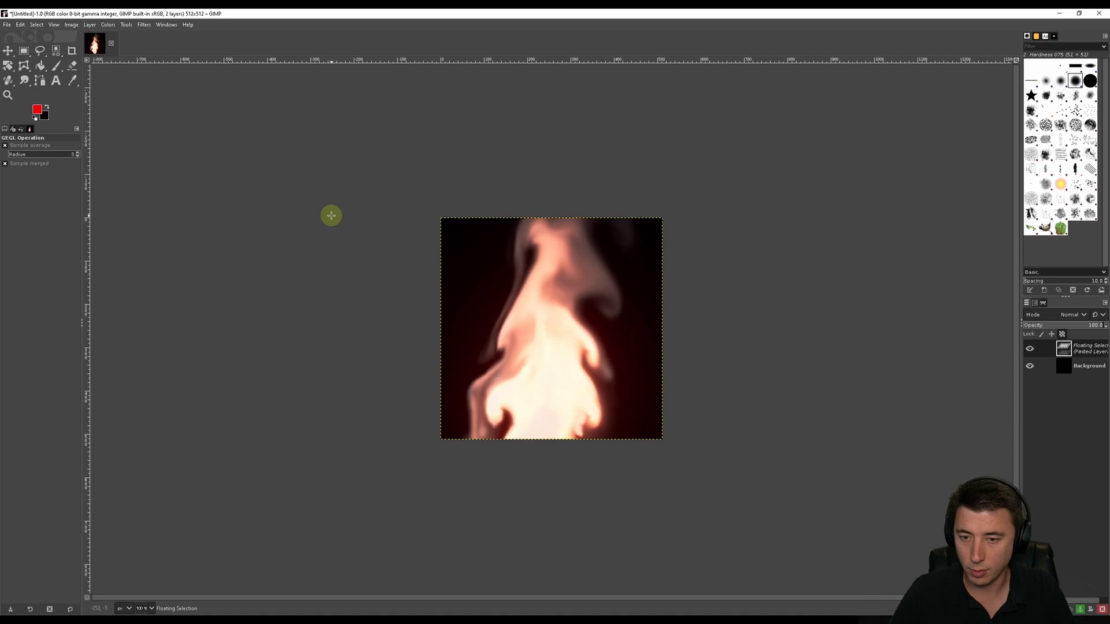
Scale the pasted flame down and tilt it -4° with the Rotate tool.
left_click(89, 24)
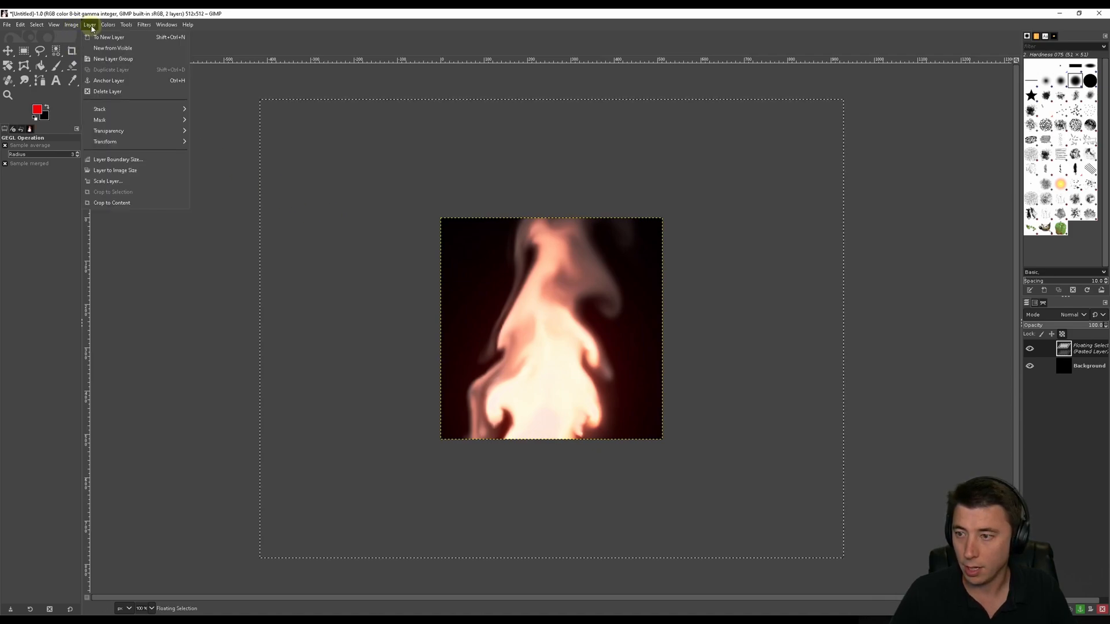
left_click(108, 181)
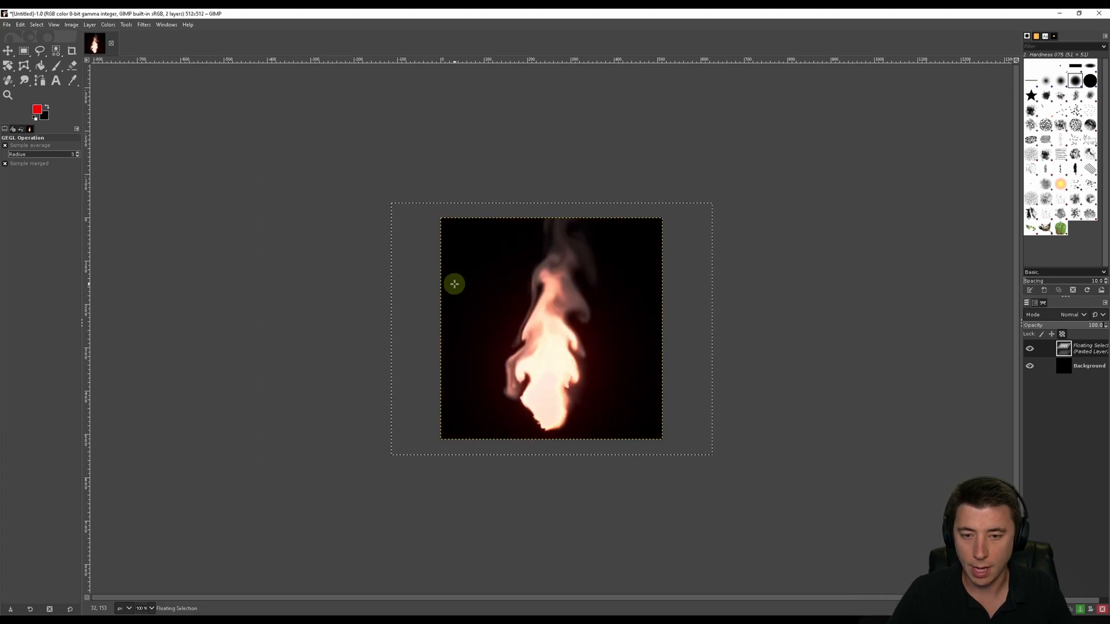
mouse_move(478, 172)
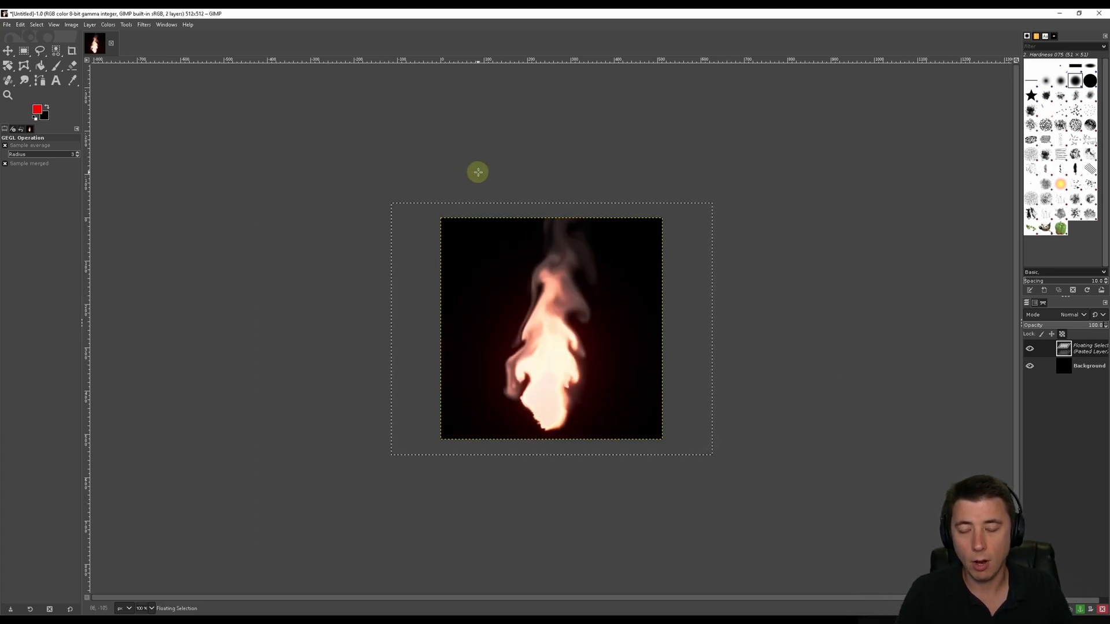
mouse_move(501, 235)
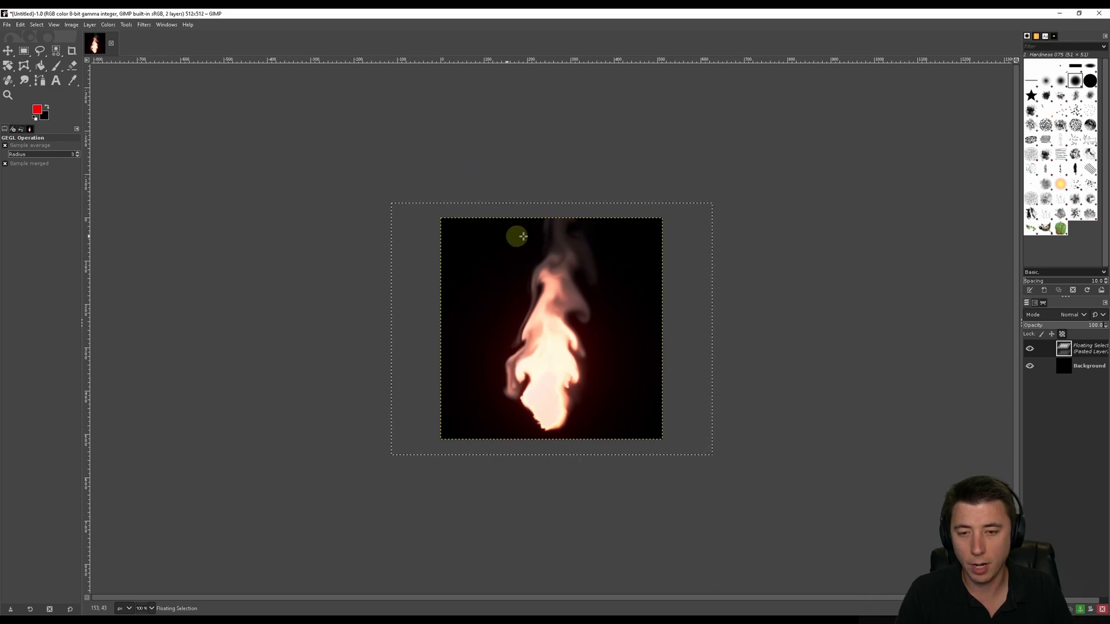
left_click(126, 24)
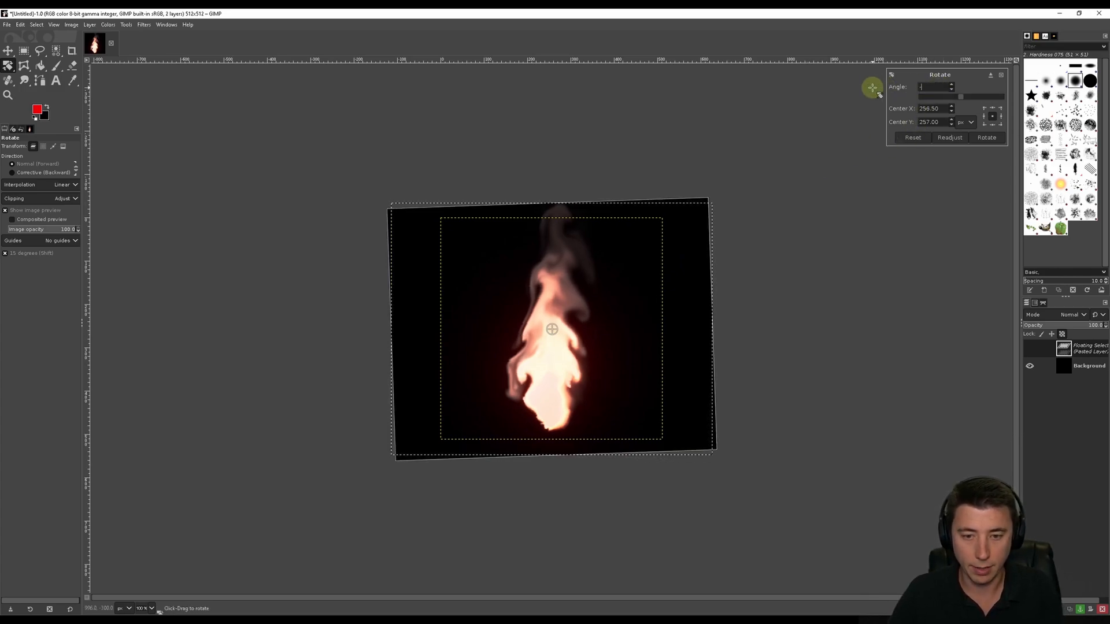
left_click(986, 137)
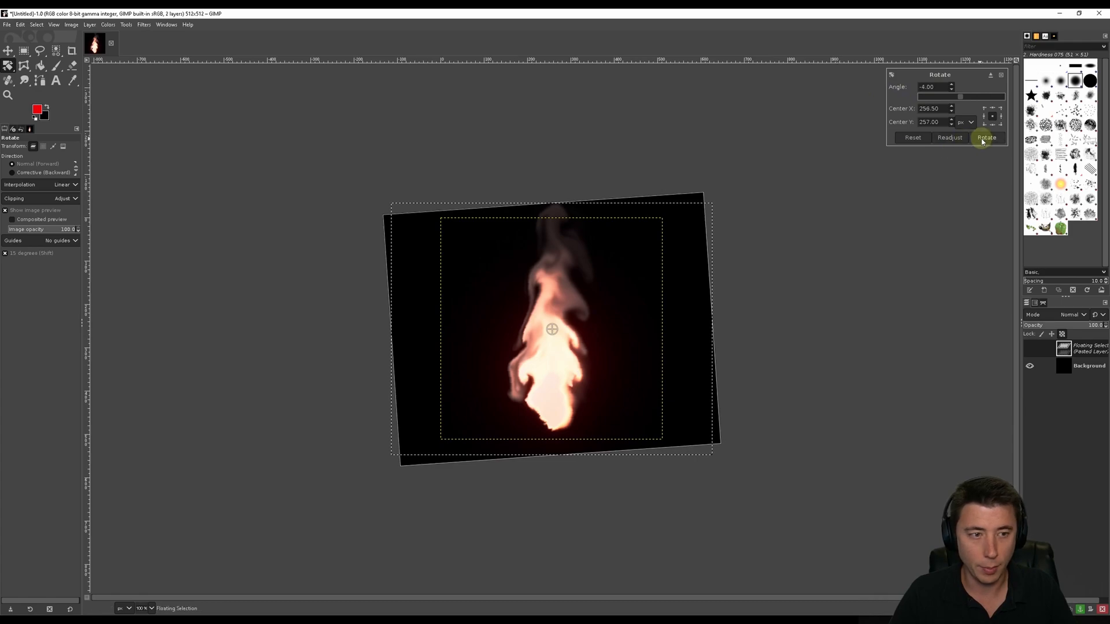
left_click(986, 138)
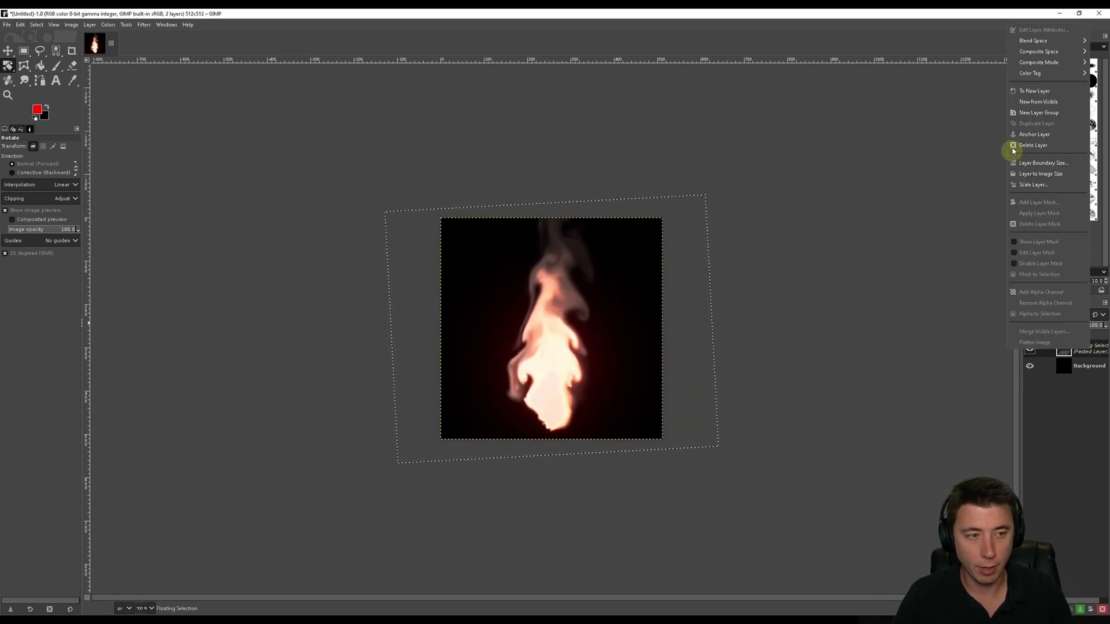
Anchor the flame onto the background, duplicate that layer, and hide the lower copy.
left_click(1034, 341)
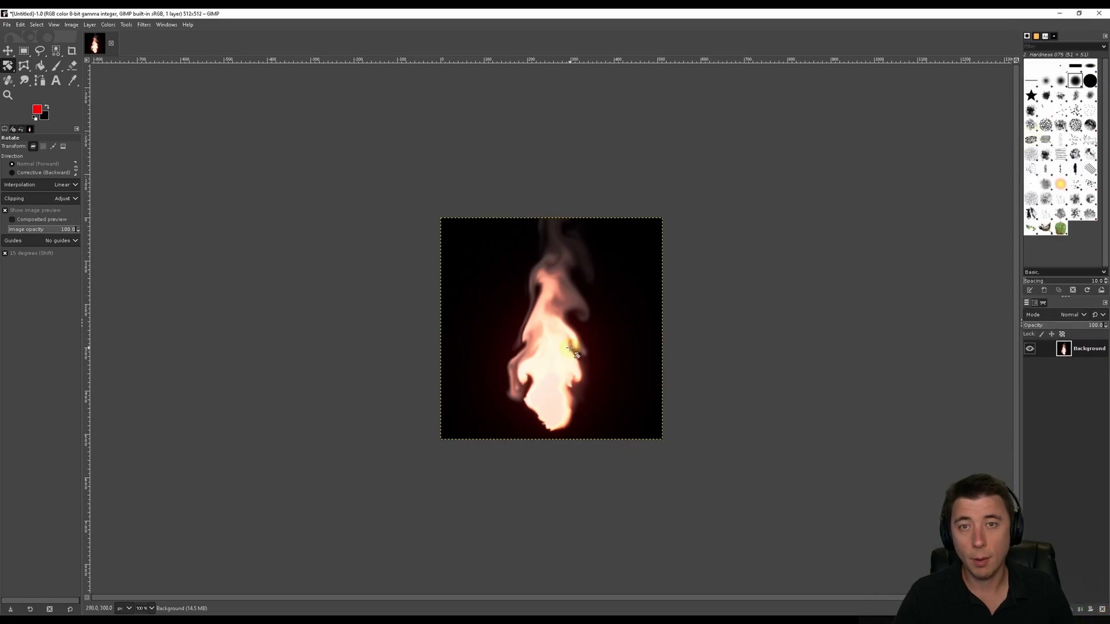
mouse_move(545, 343)
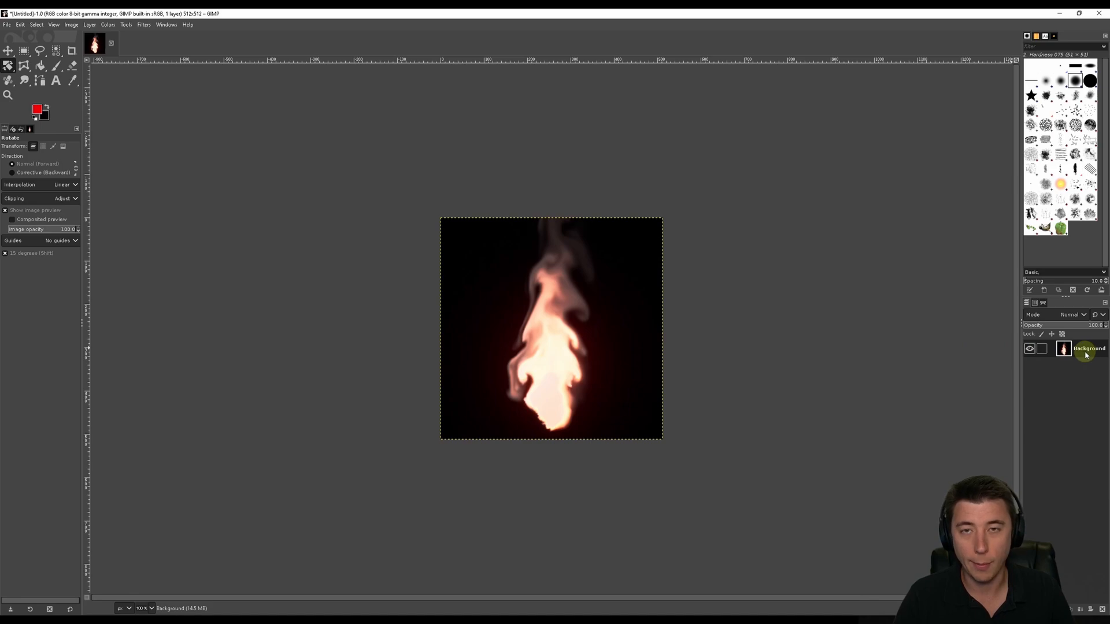
right_click(1085, 348)
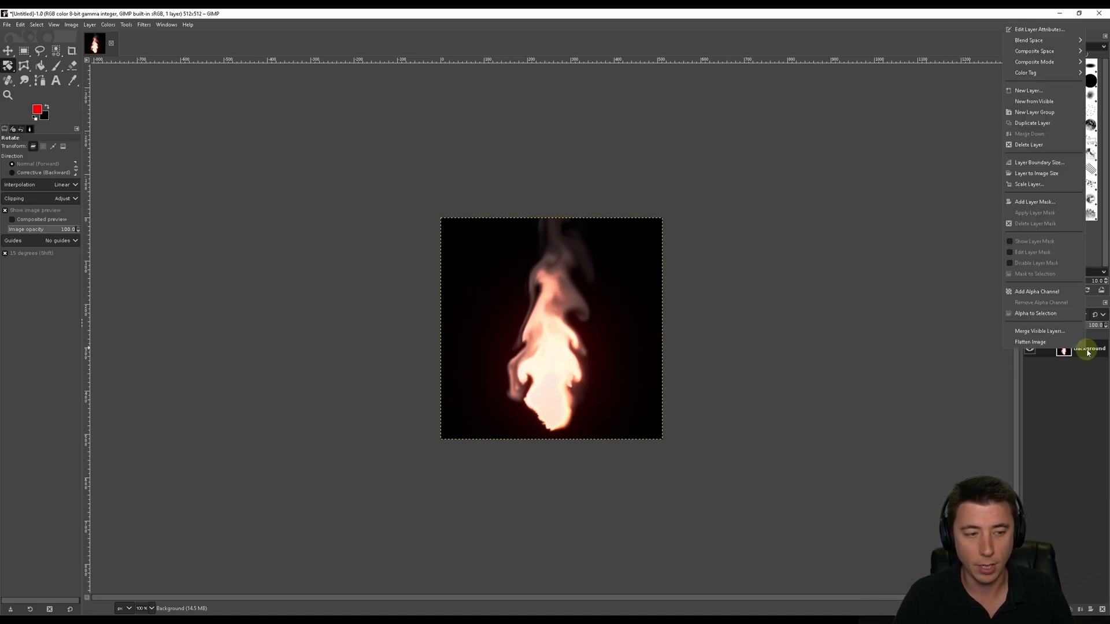
mouse_move(1035, 123)
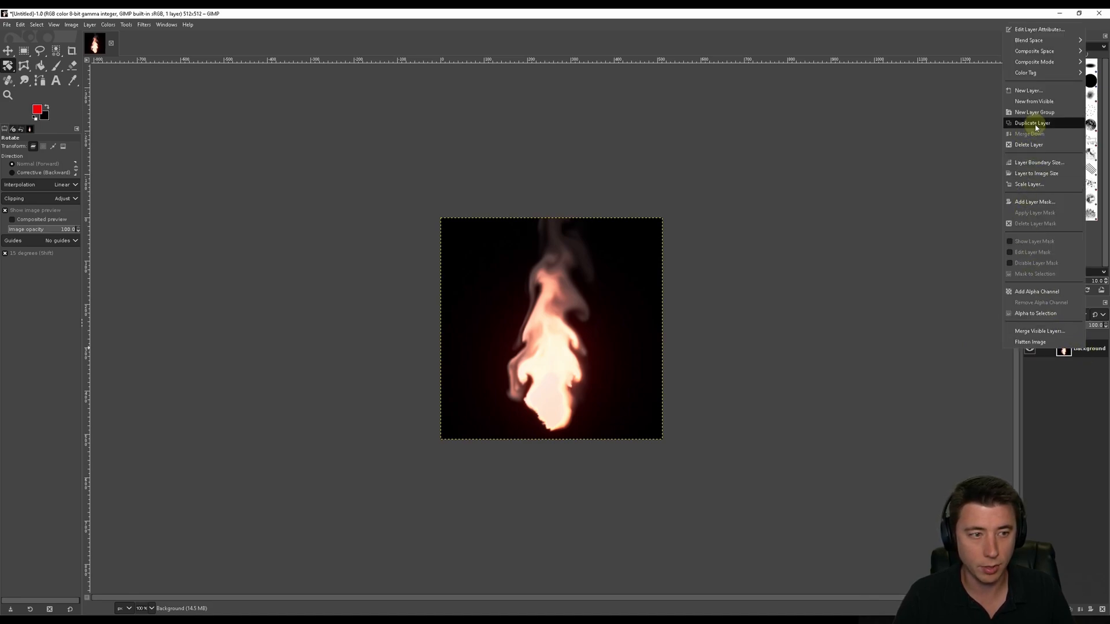
left_click(1032, 123)
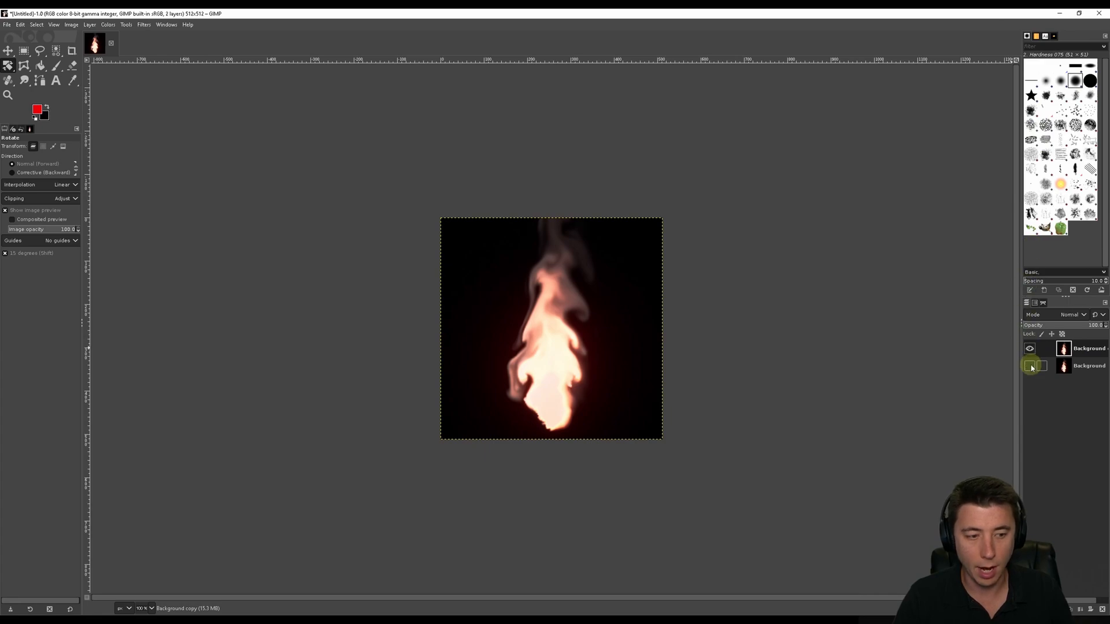
left_click(1029, 366)
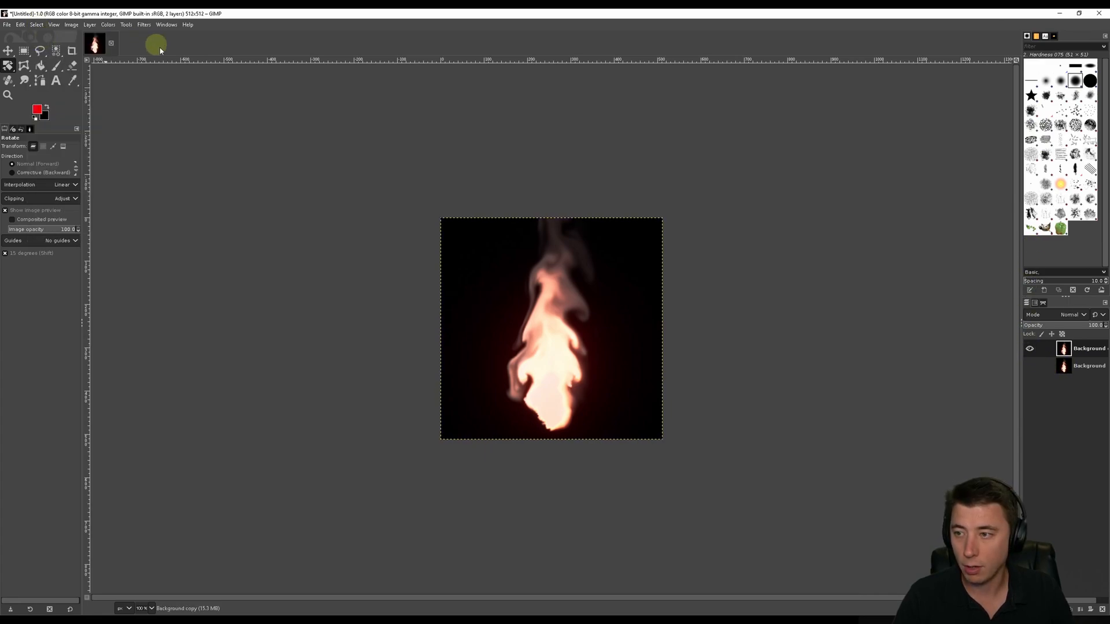
left_click(23, 80)
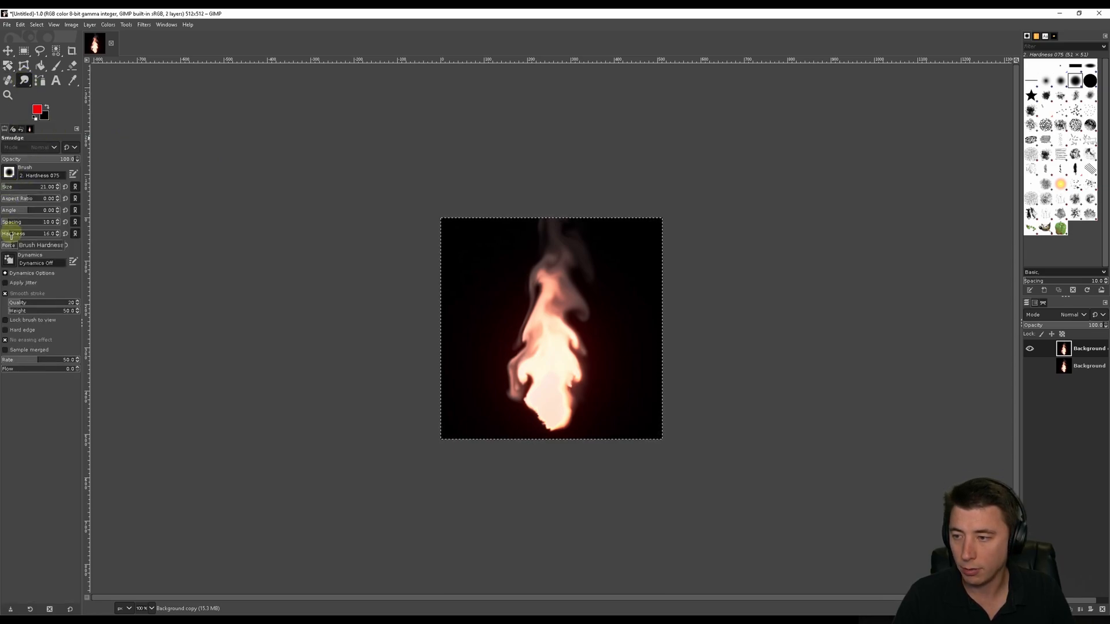
mouse_move(517, 410)
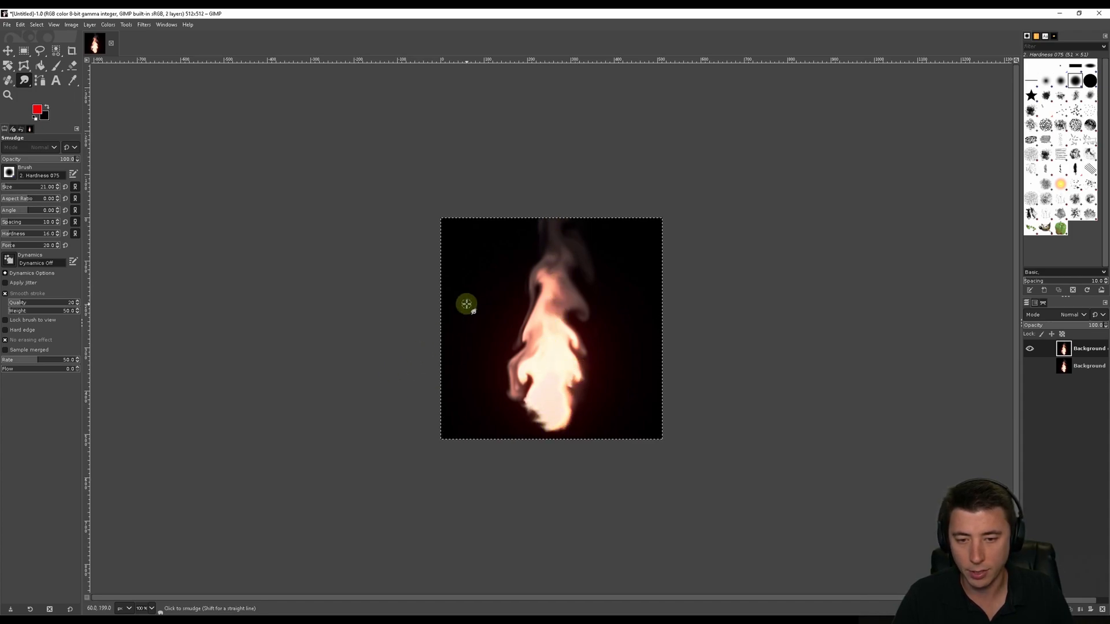
mouse_move(492, 308)
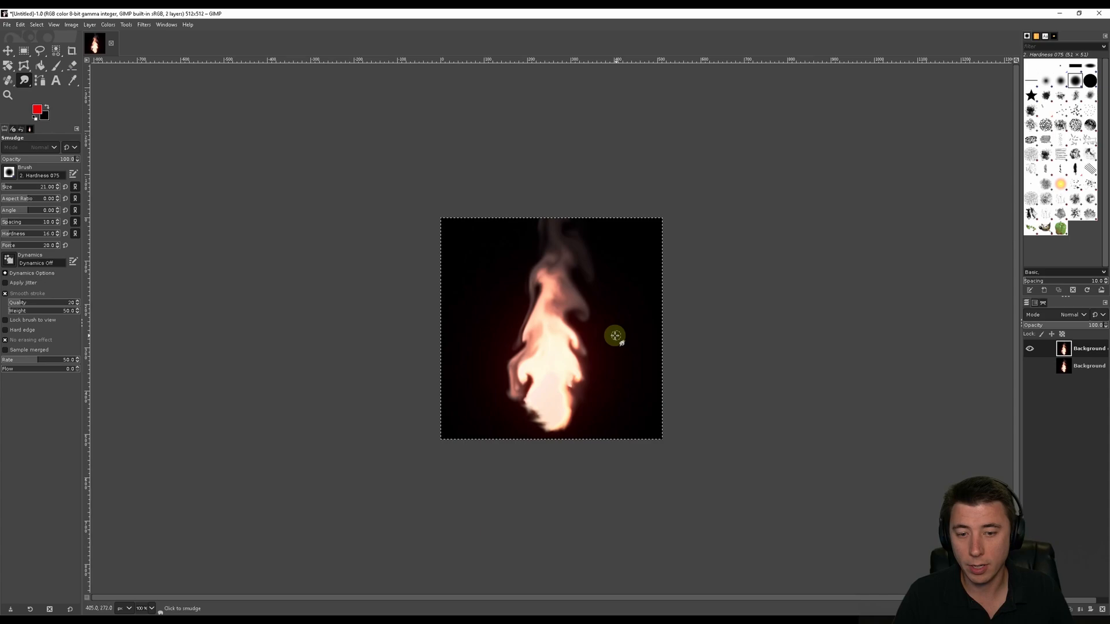
mouse_move(581, 319)
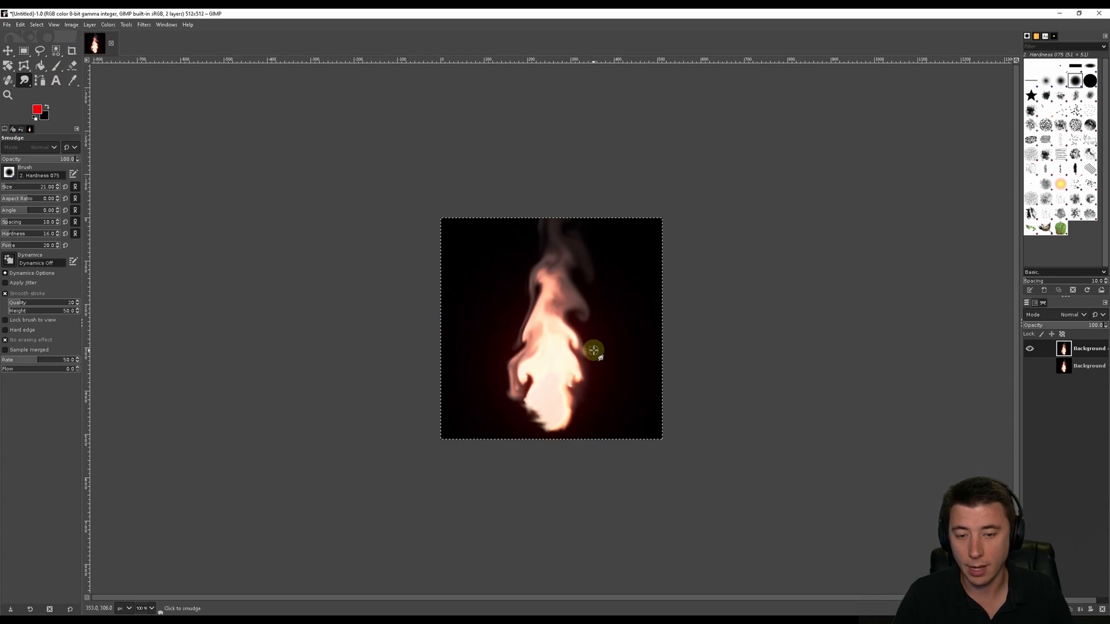
mouse_move(589, 326)
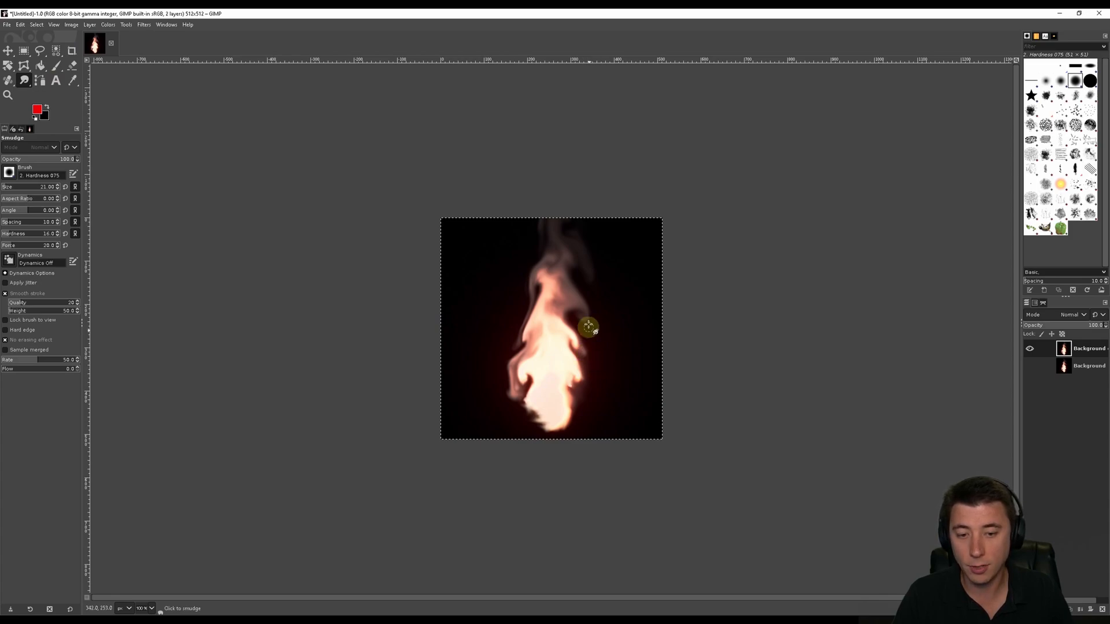
mouse_move(590, 278)
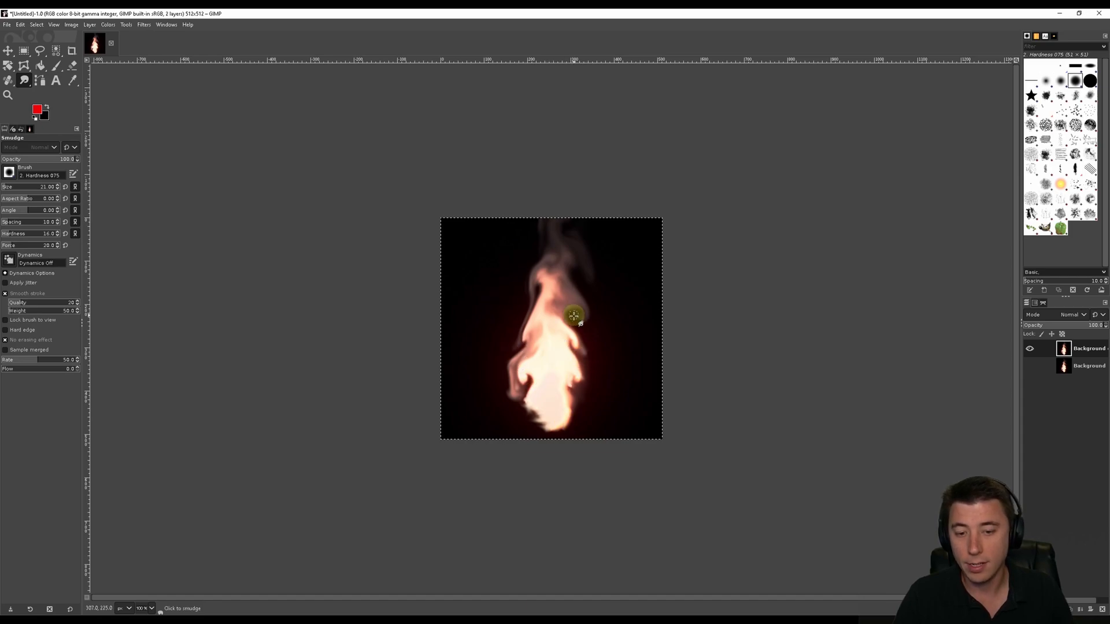
mouse_move(597, 353)
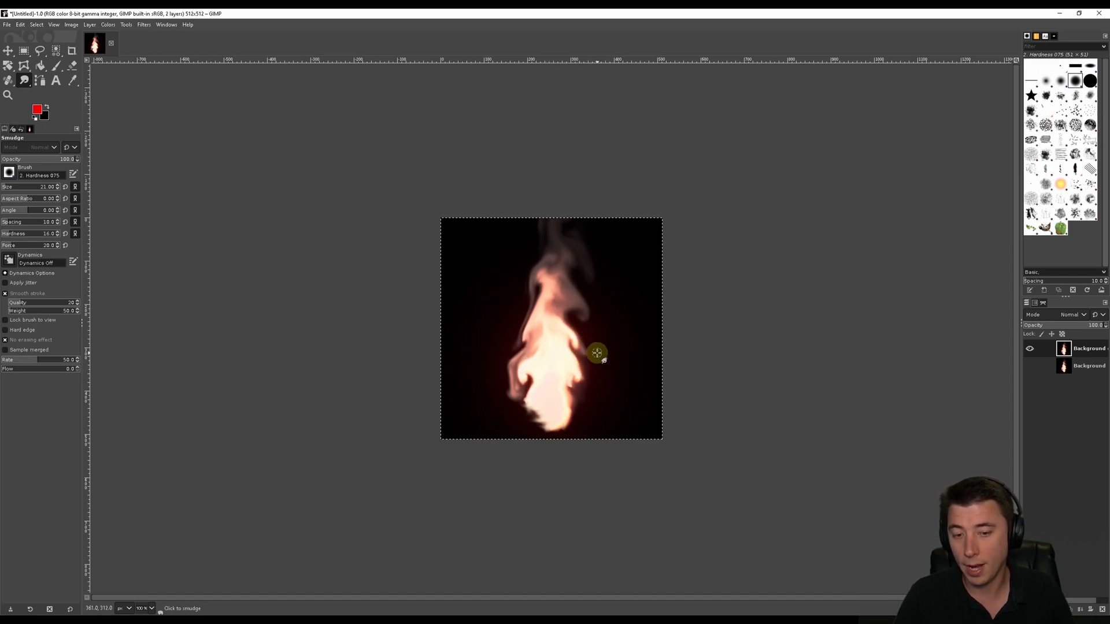
mouse_move(586, 355)
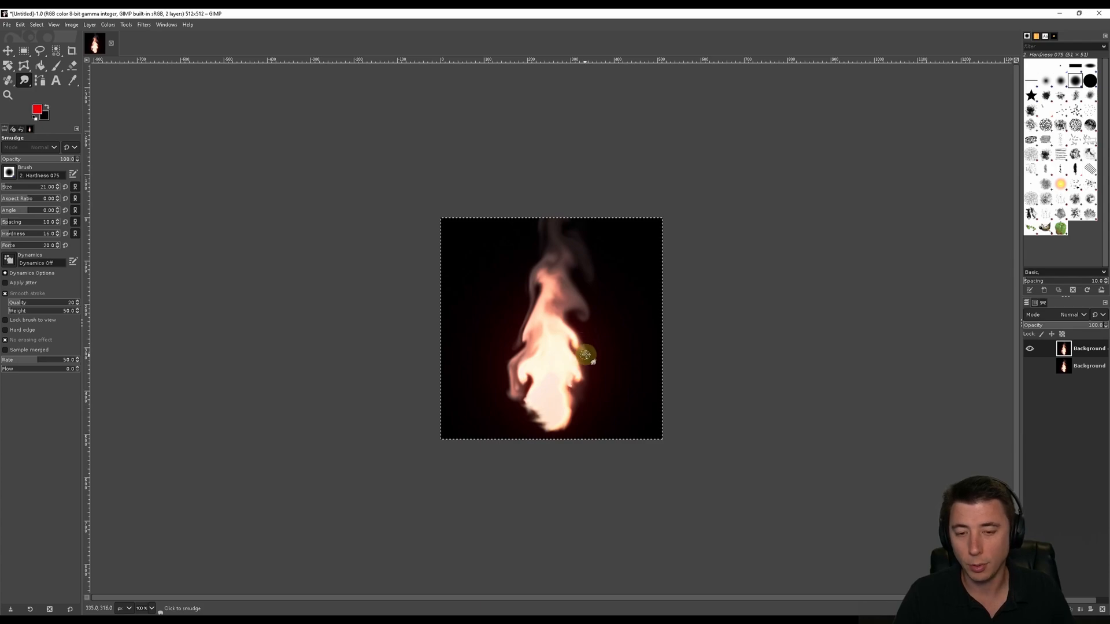
mouse_move(594, 358)
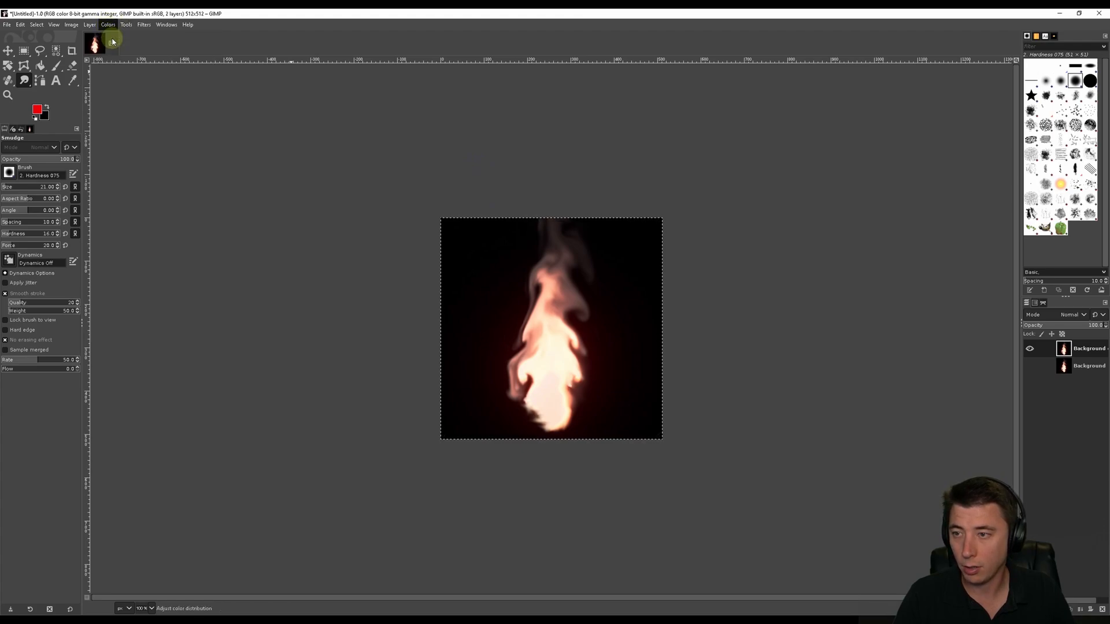
Apply Color Balance to the midtones, raising Cyan–Red and nudging slightly toward magenta.
left_click(108, 25)
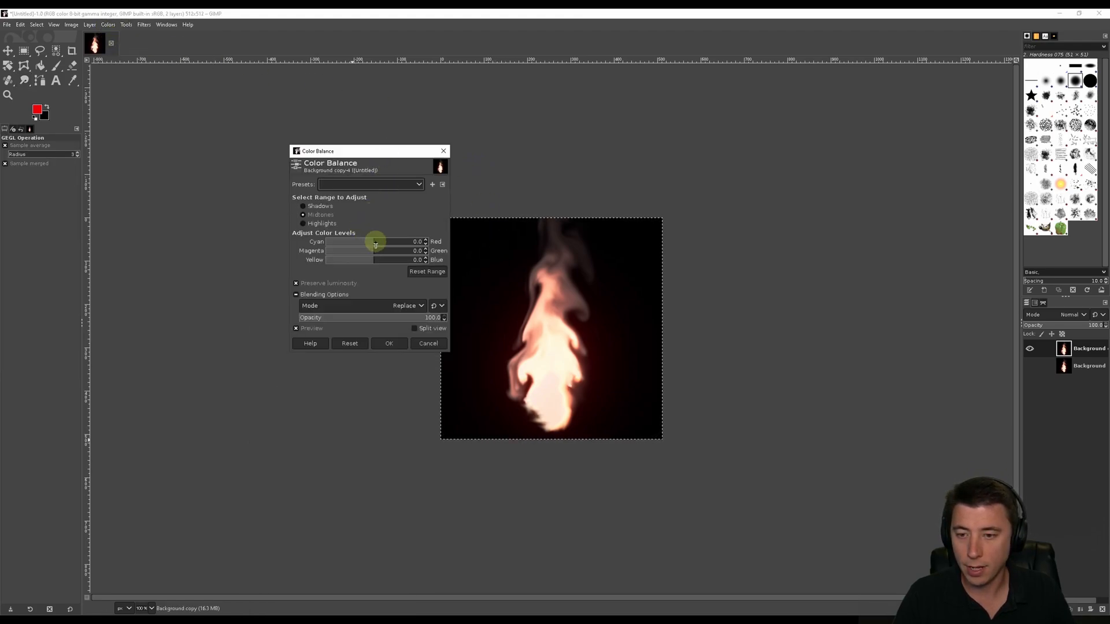
left_click_drag(375, 242, 386, 241)
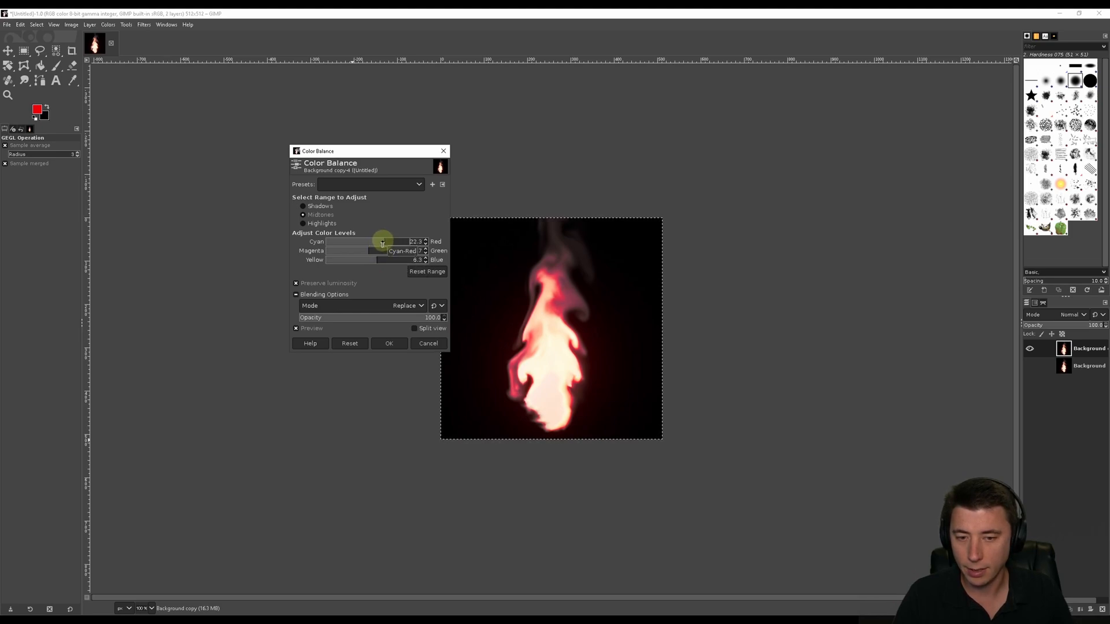
left_click_drag(386, 251, 369, 250)
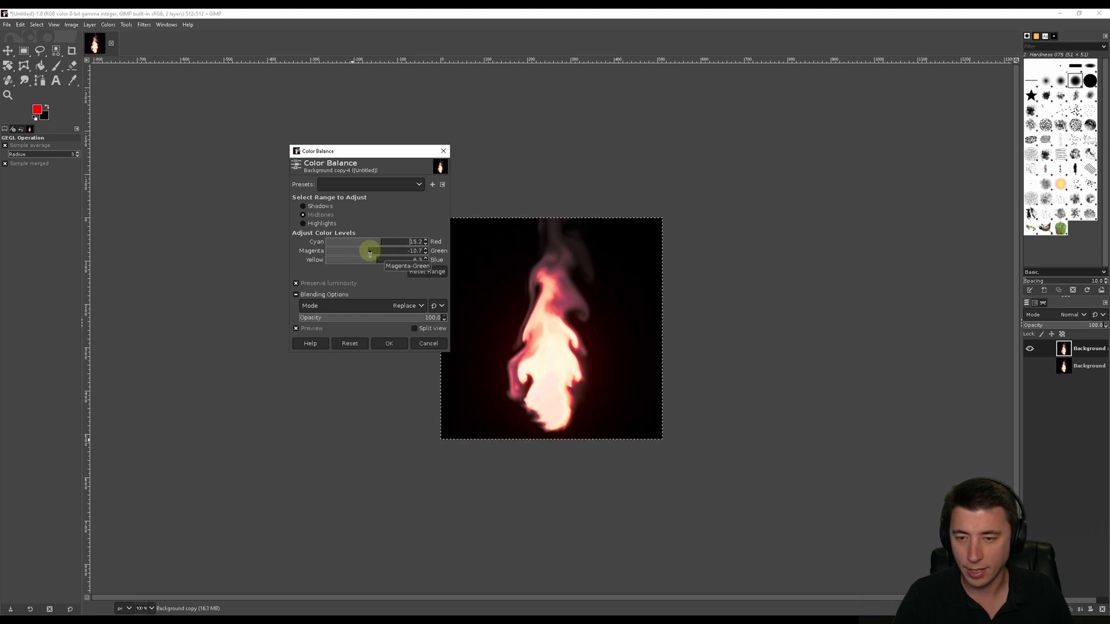
left_click_drag(370, 251, 375, 259)
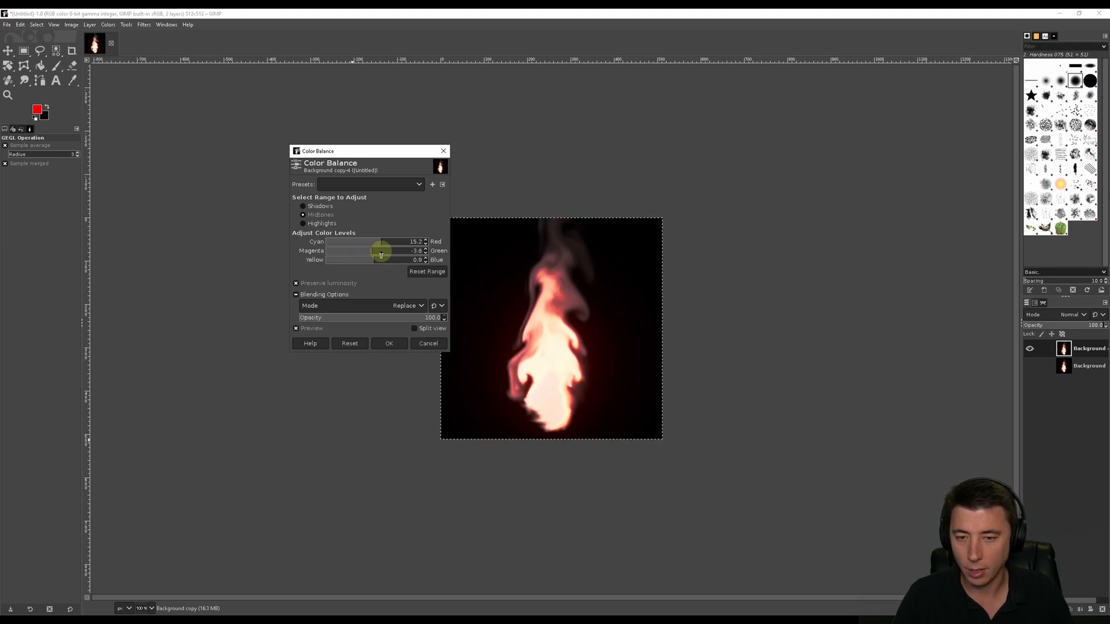
left_click(389, 343)
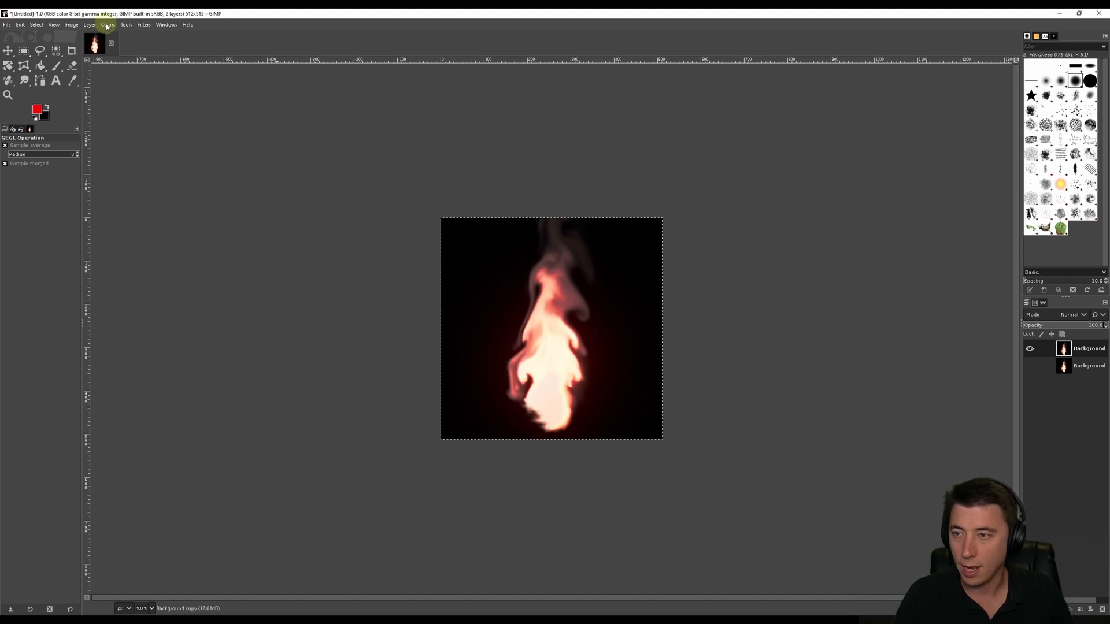
left_click(107, 24)
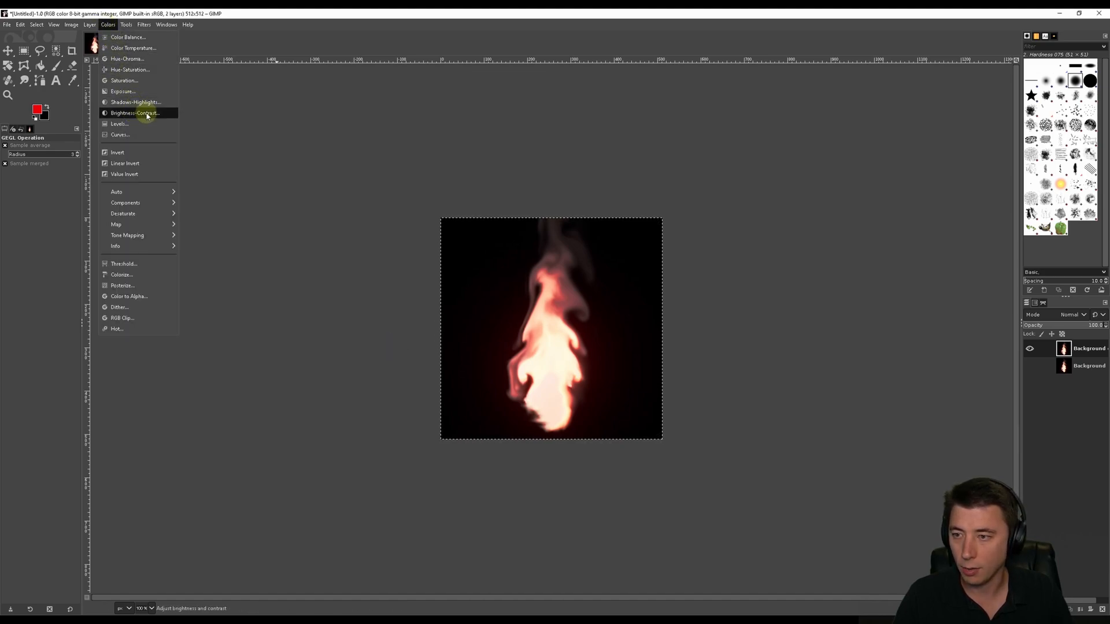
Raise the flame's contrast and brightness slightly using Brightness-Contrast.
left_click(135, 112)
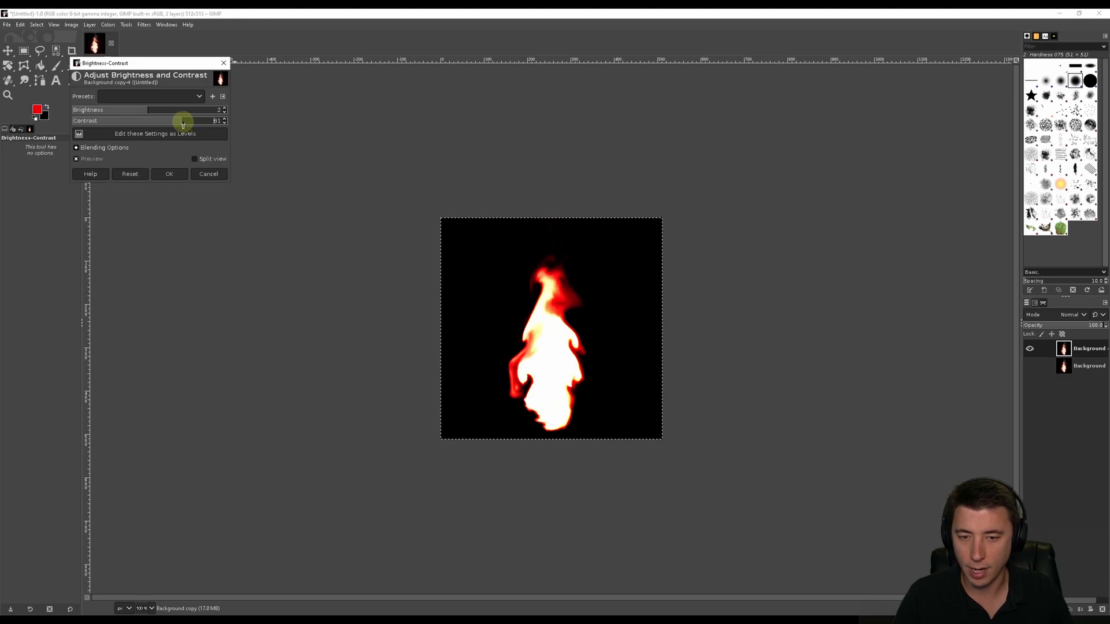
left_click_drag(184, 120, 153, 120)
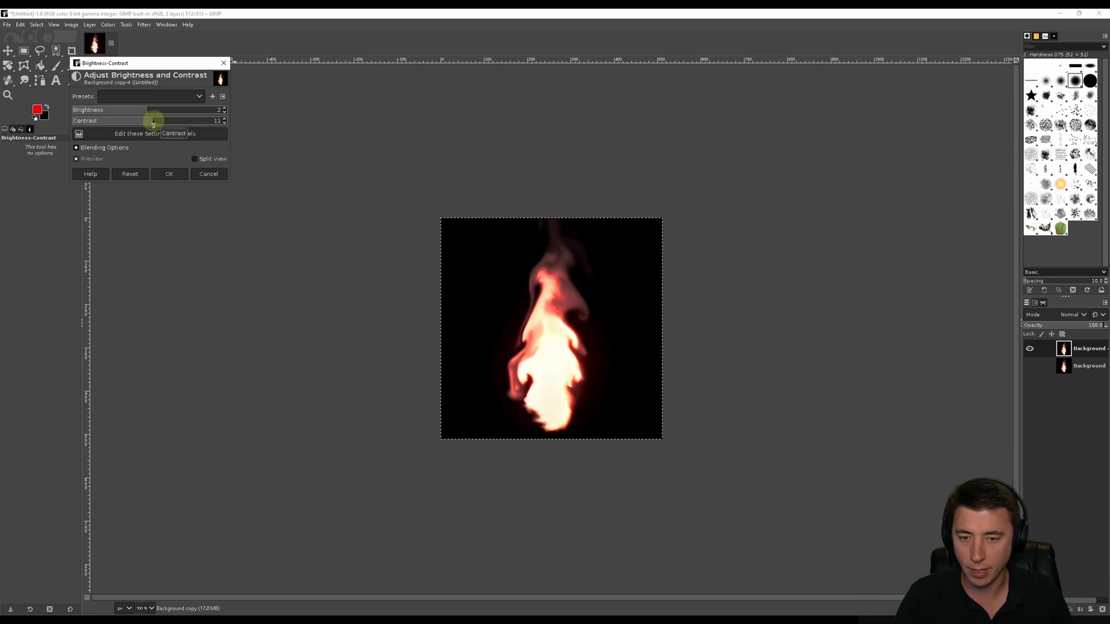
left_click_drag(152, 110, 165, 110)
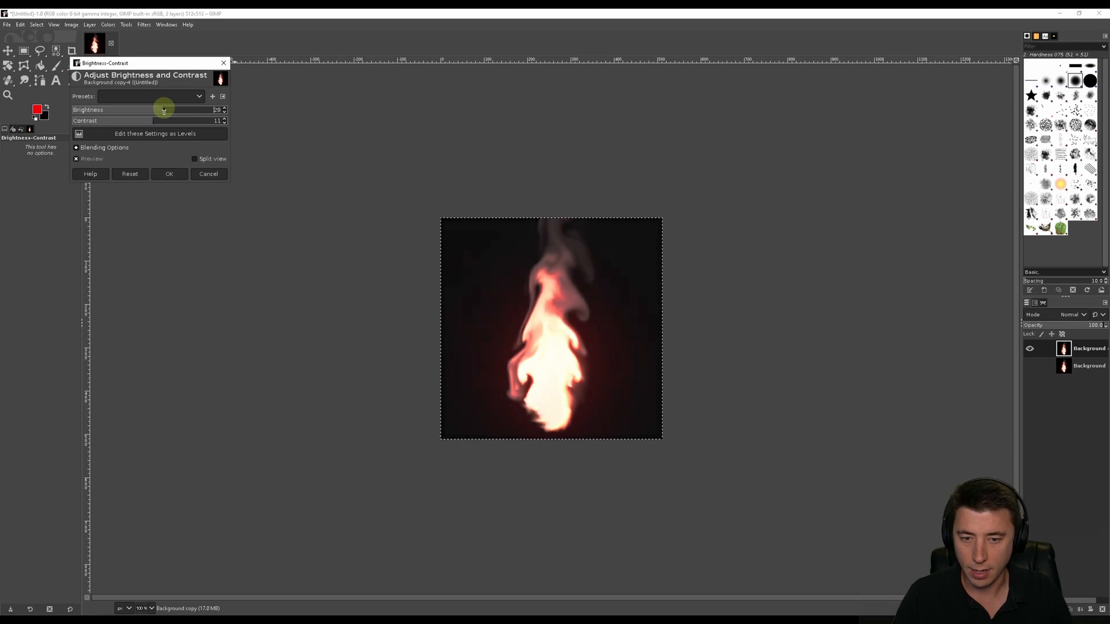
left_click_drag(163, 110, 151, 110)
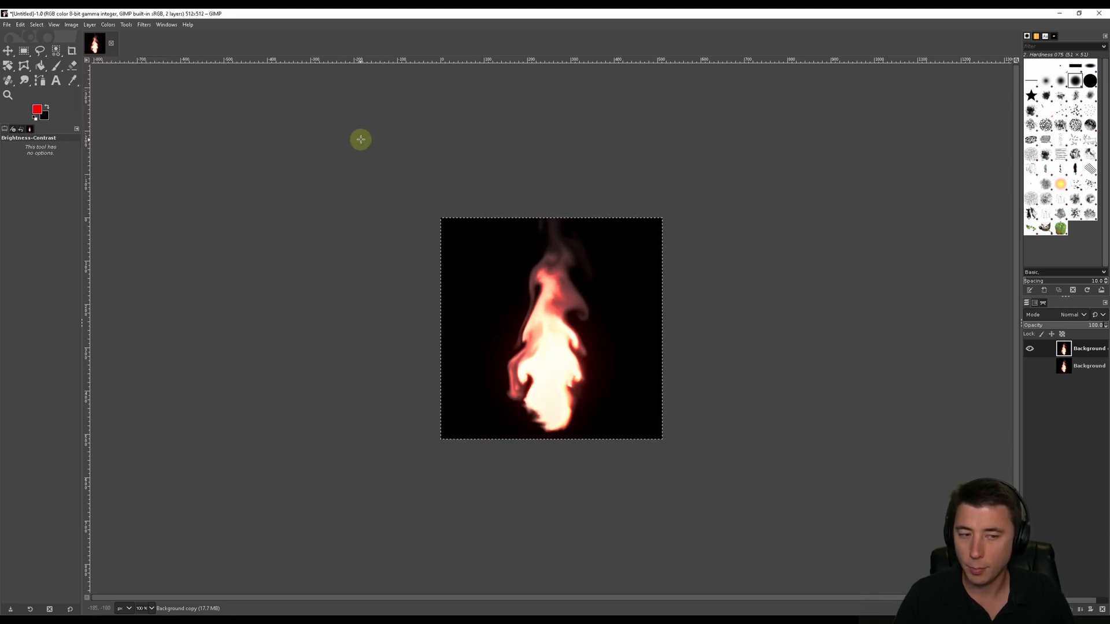
left_click(7, 24)
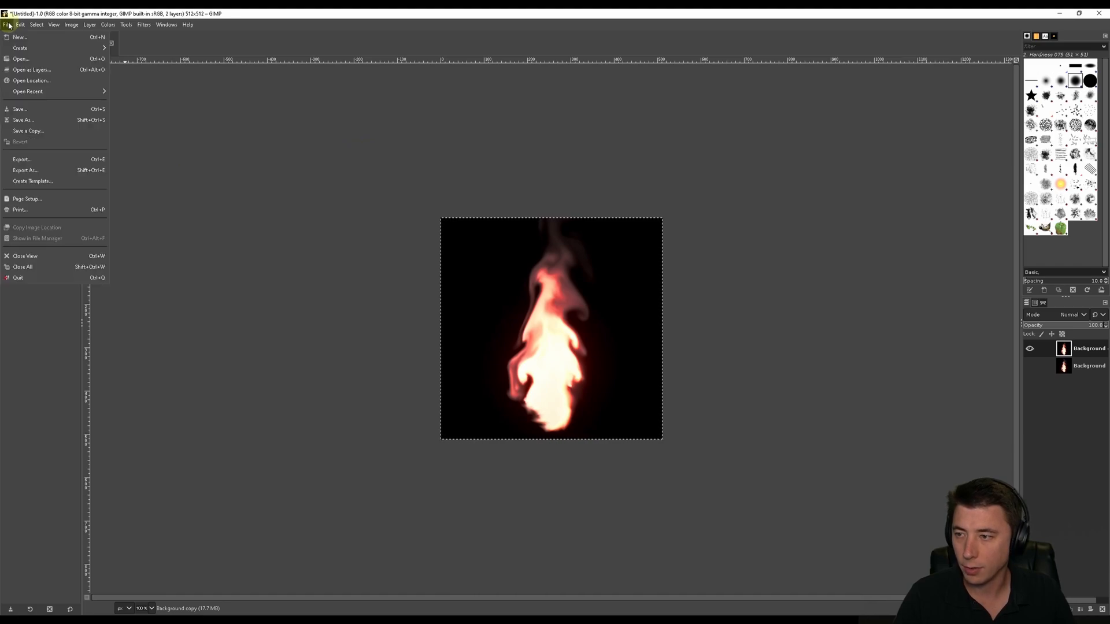
Save the flame image as the Torchlight1 project file in AbilityIcons.
left_click(23, 120)
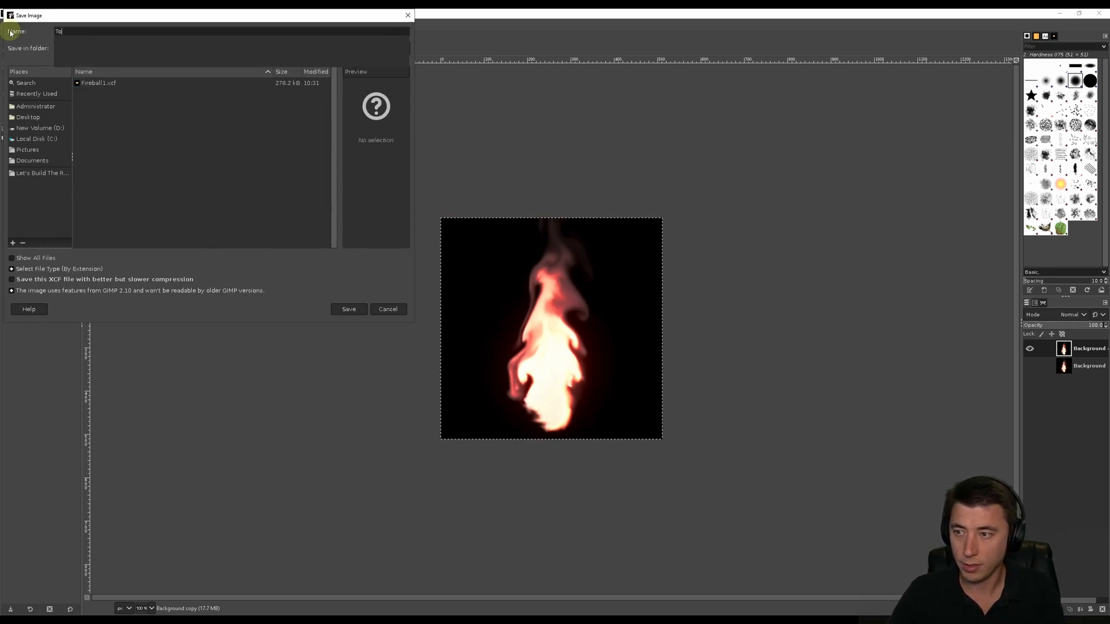
type("Torchlight1")
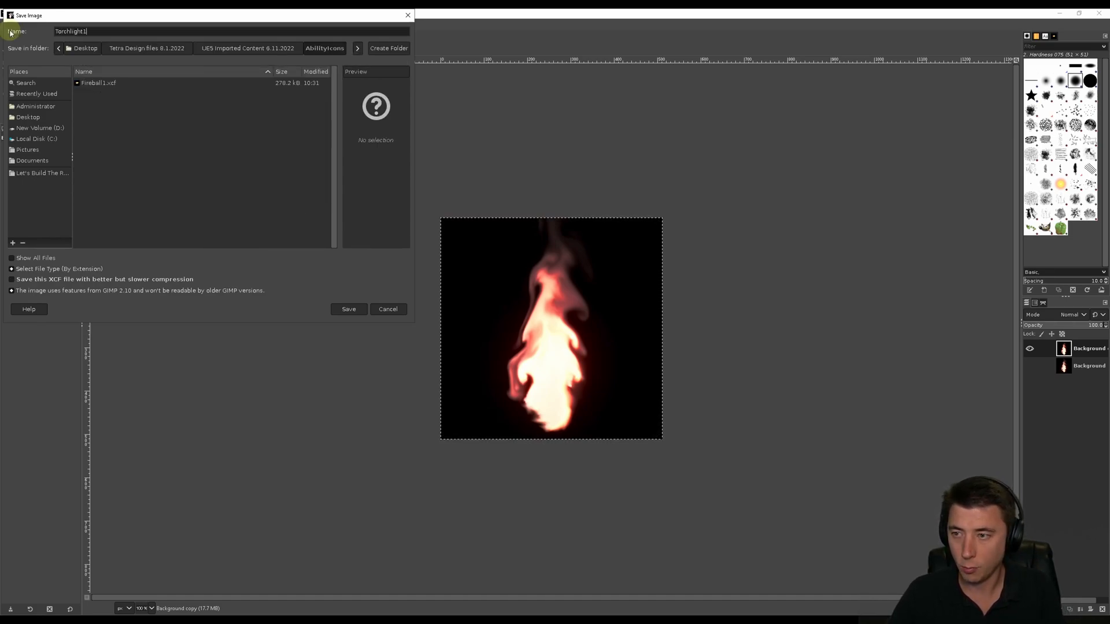
left_click(347, 309)
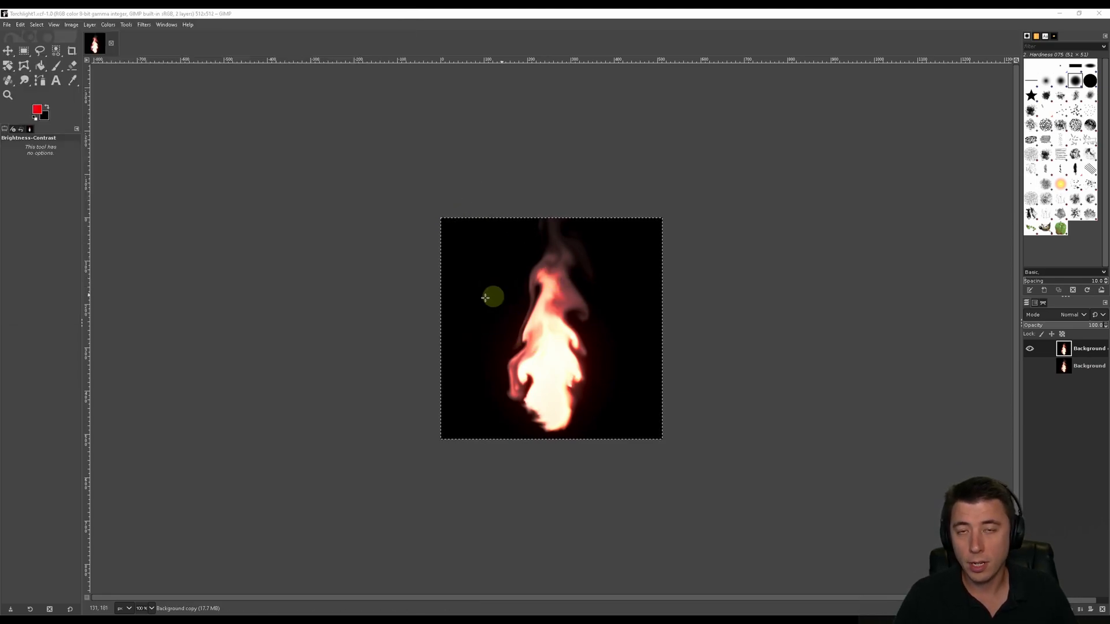
mouse_move(635, 376)
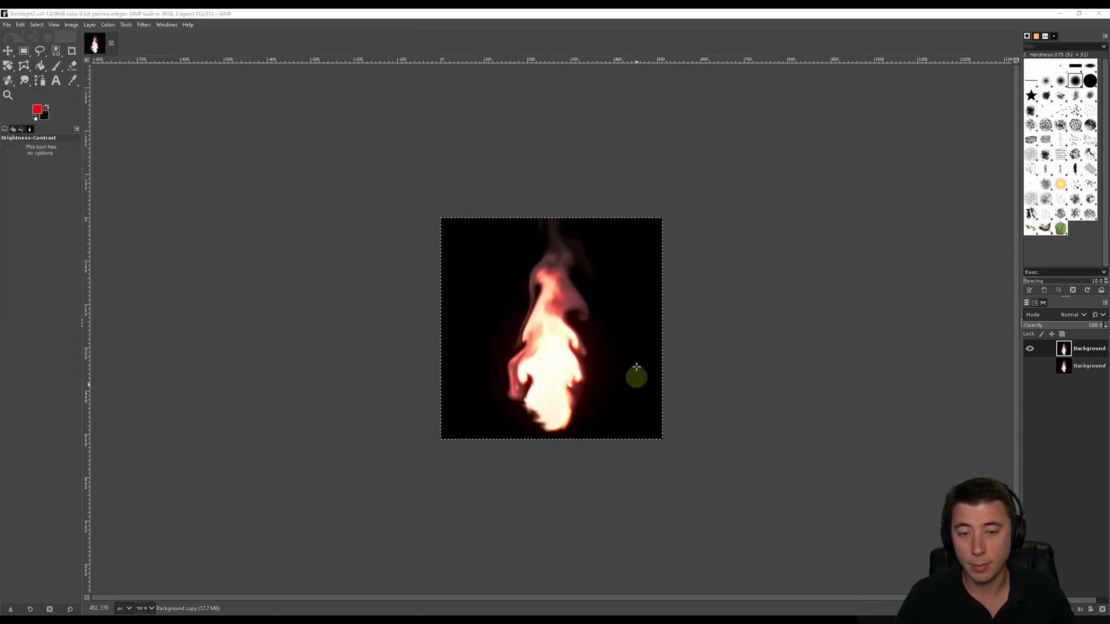
mouse_move(415, 296)
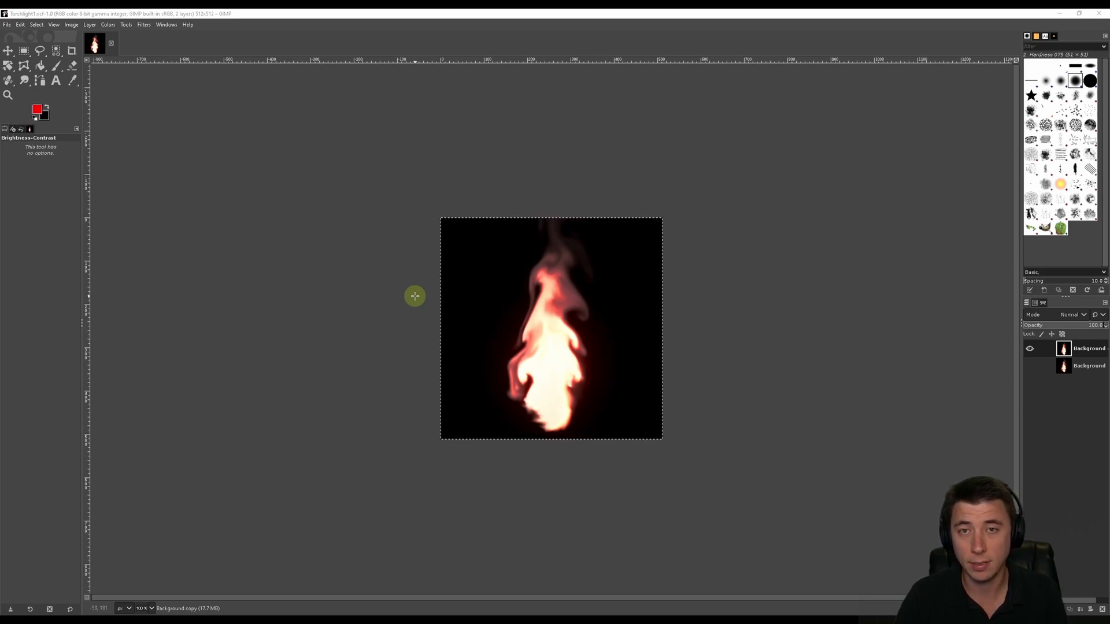
Apply Round Corners with edge radius 30 to a copy of the flame image.
left_click(143, 25)
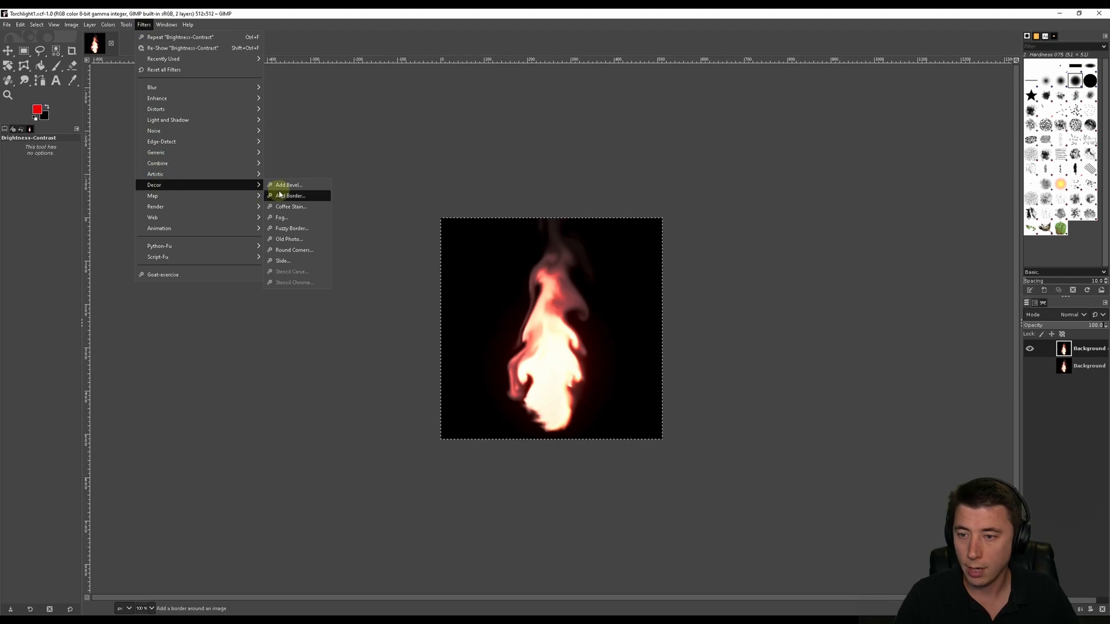
mouse_move(294, 250)
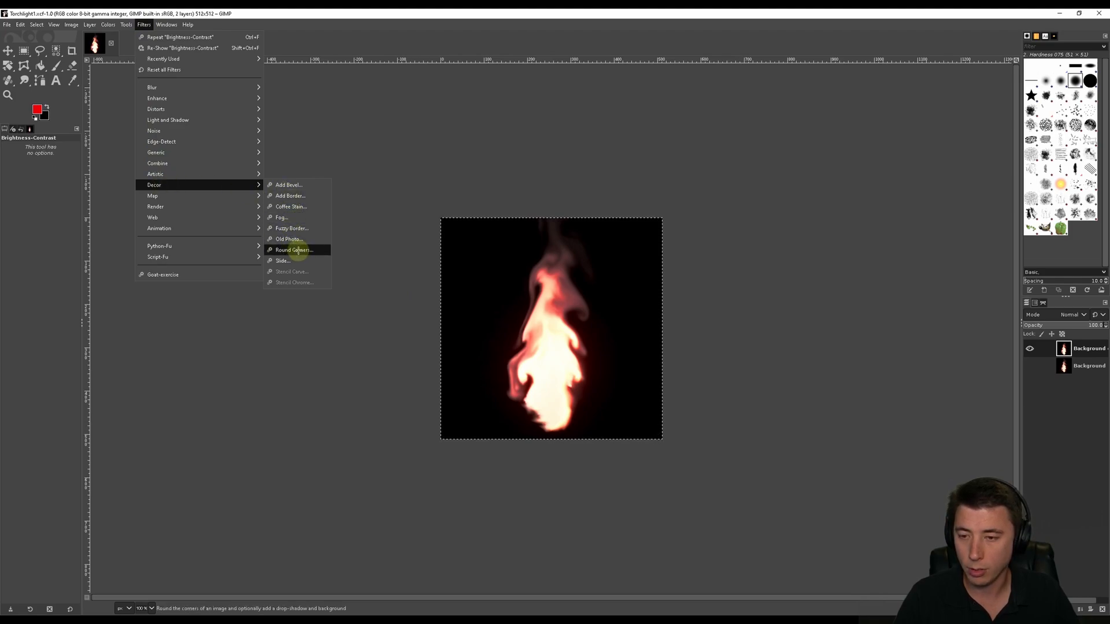
left_click(293, 249)
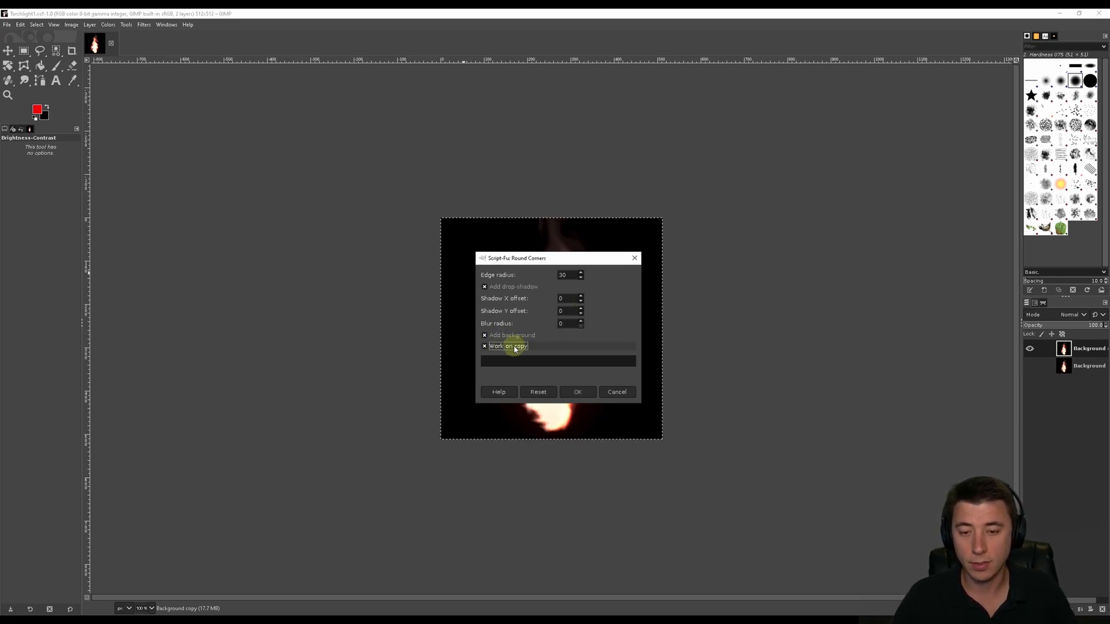
mouse_move(577, 391)
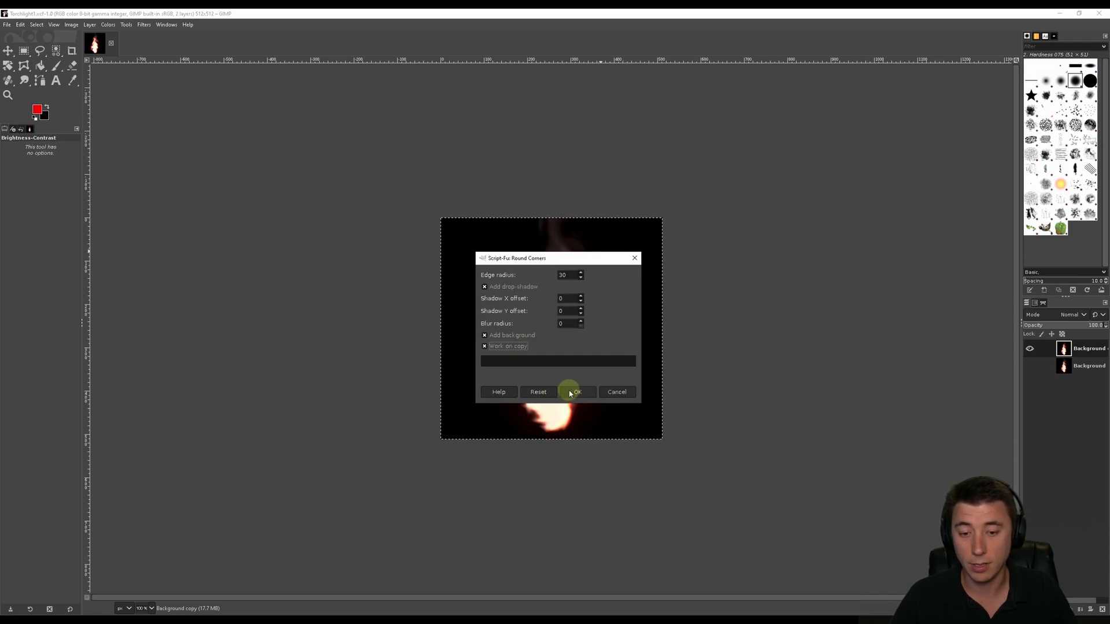
left_click(576, 391)
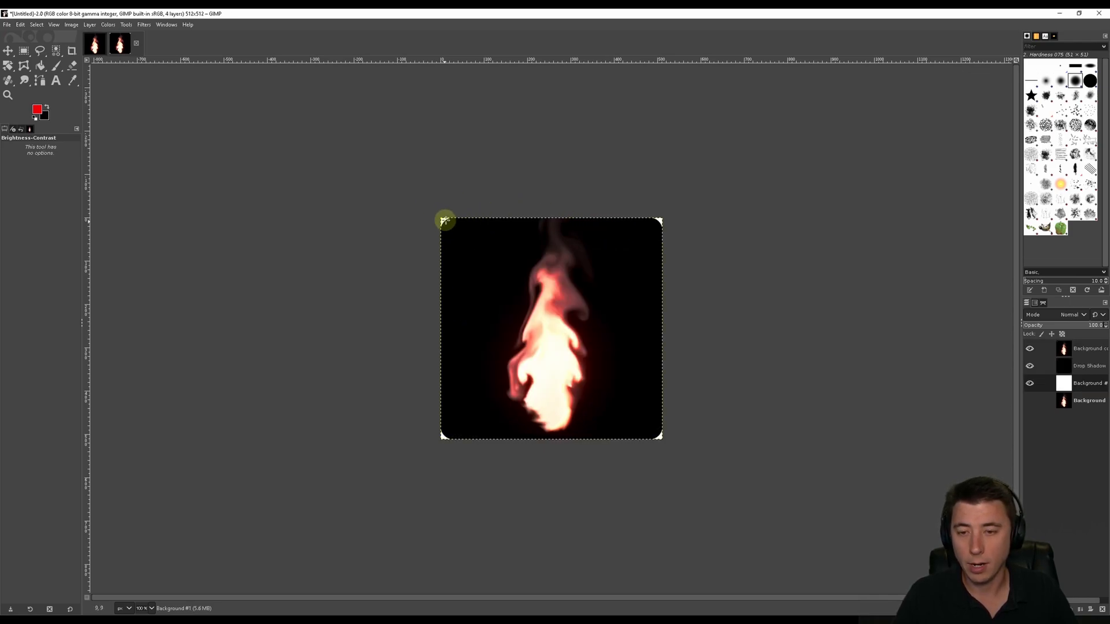
mouse_move(864, 386)
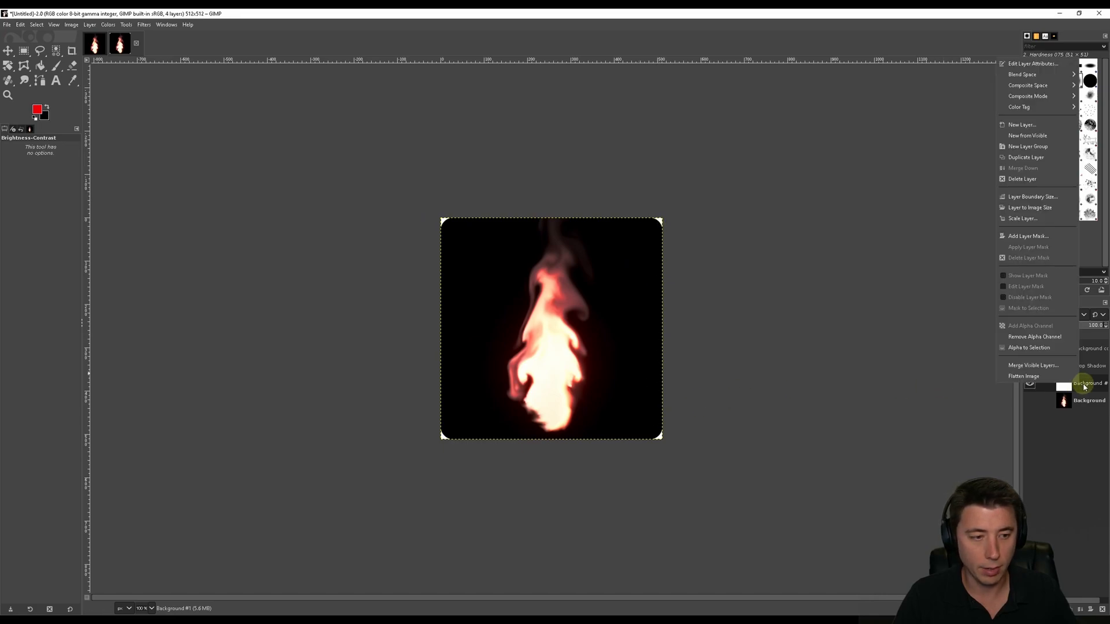
mouse_move(1027, 326)
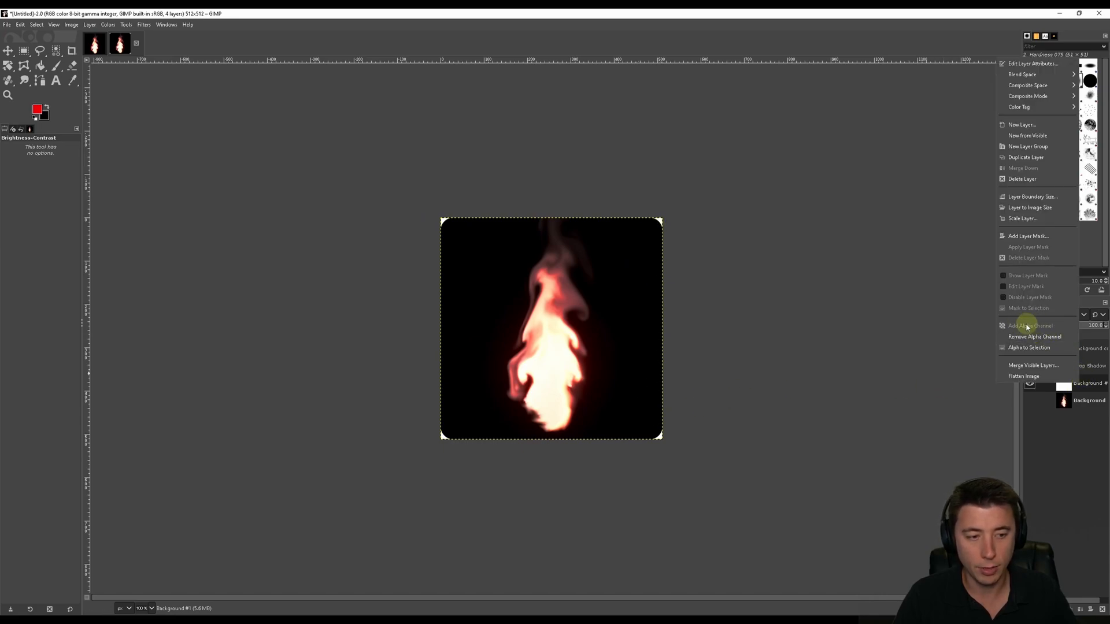
Hide the Drop Shadow and Background layers in the rounded-corner copy.
left_click(35, 25)
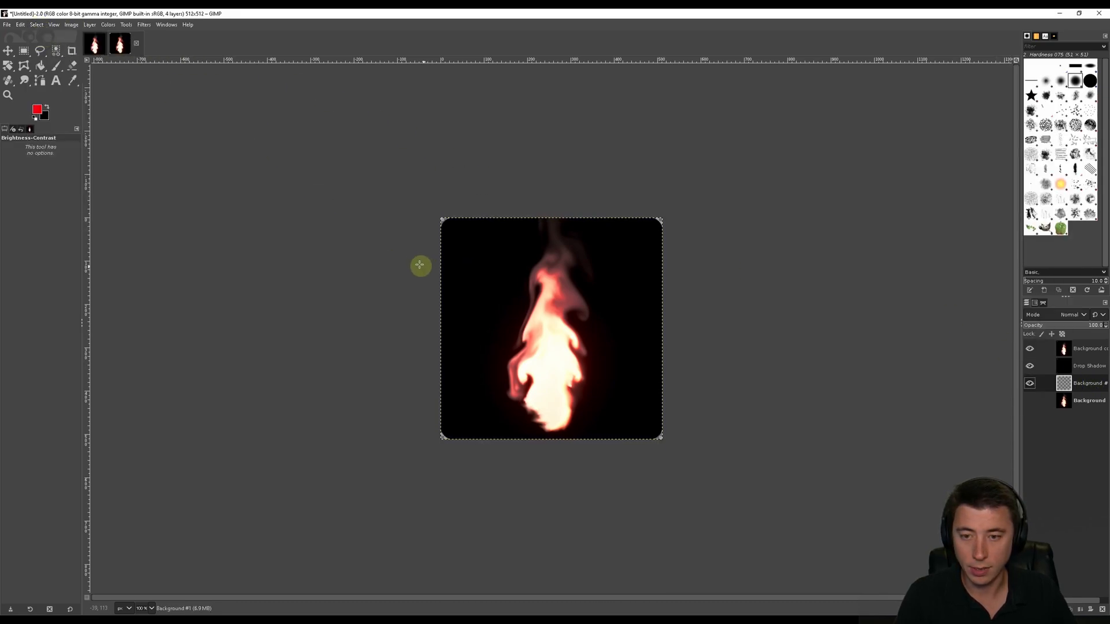
mouse_move(442, 218)
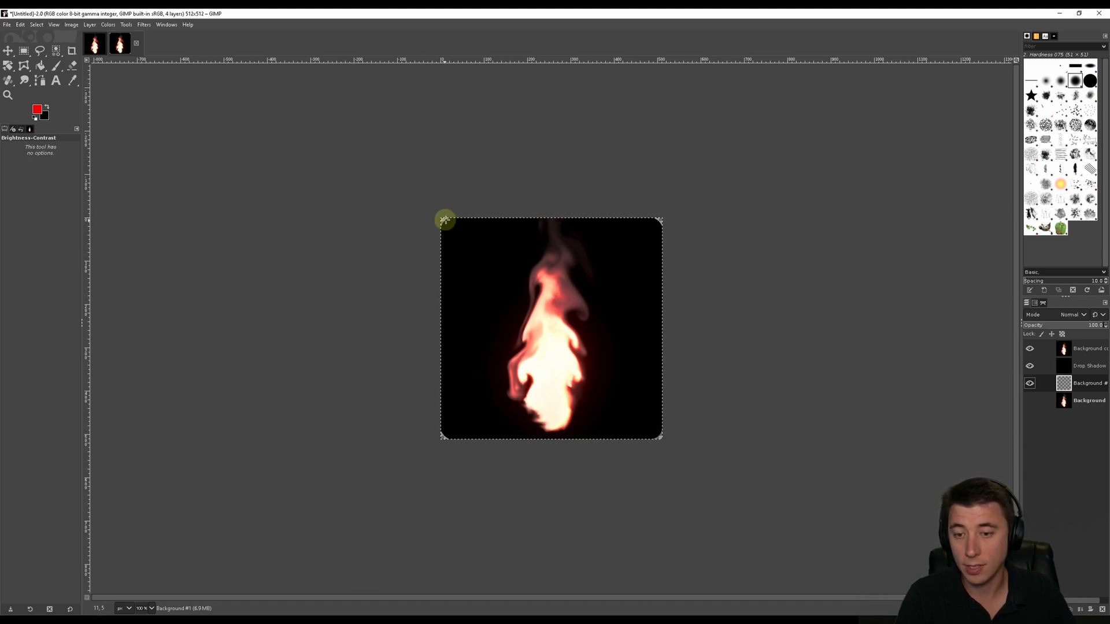
mouse_move(448, 219)
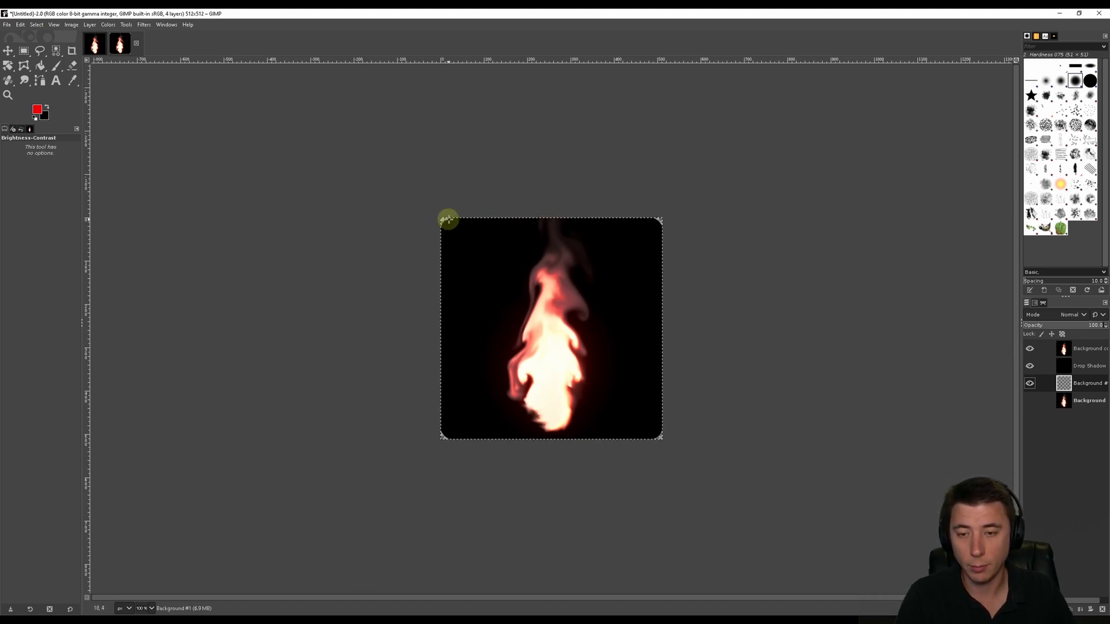
mouse_move(467, 262)
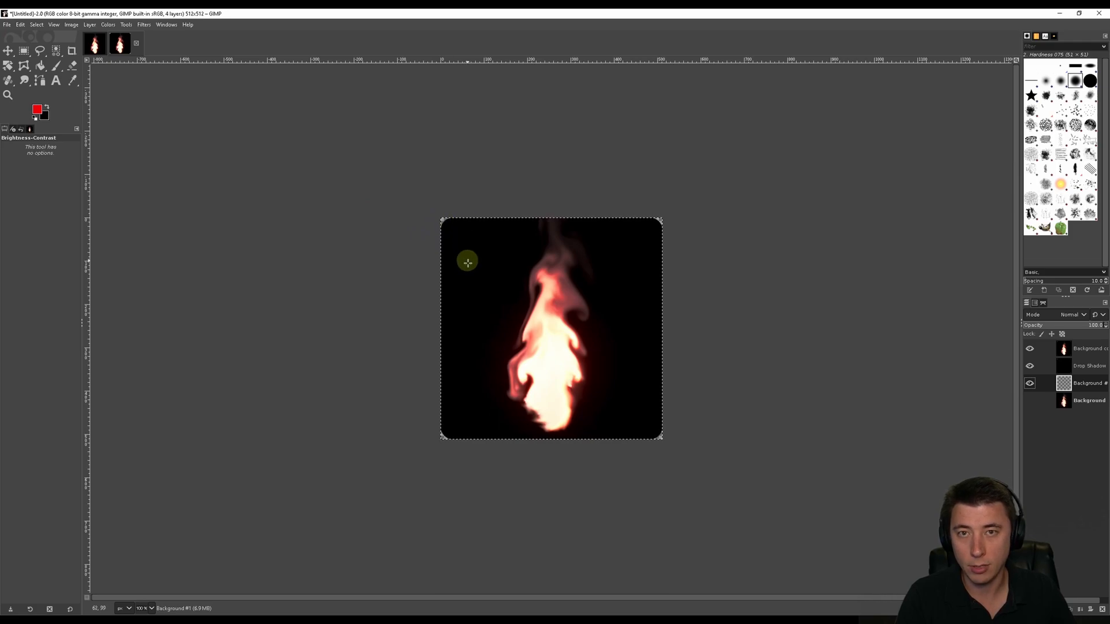
mouse_move(927, 331)
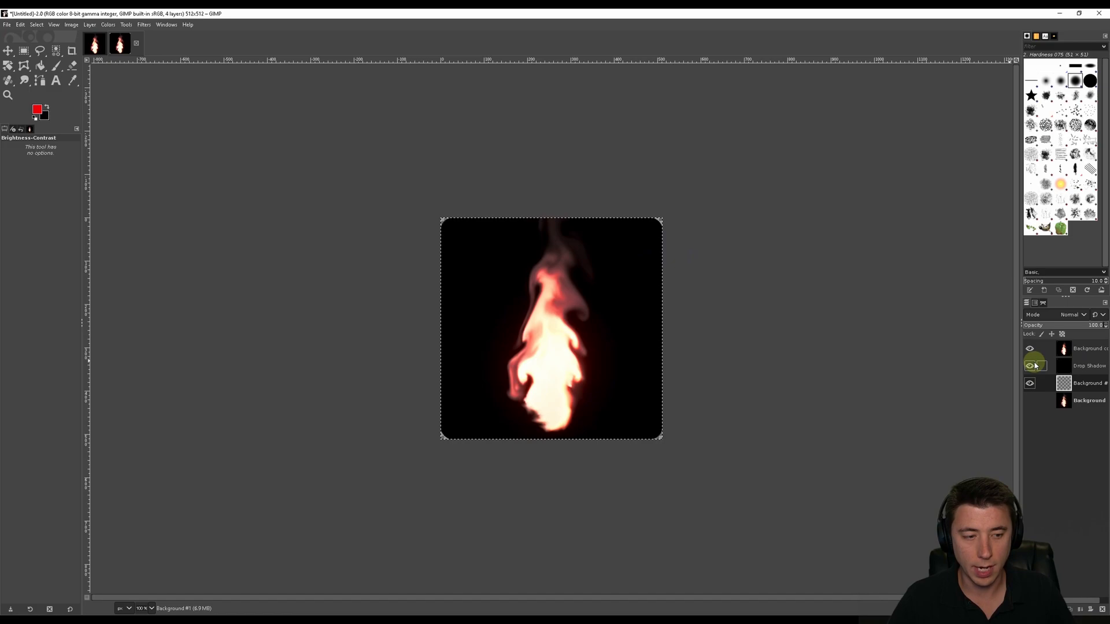
left_click(1030, 366)
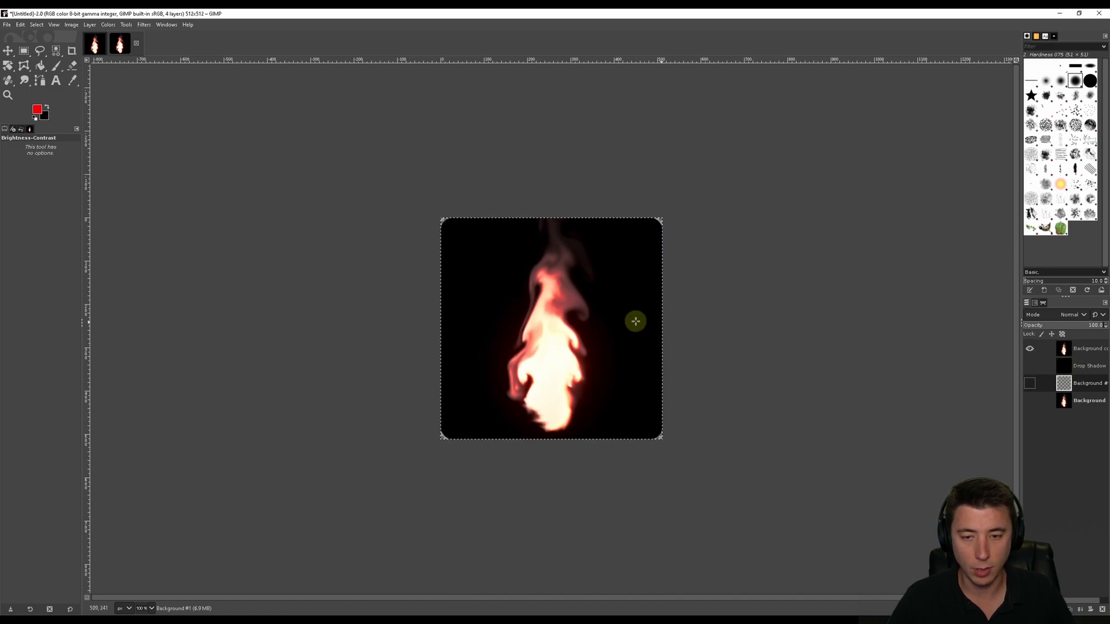
left_click(7, 24)
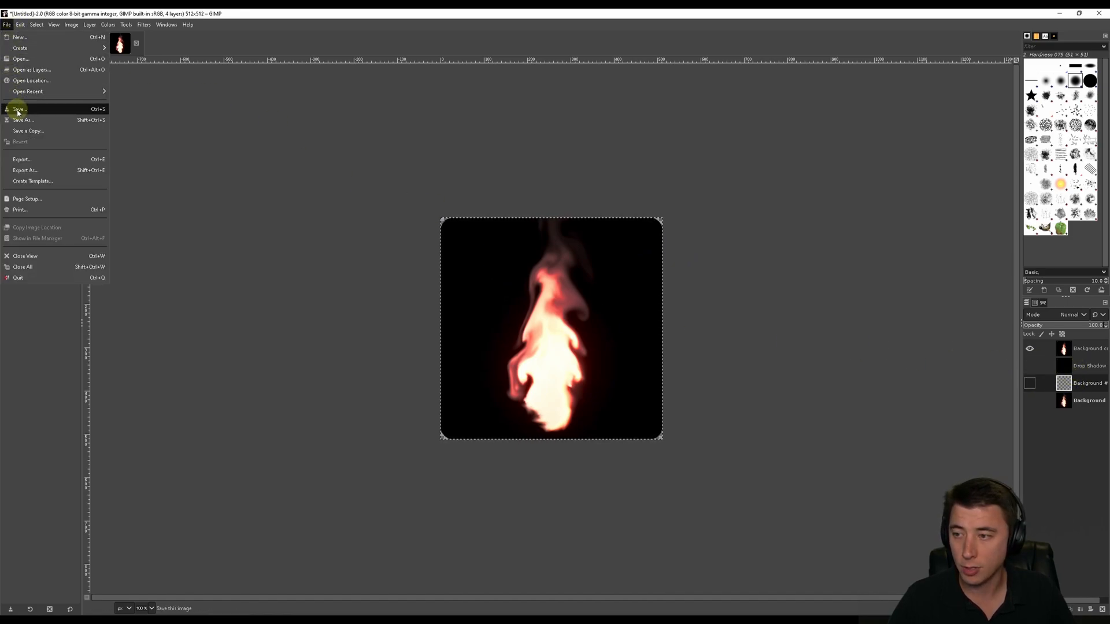
Overwrite Torchlight1.xcf with the rounded icon and export Torchlight1.png.
left_click(18, 108)
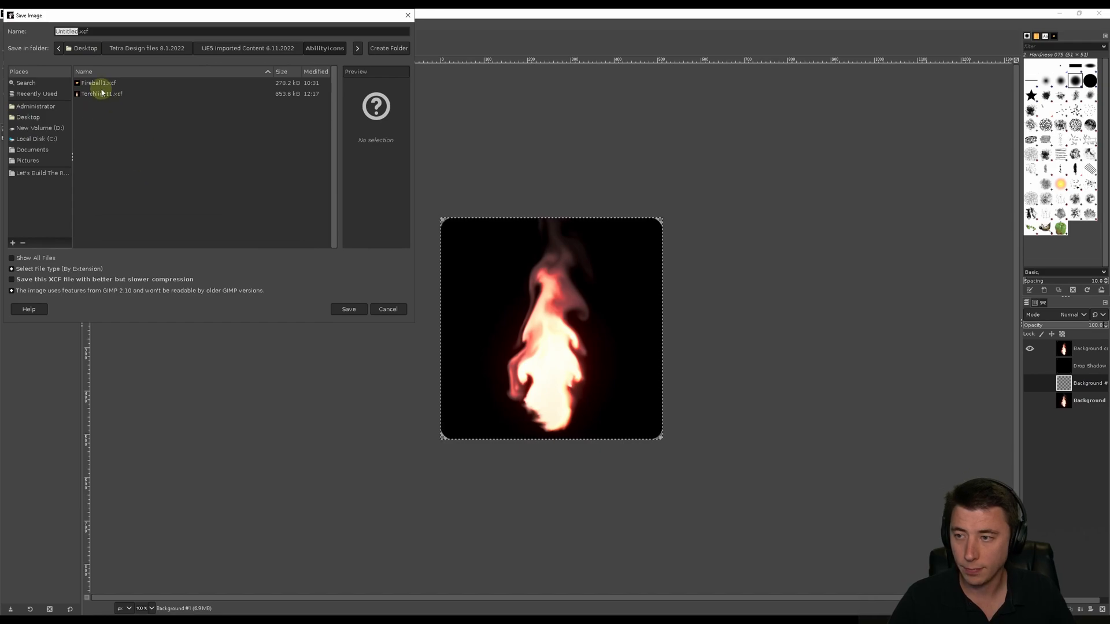
left_click(348, 309)
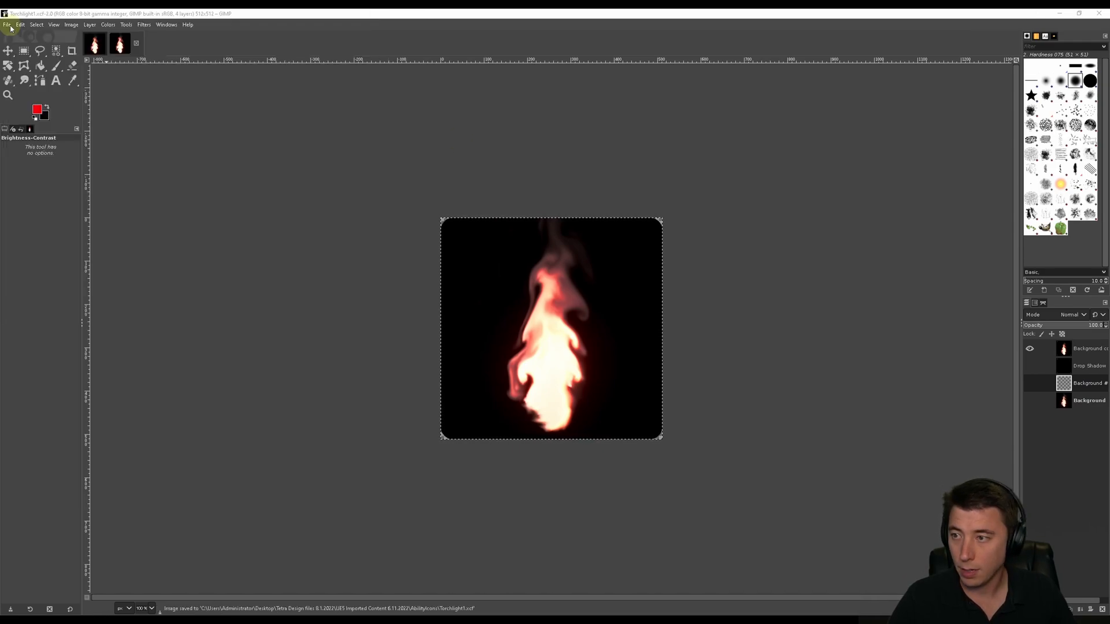
left_click(7, 24)
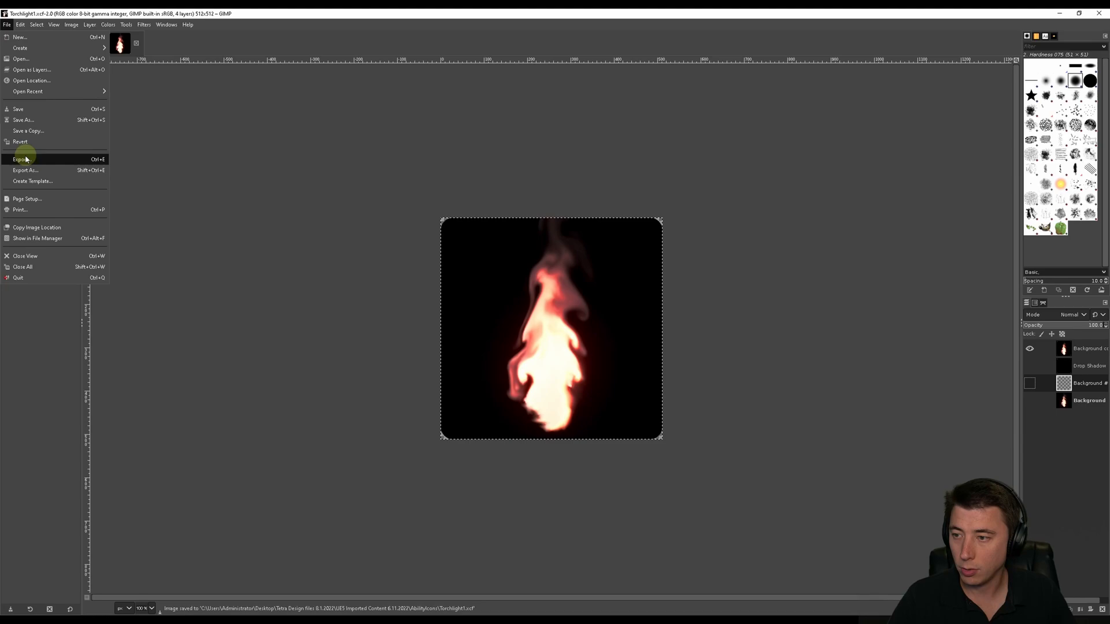
left_click(23, 160)
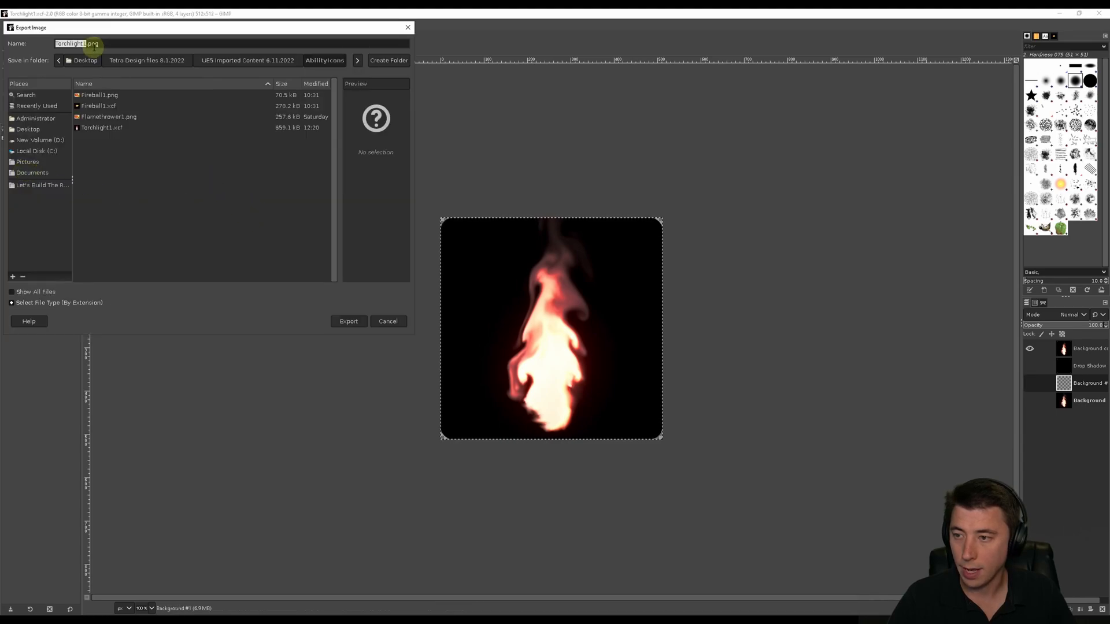
left_click(348, 321)
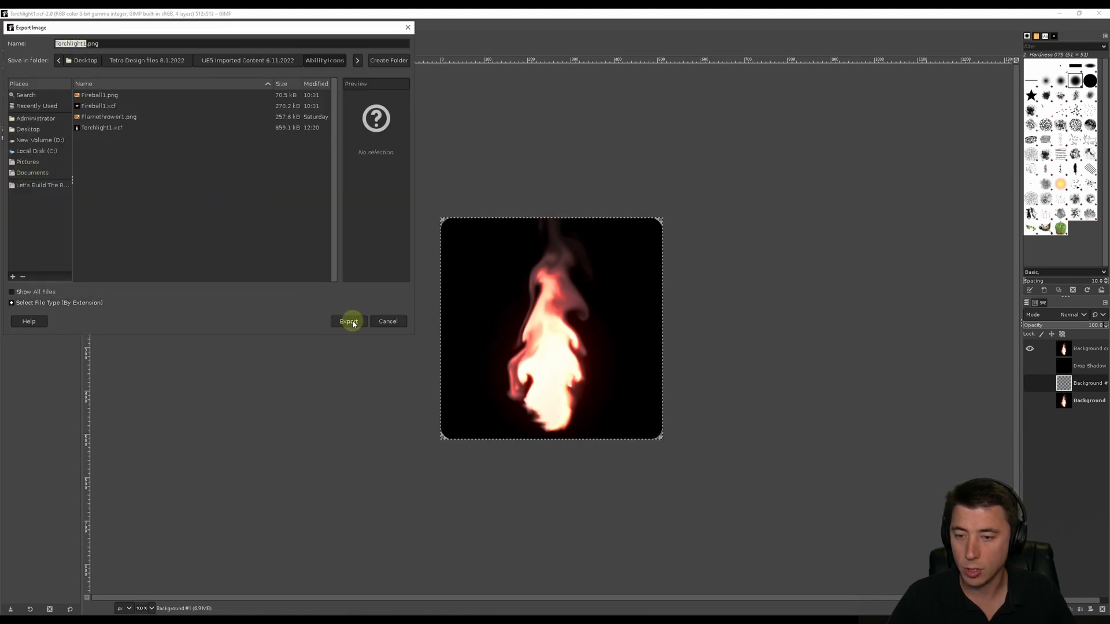
left_click(348, 321)
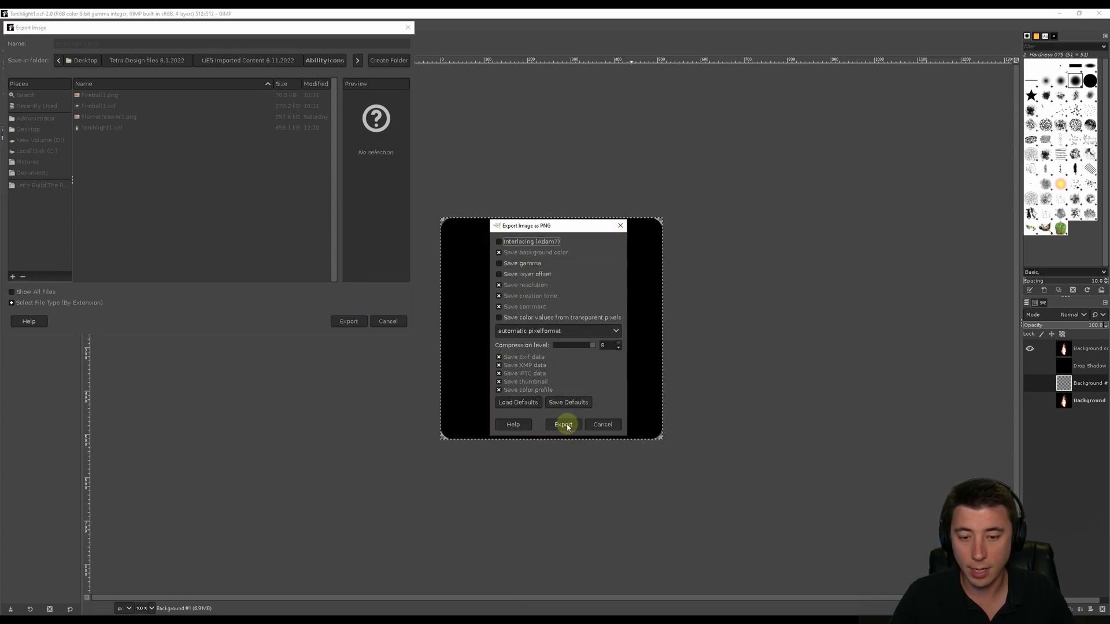
left_click(564, 423)
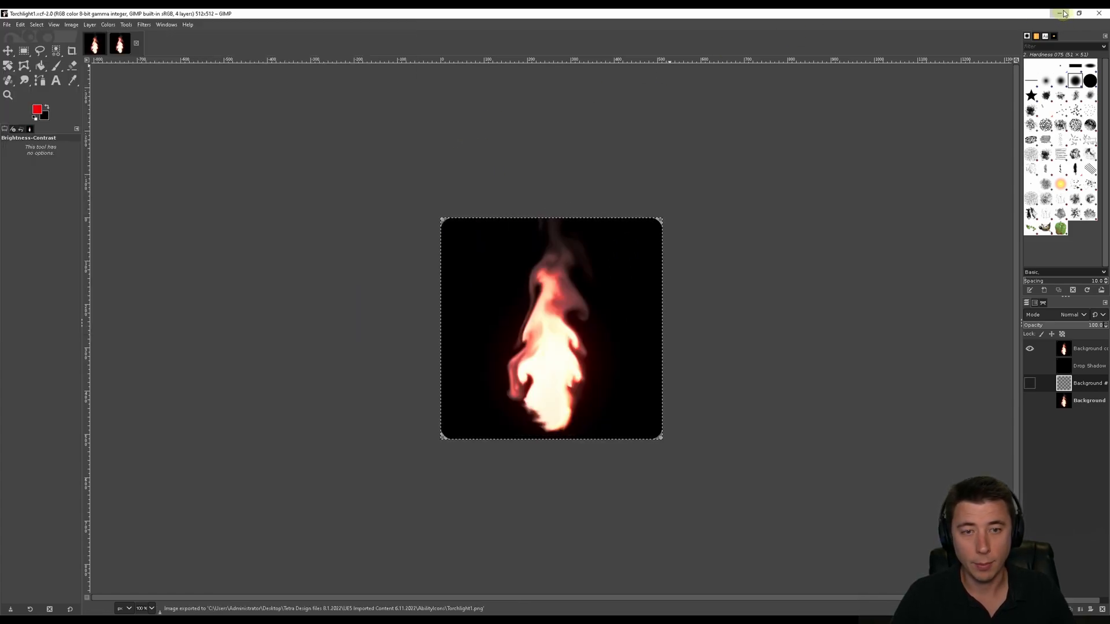
left_click(1063, 13)
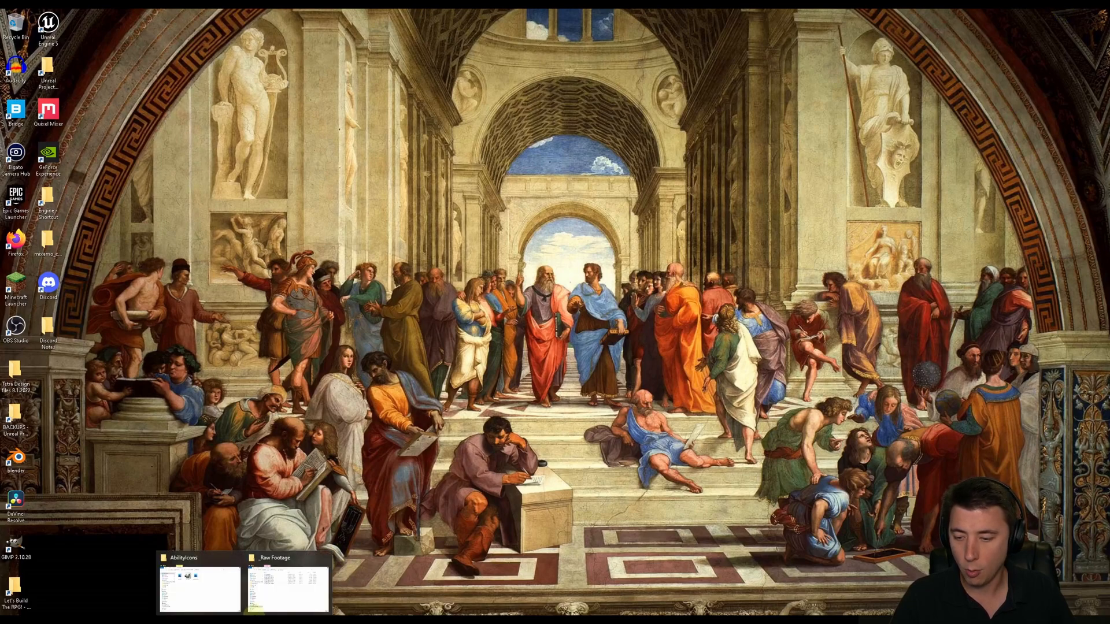
Switch to Unreal Editor and browse into Blueprints > GameplayAbilityPickup.
left_click(199, 583)
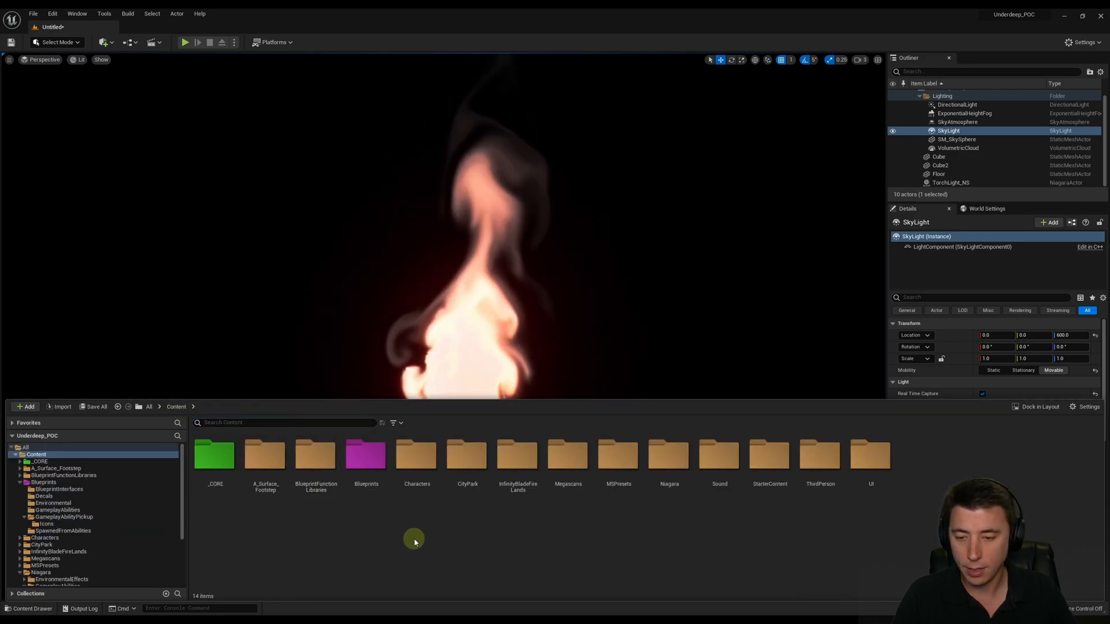
double_click(366, 455)
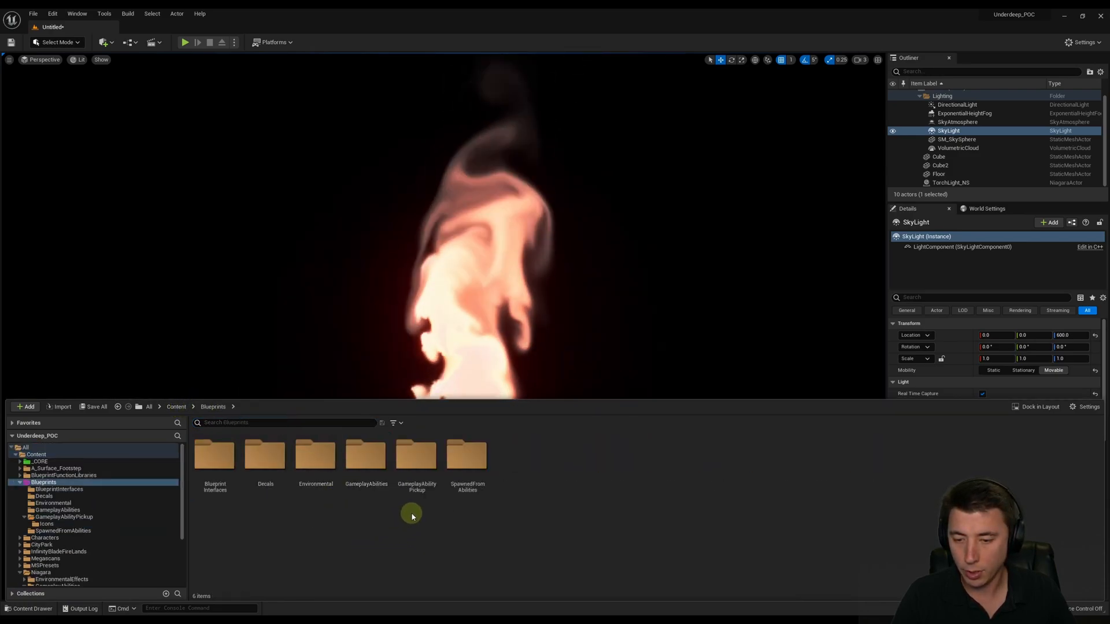
double_click(416, 455)
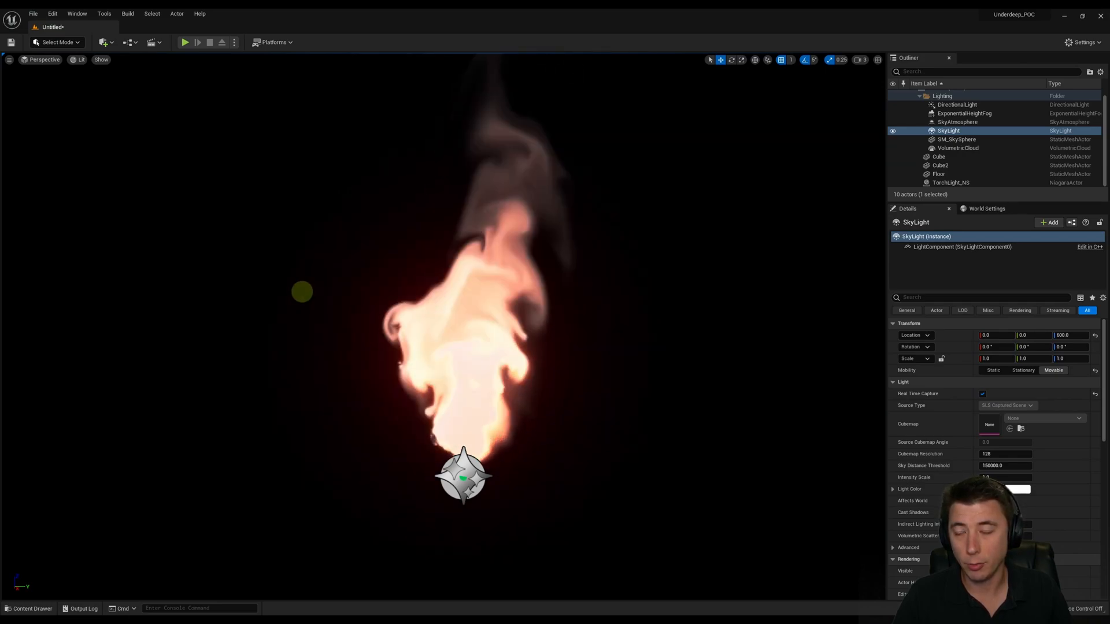
Open ThirdPersonMap from ThirdPerson > Maps, choosing Don't Save for the current level.
left_click(32, 13)
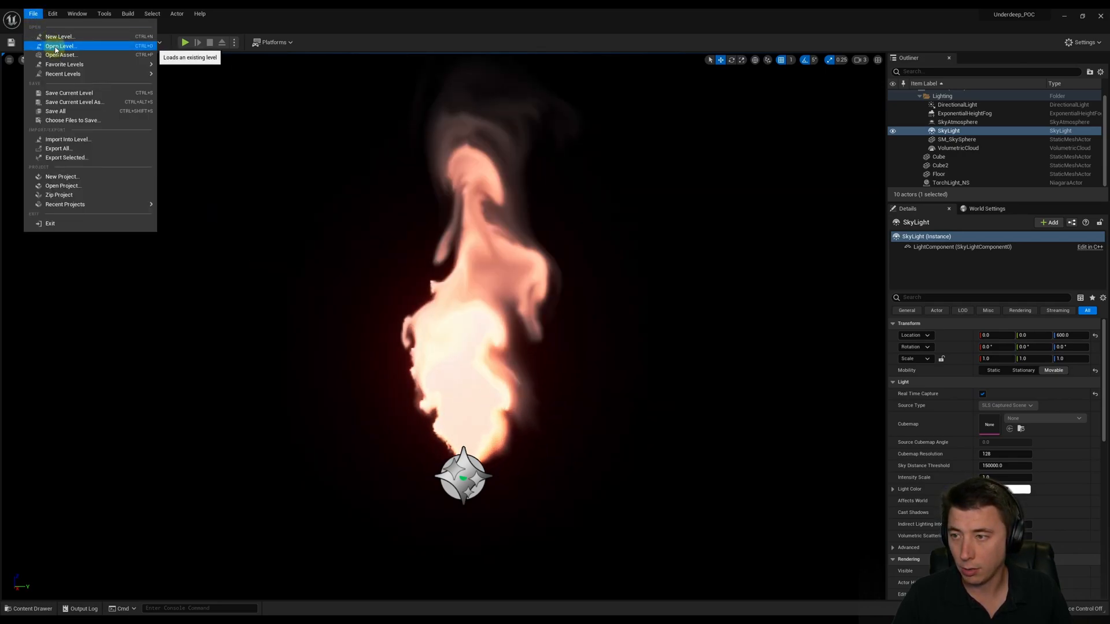
left_click(60, 47)
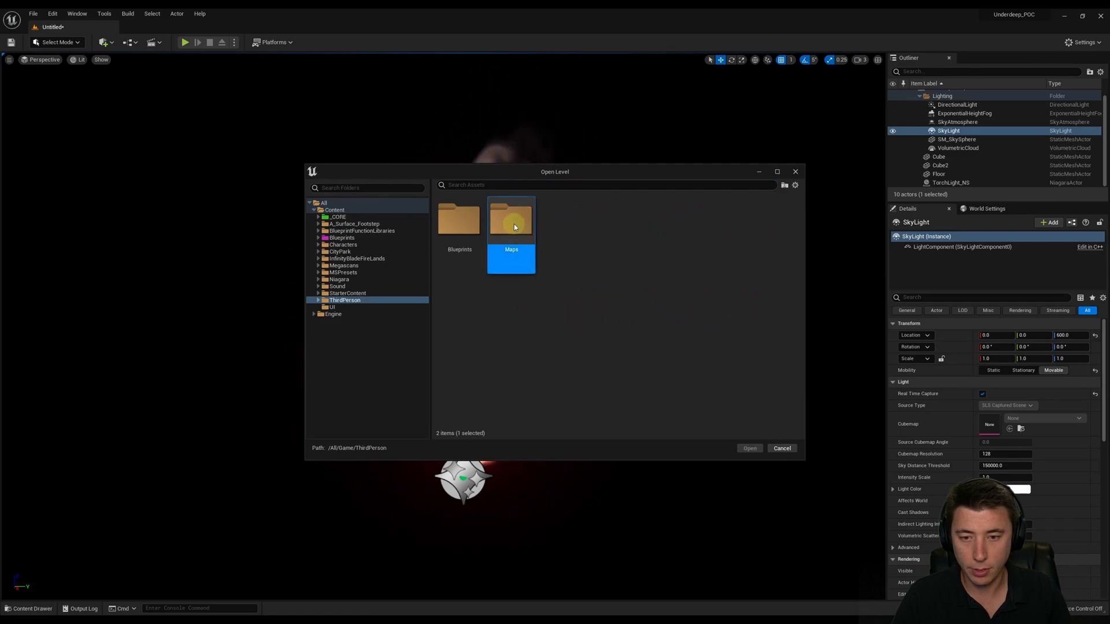
double_click(510, 220)
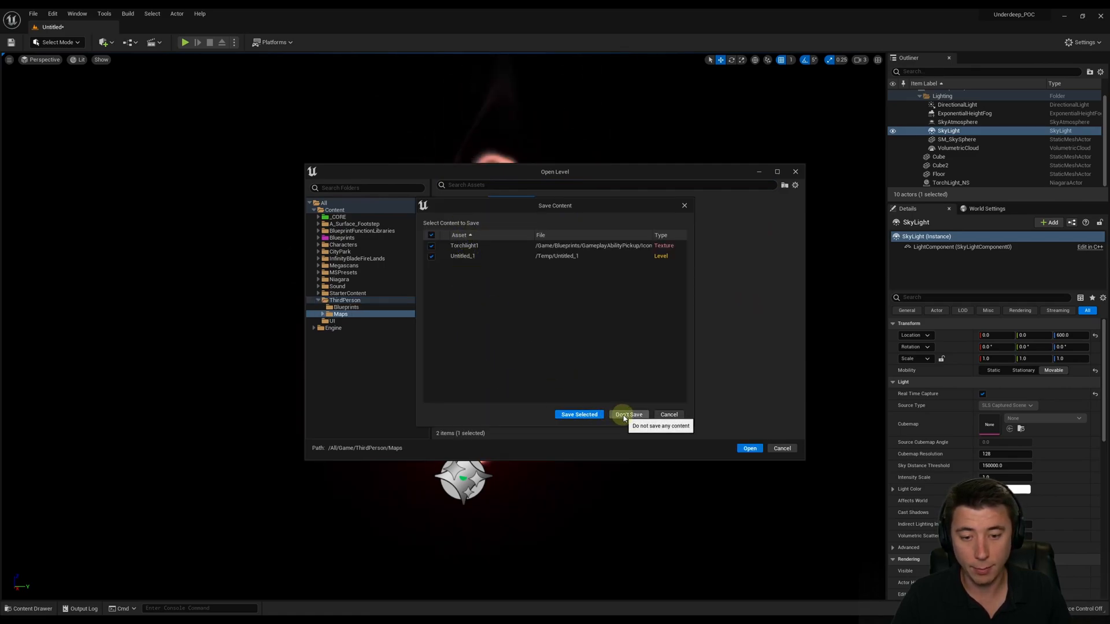
left_click(629, 414)
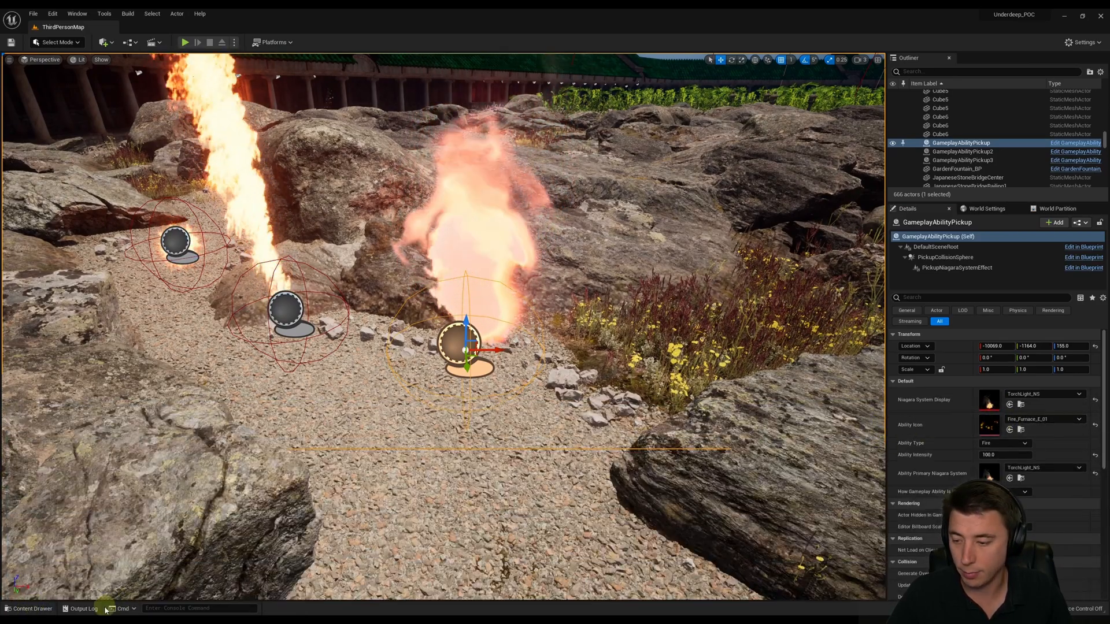
Pick the Torchlight1 texture from Icons as the pickup's Ability Icon.
left_click(31, 608)
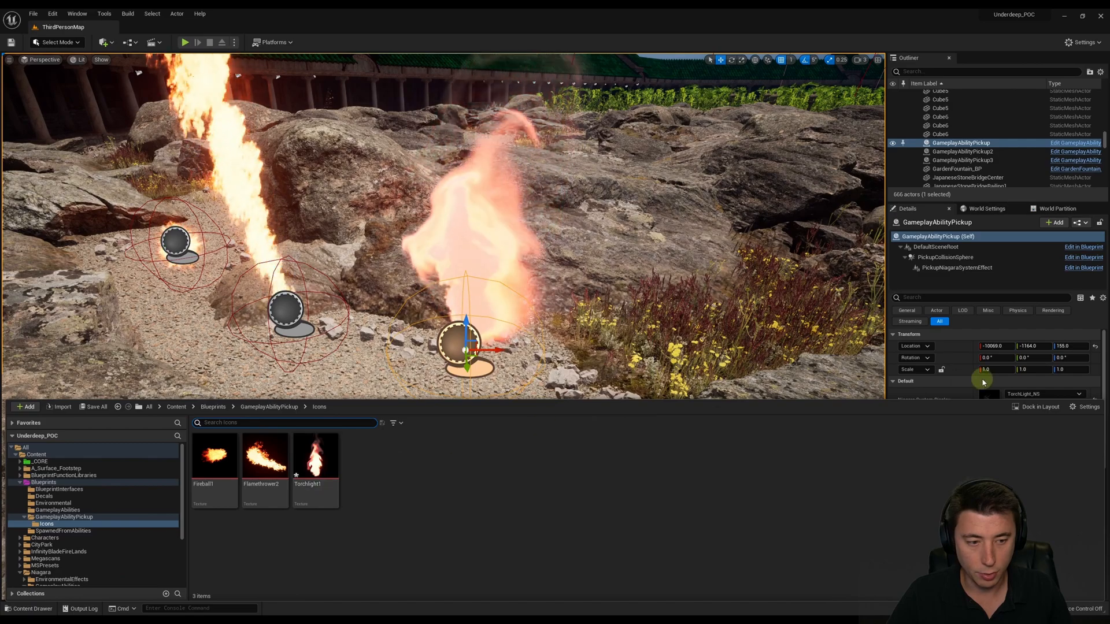
left_click(315, 455)
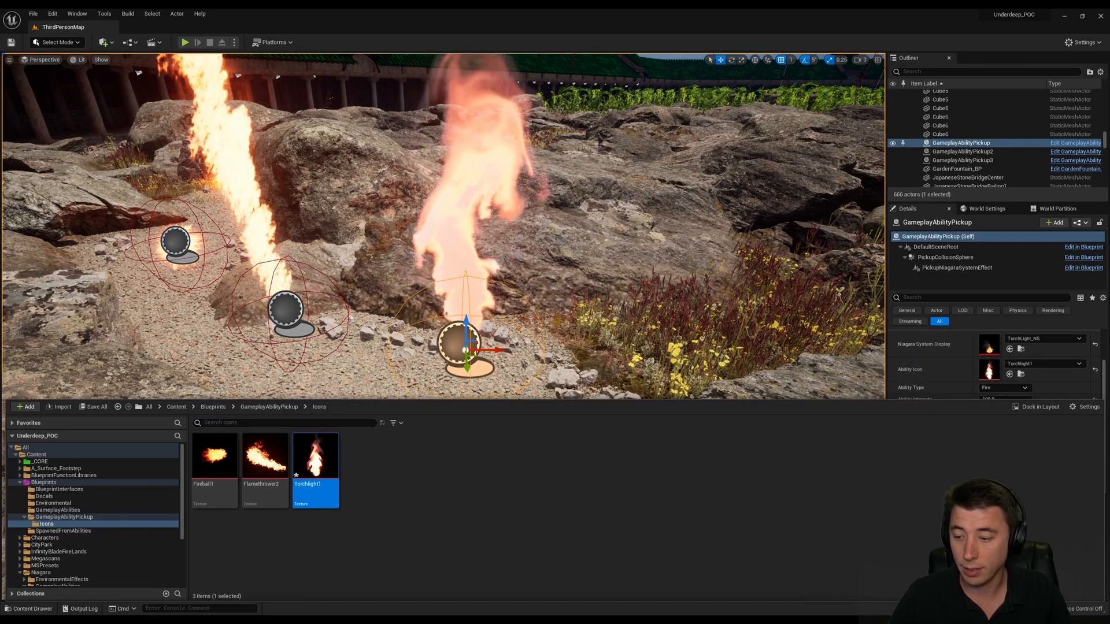
left_click(183, 42)
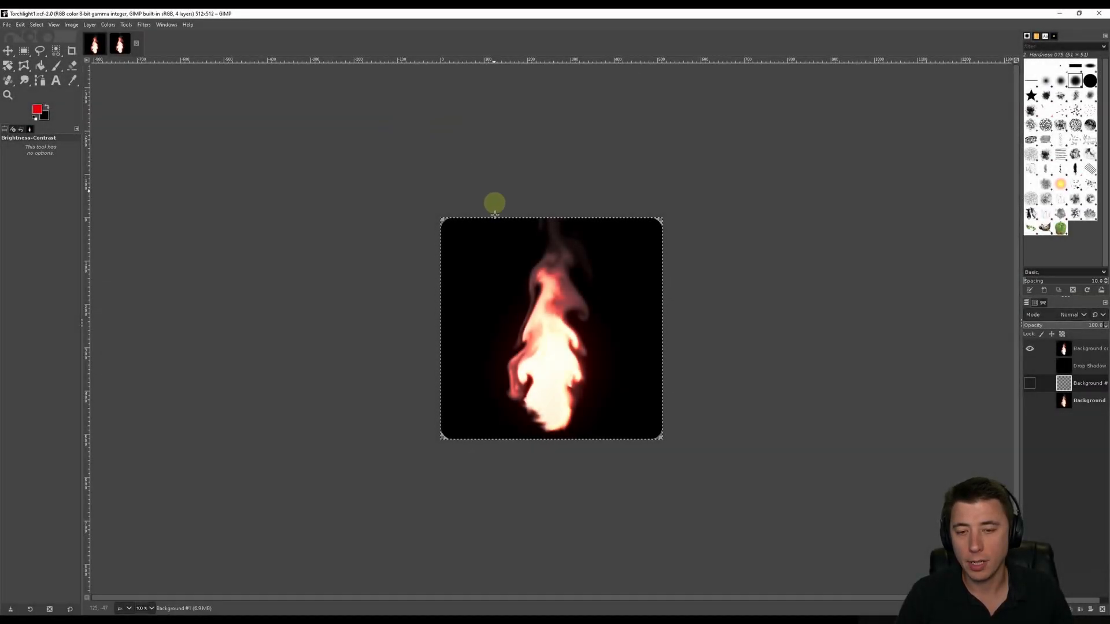
mouse_move(398, 215)
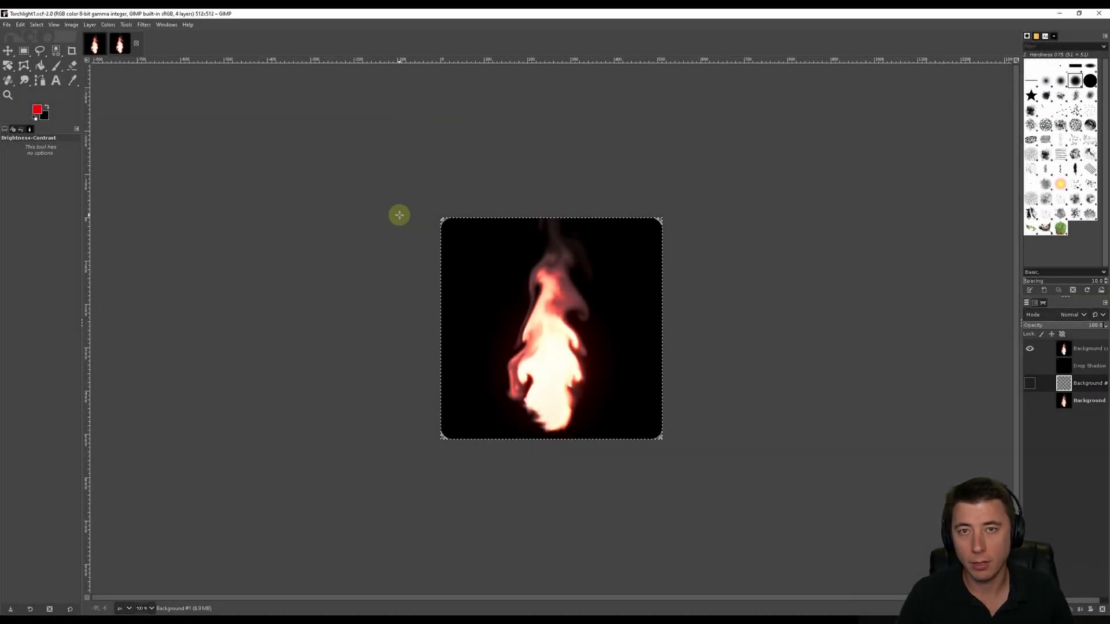
mouse_move(385, 230)
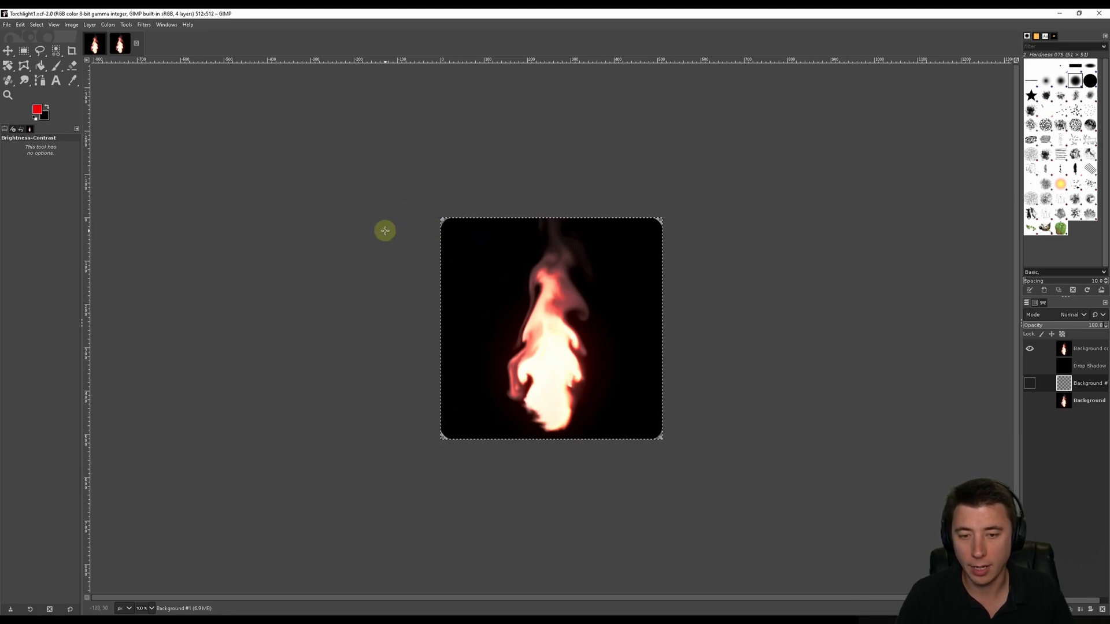
mouse_move(508, 303)
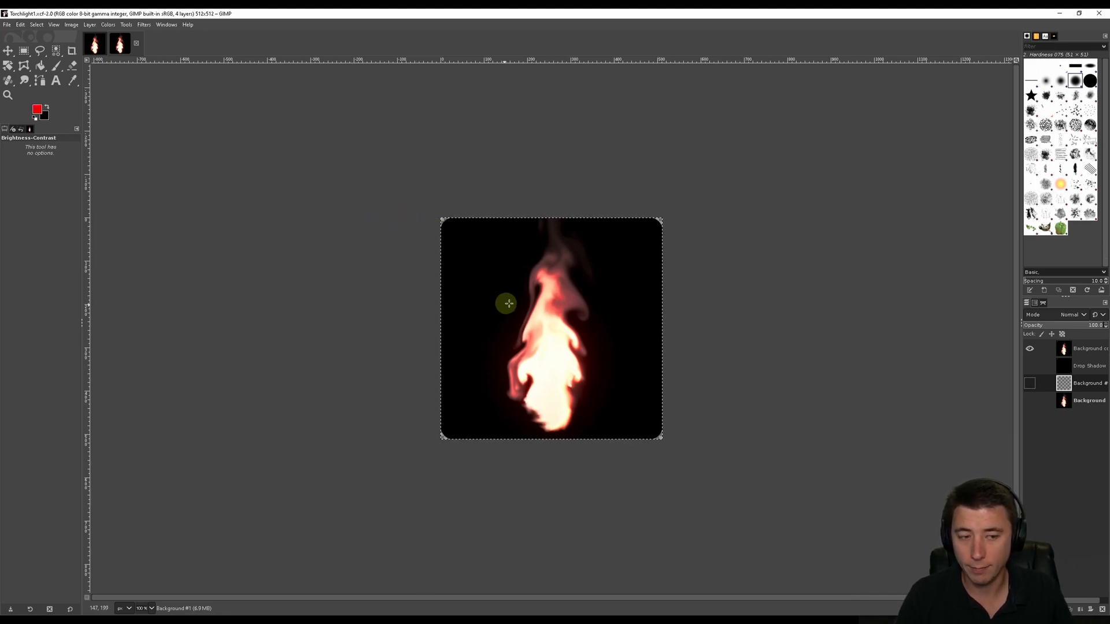
mouse_move(835, 261)
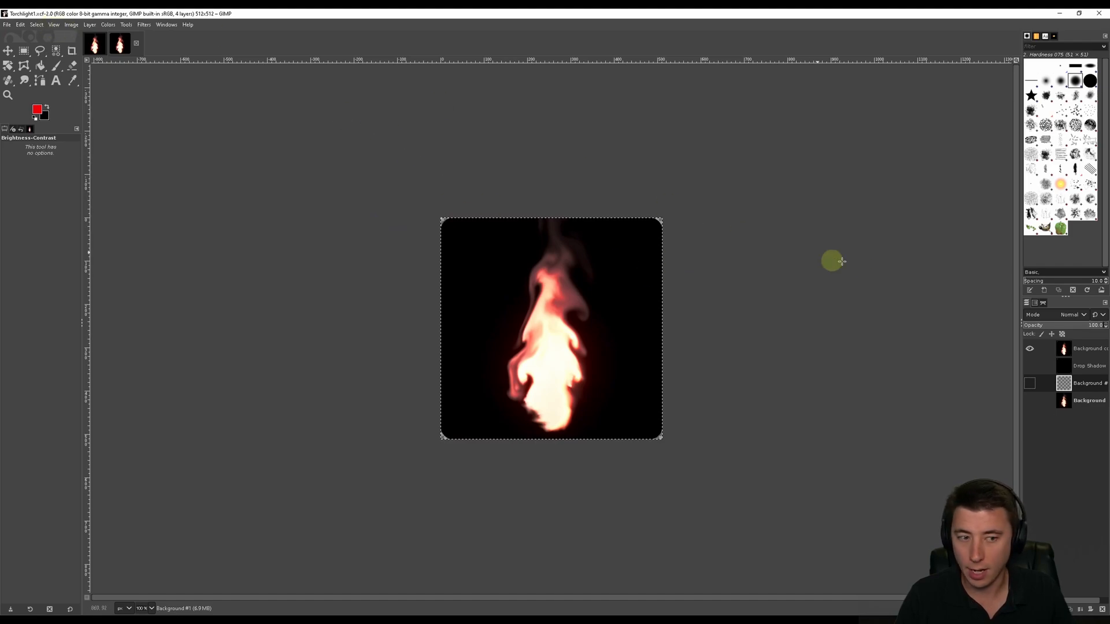
Browse the Select and Tools menus, activate the flame copy layer, and show Colors.
left_click(36, 24)
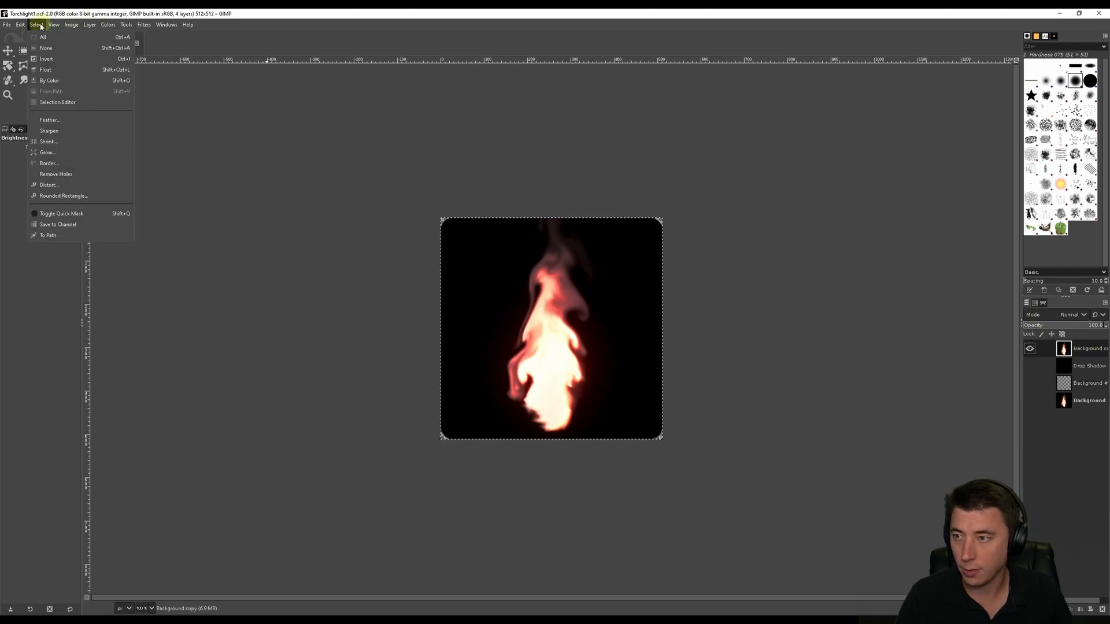
left_click(126, 24)
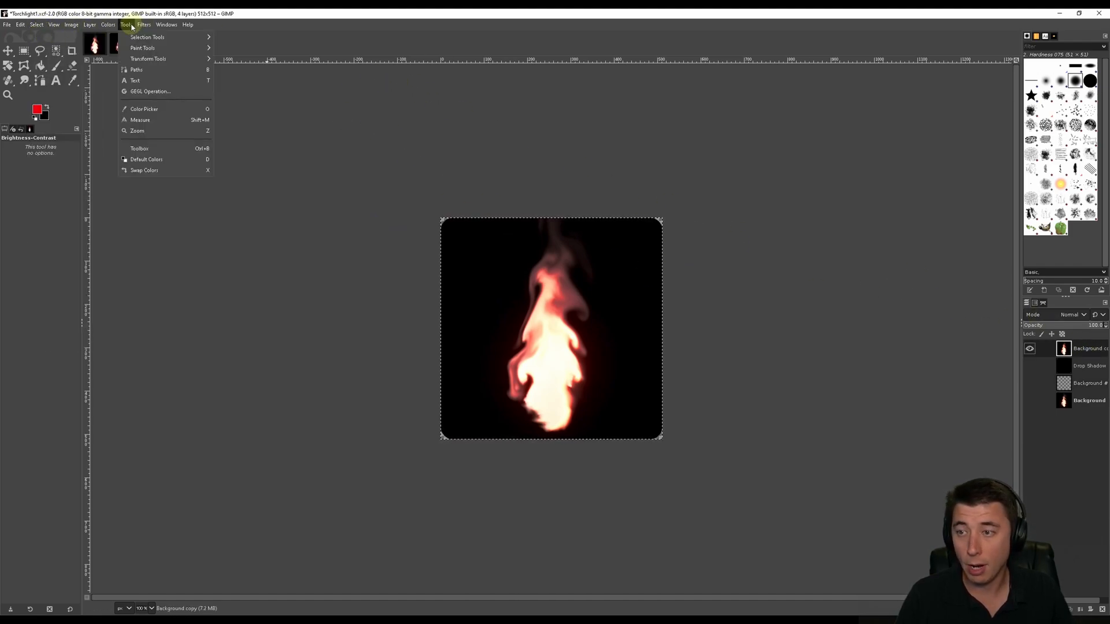
left_click(150, 91)
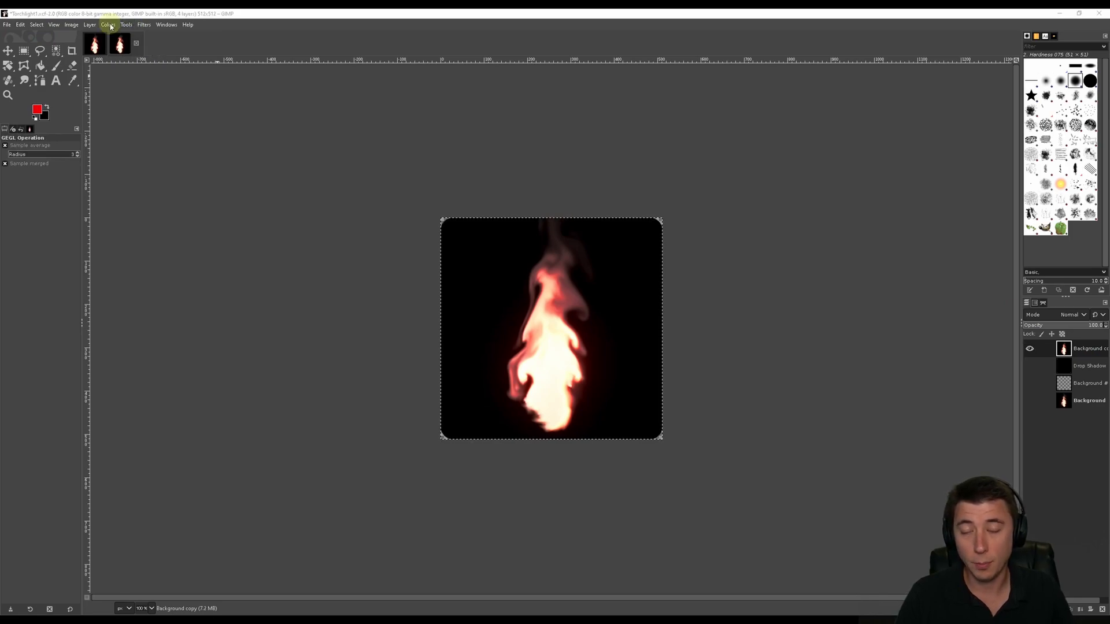
left_click(108, 24)
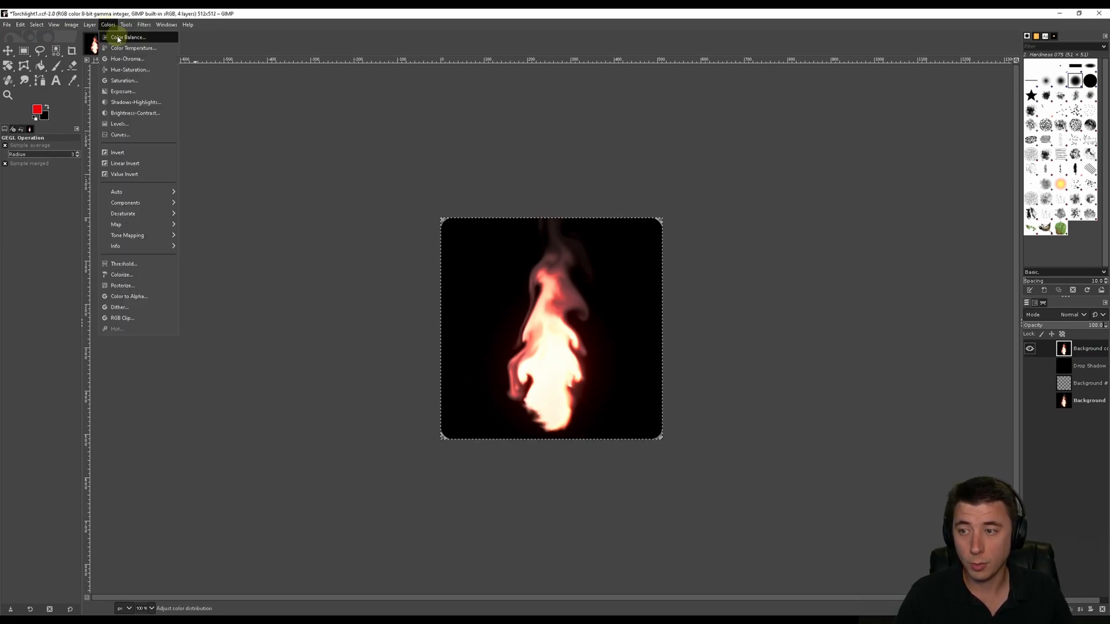
Apply Color Balance to the midtones, shifting the flame from red toward cyan and blue.
left_click(127, 37)
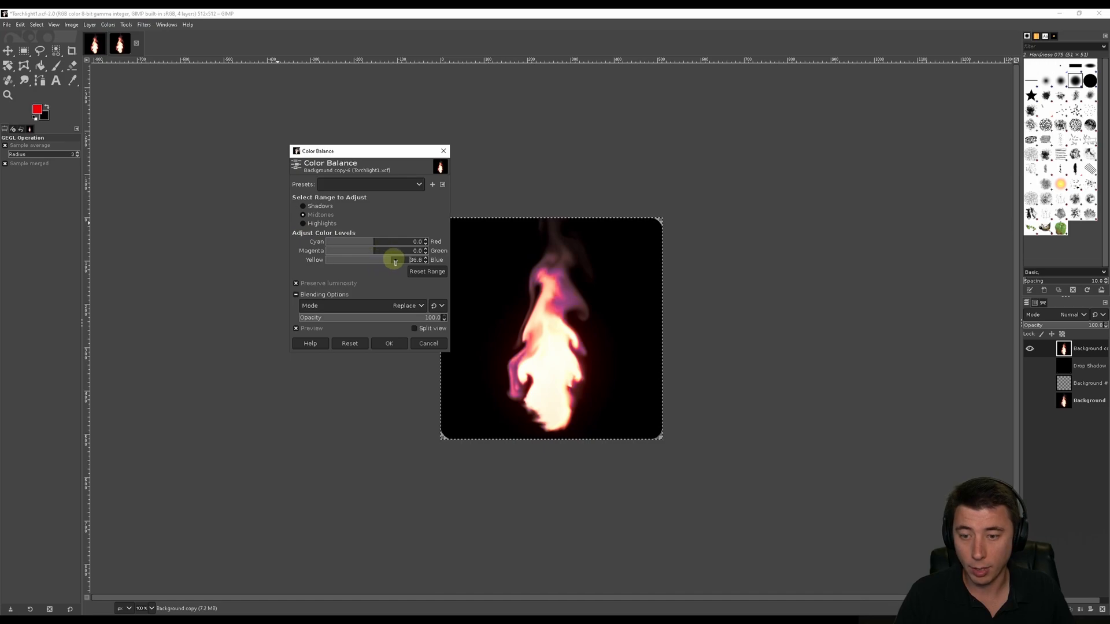
left_click_drag(395, 260, 371, 242)
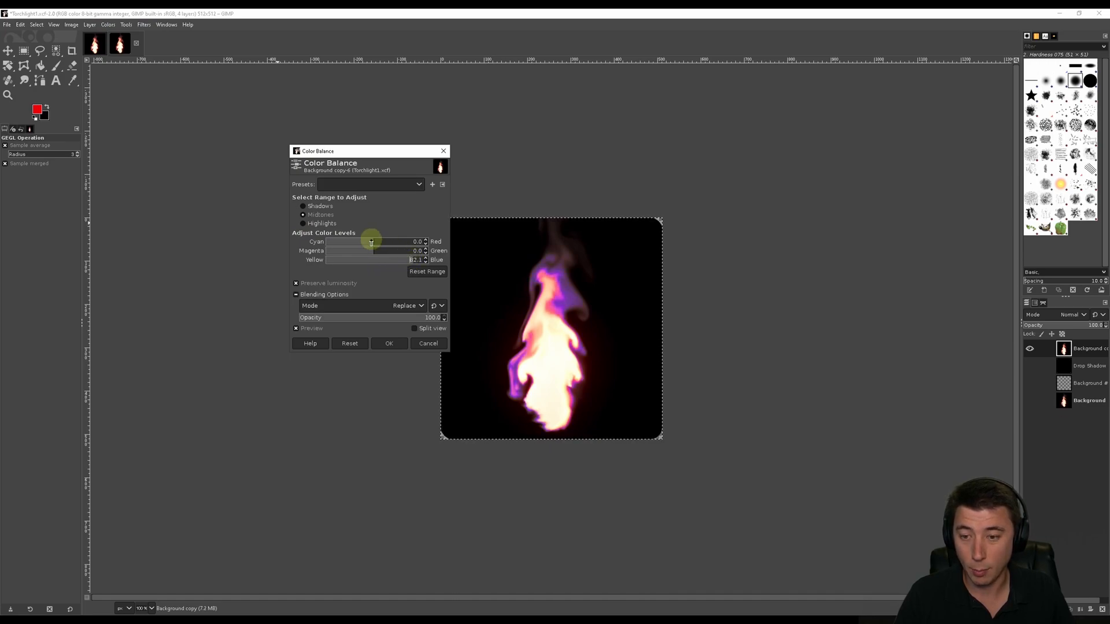
left_click_drag(371, 242, 349, 241)
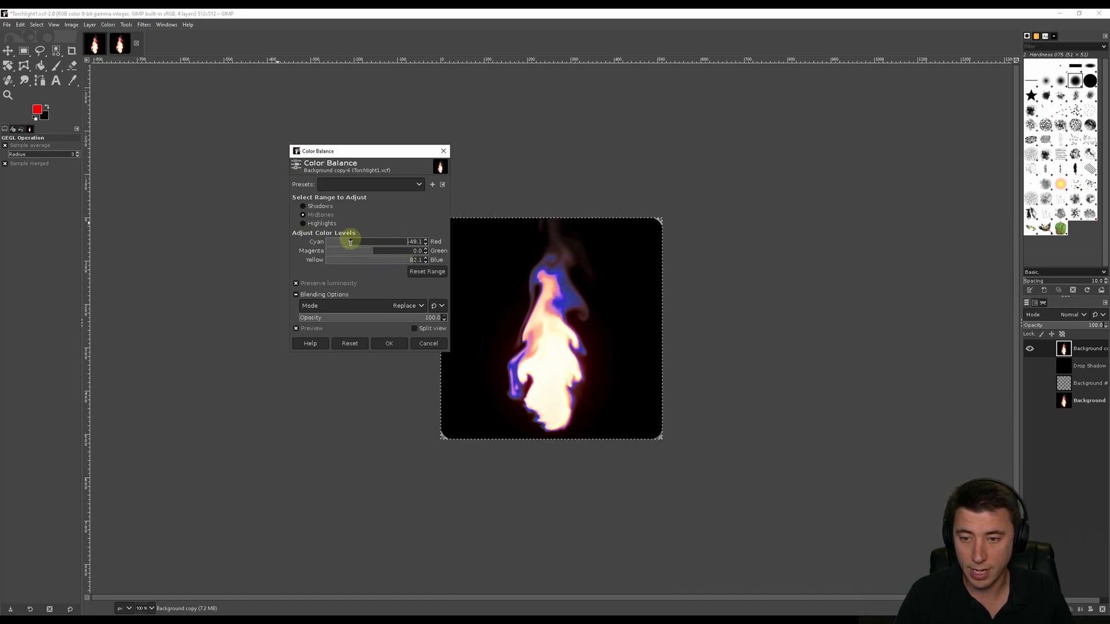
left_click_drag(350, 241, 398, 251)
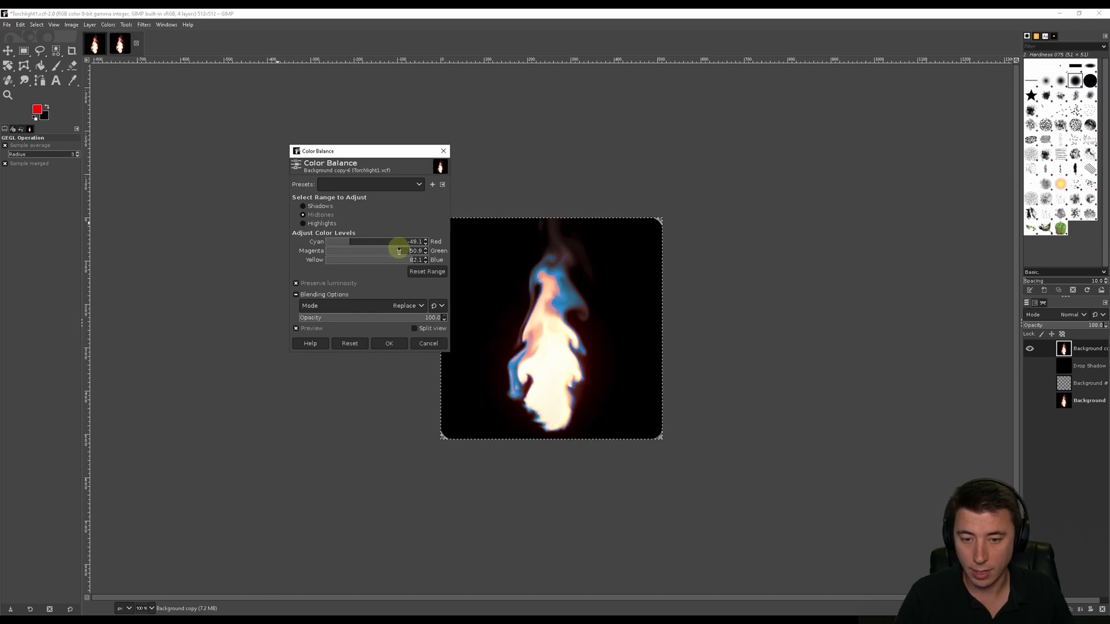
left_click_drag(398, 250, 391, 250)
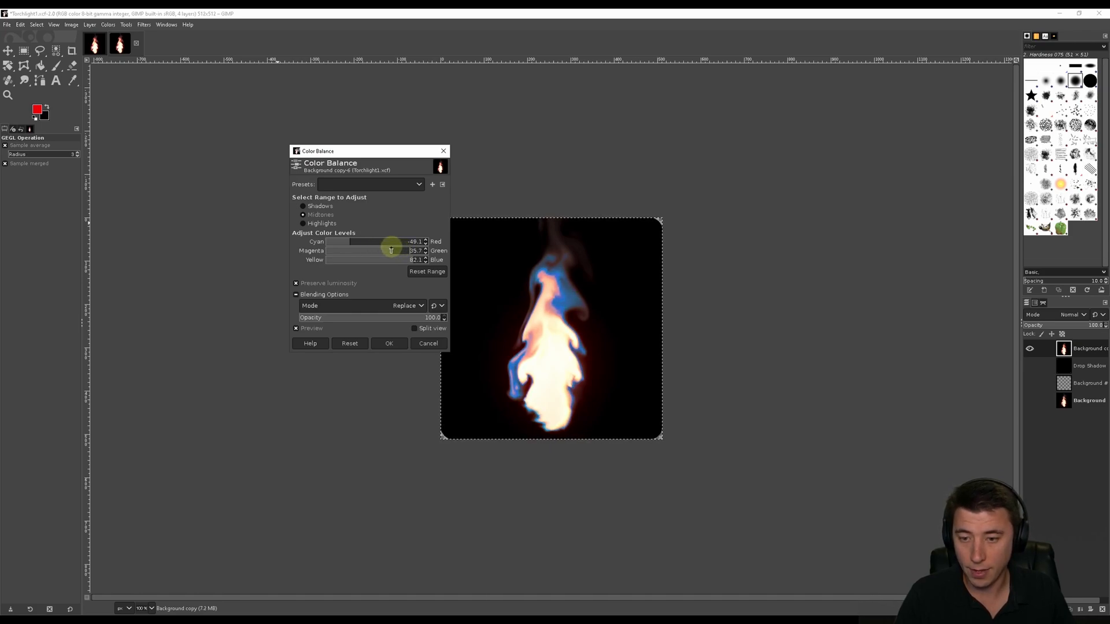
left_click_drag(391, 250, 356, 251)
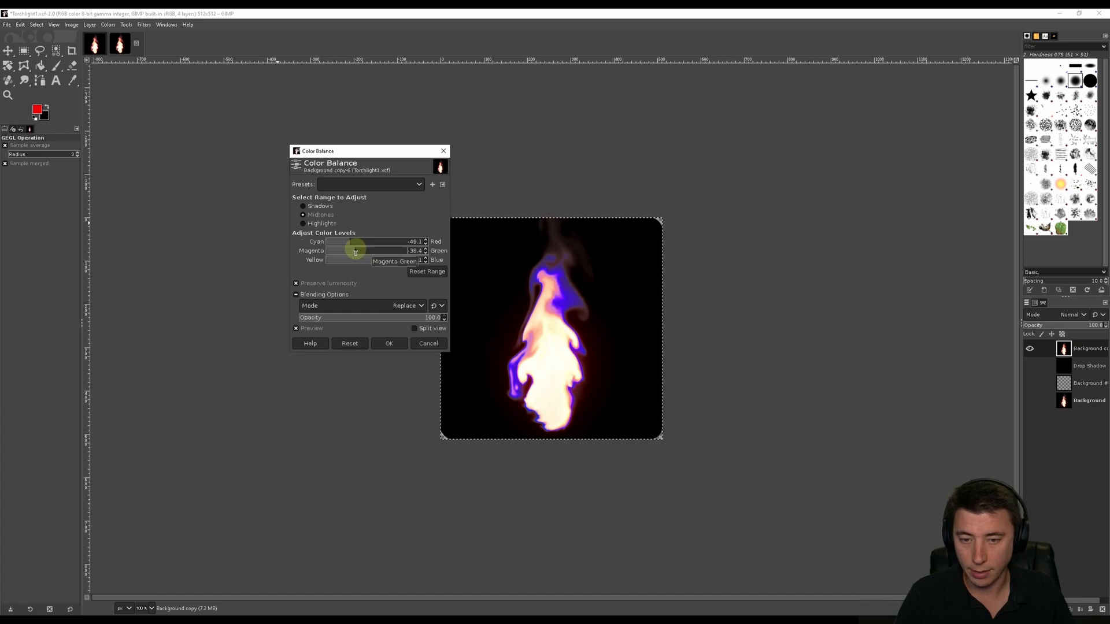
left_click_drag(355, 241, 343, 242)
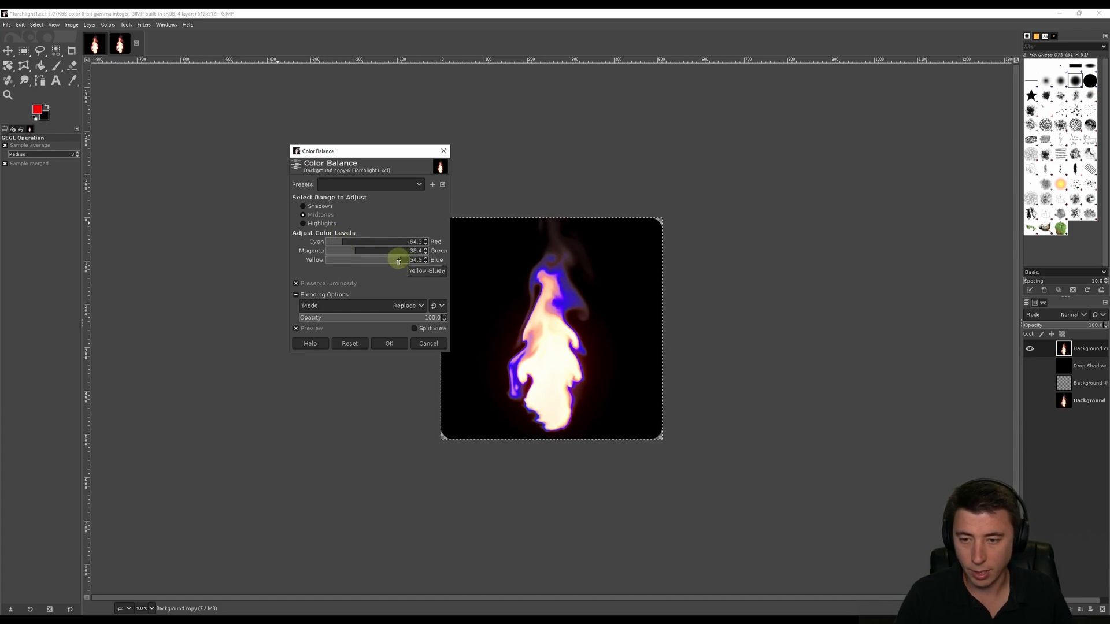
left_click(388, 344)
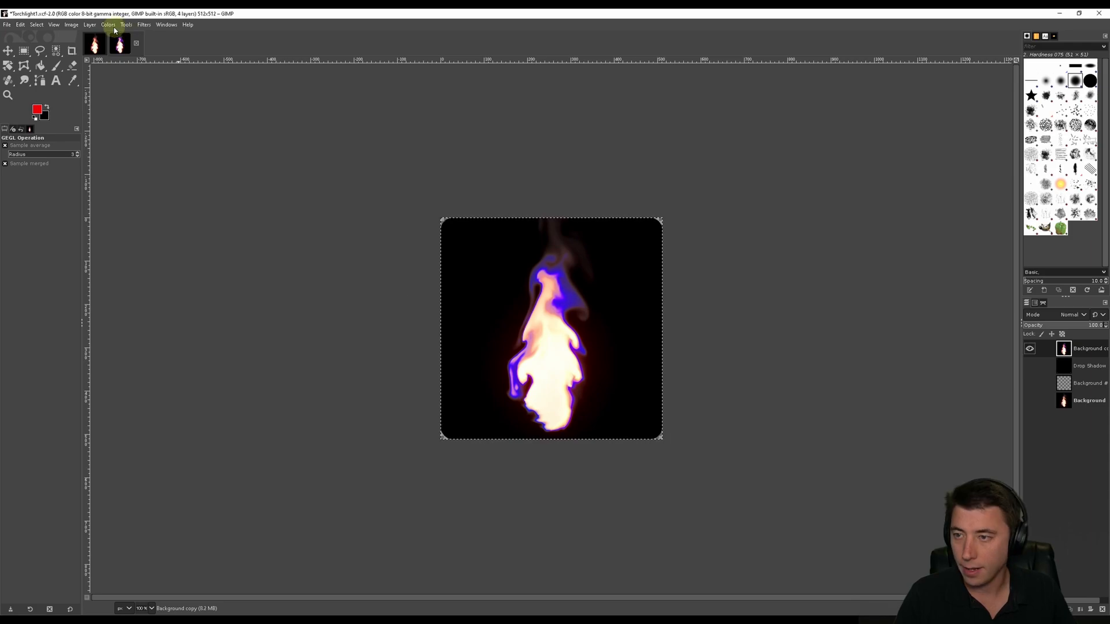
Give the blue flame a slight Brightness-Contrast boost.
left_click(108, 24)
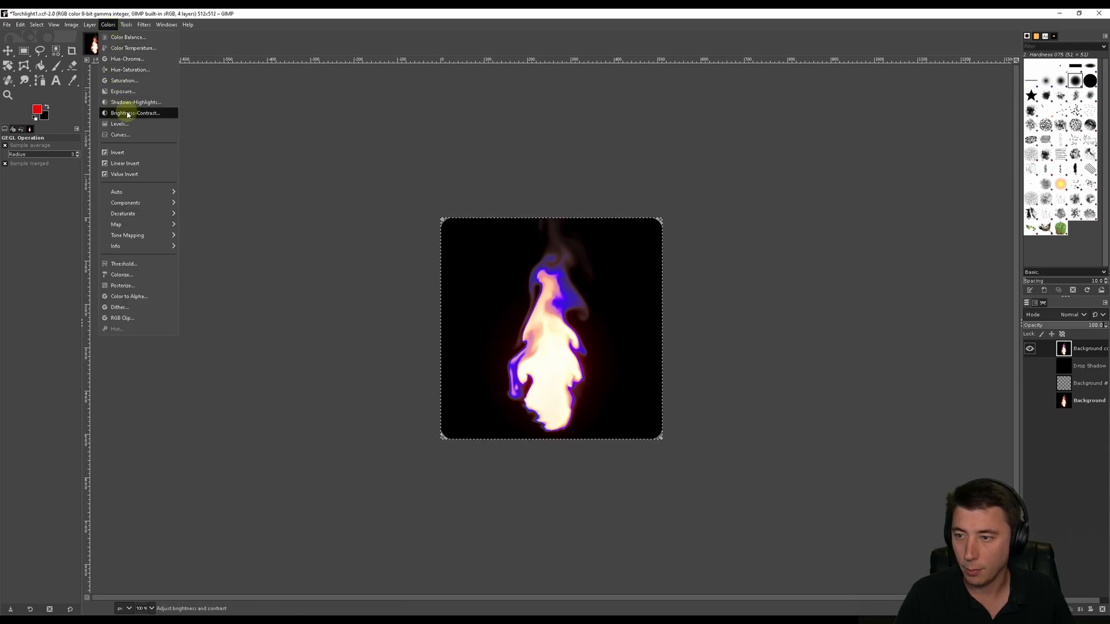
left_click(135, 113)
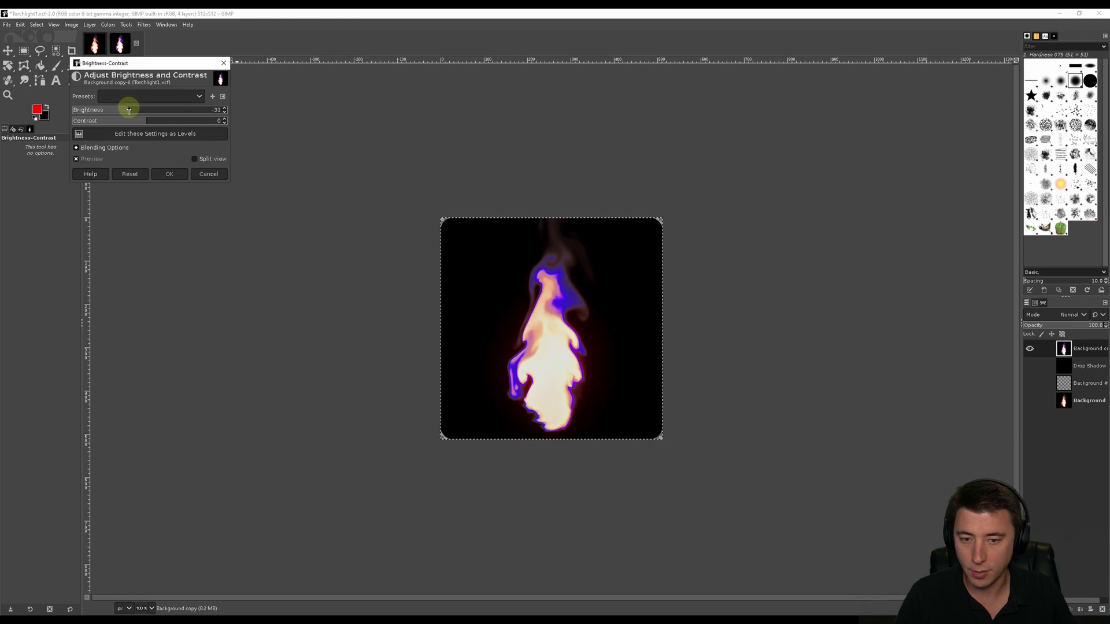
left_click_drag(147, 120, 120, 120)
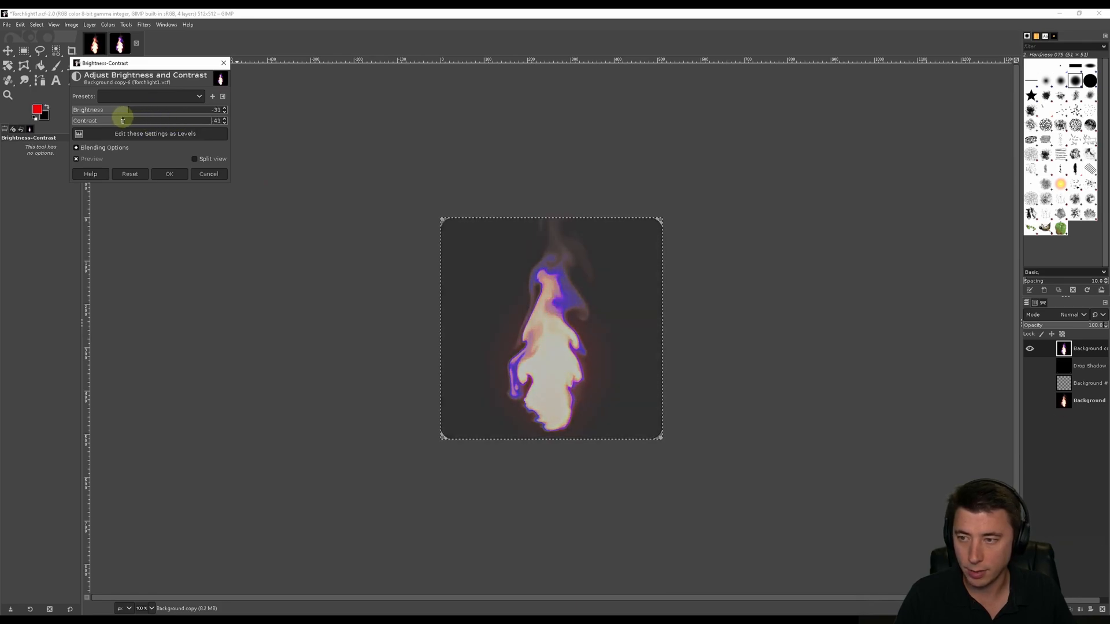
left_click_drag(120, 109, 148, 110)
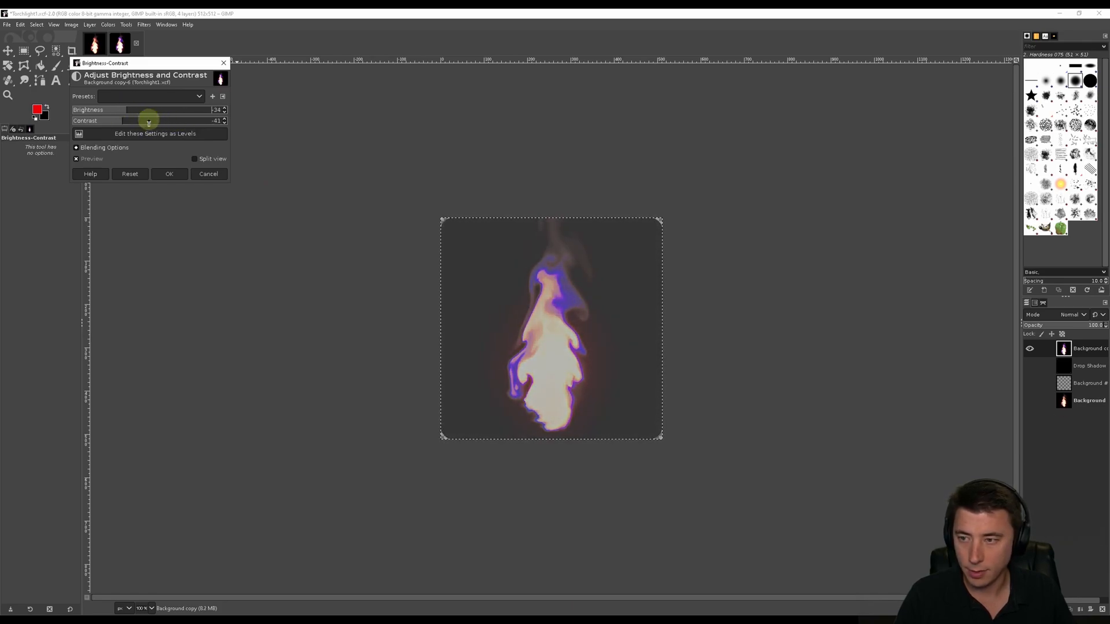
left_click_drag(148, 110, 152, 110)
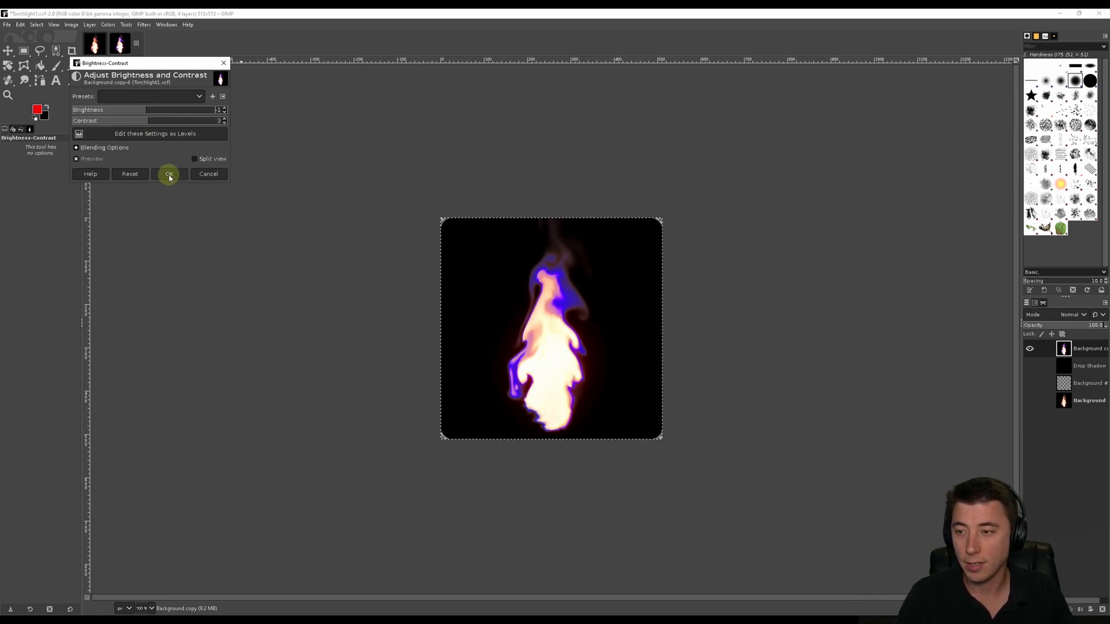
Export the blue flame as TorchlightBlue.png.
left_click(6, 24)
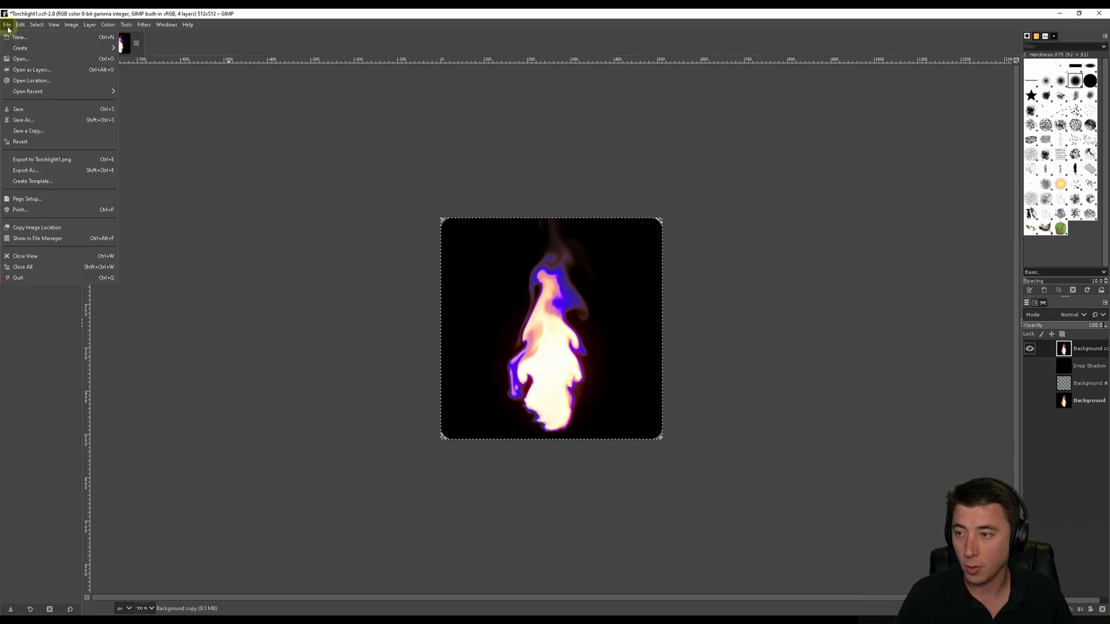
left_click(26, 170)
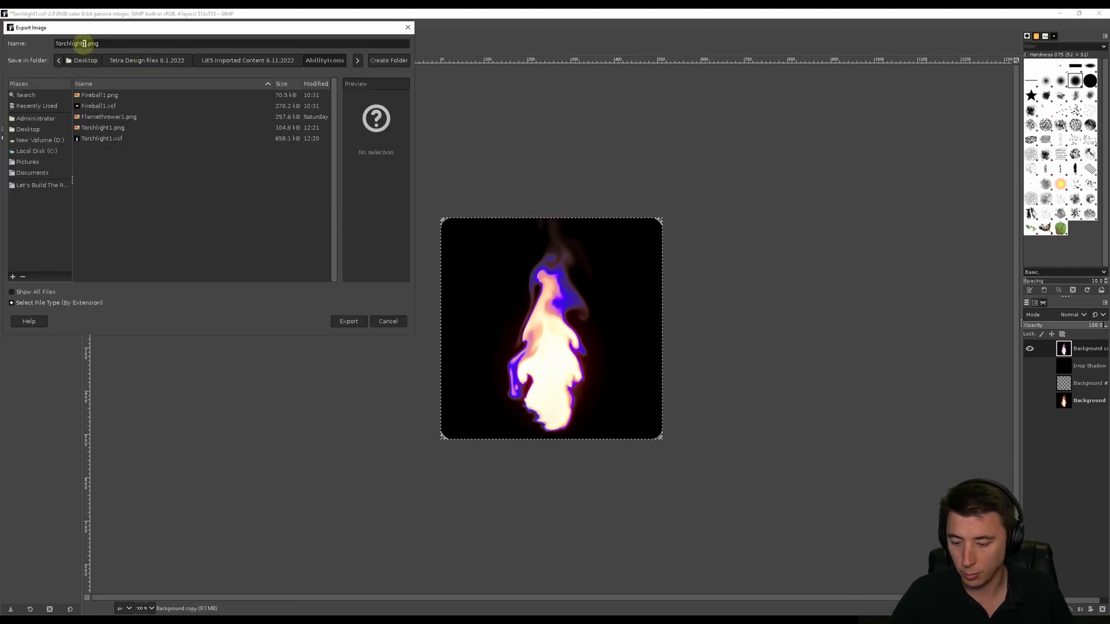
left_click(348, 321)
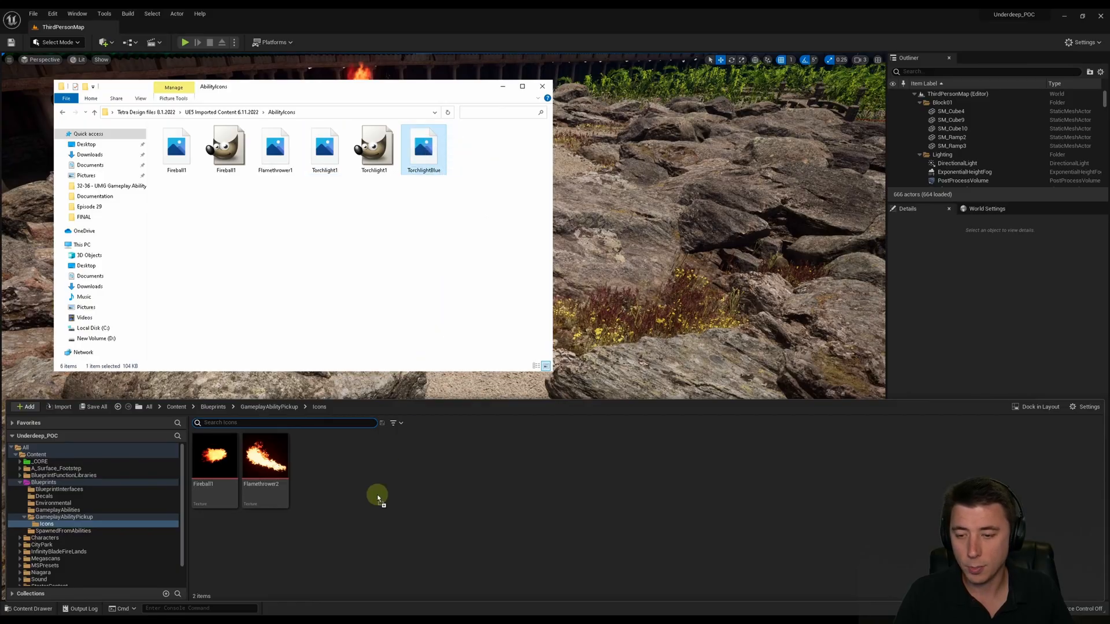
mouse_move(361, 461)
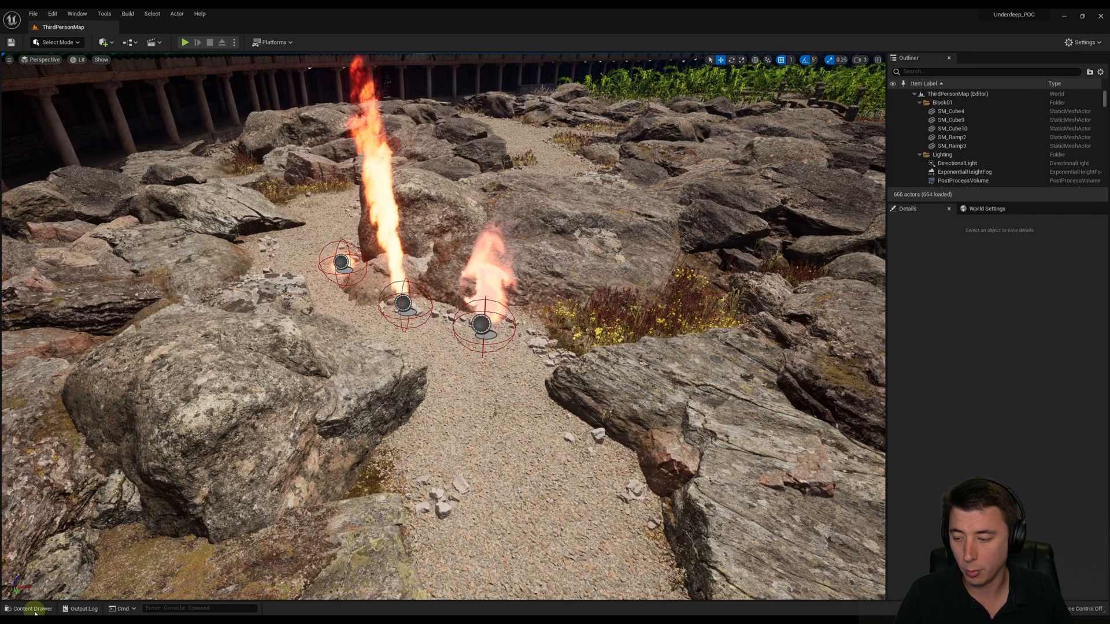
Start playing ThirdPersonMap so the player character appears among the rocks.
left_click(184, 42)
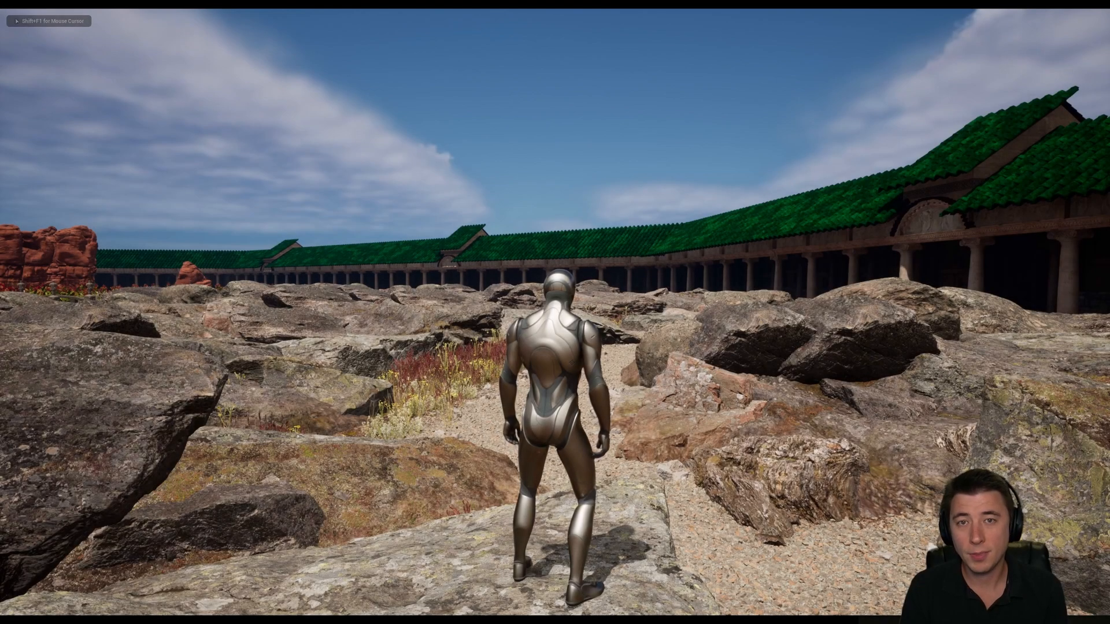